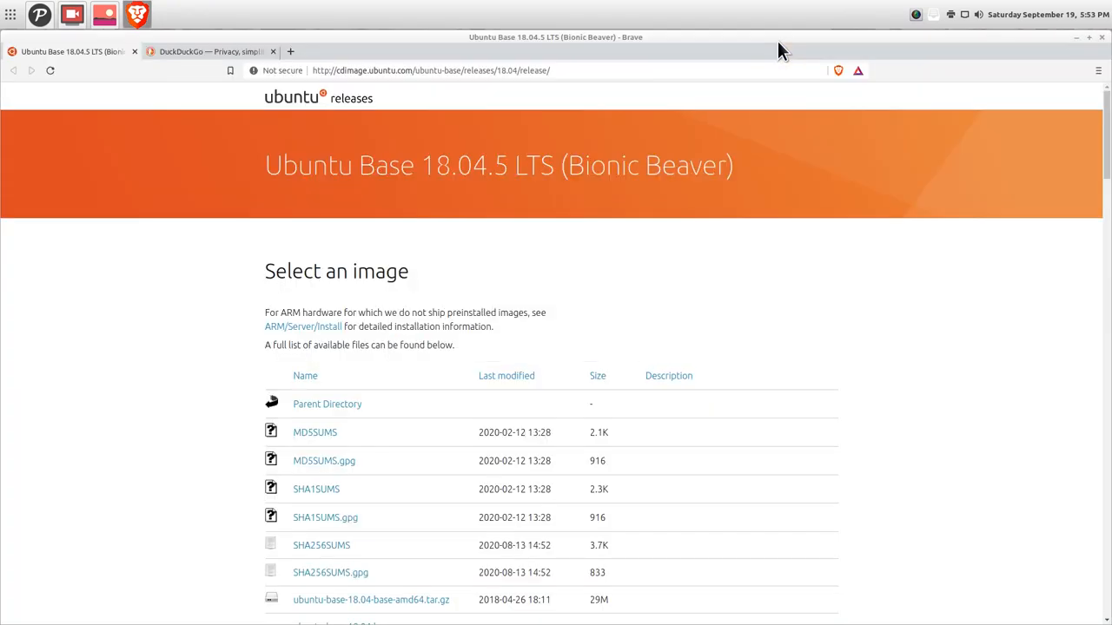
pyautogui.moveTo(173, 143)
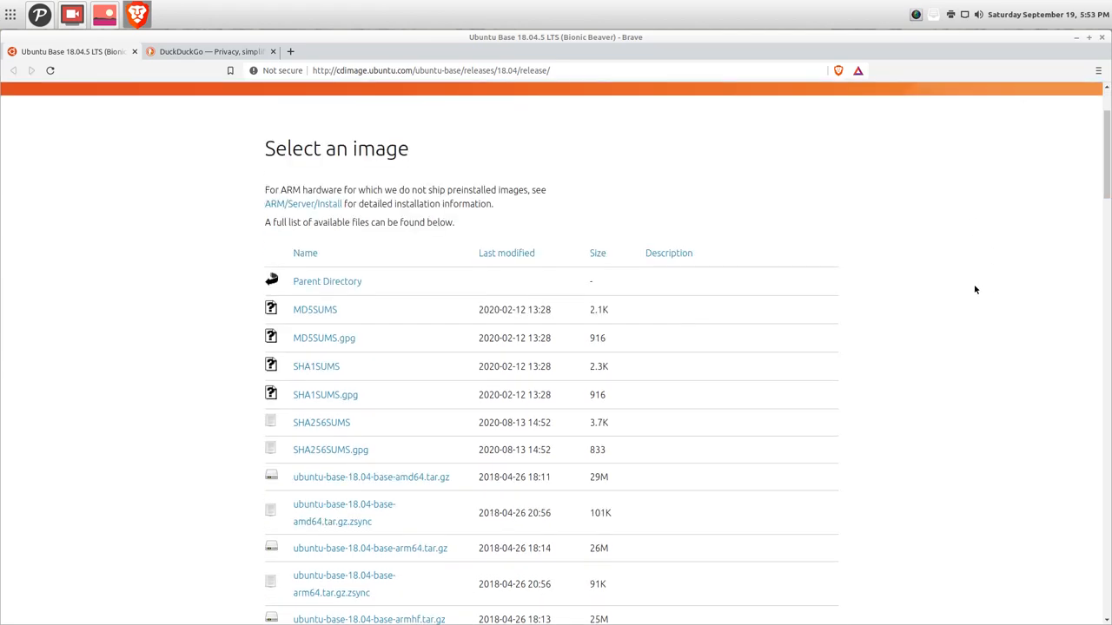
# - Enter the command 'sudo apt install tmux' at the prompt without running it
pyautogui.scroll(-3)
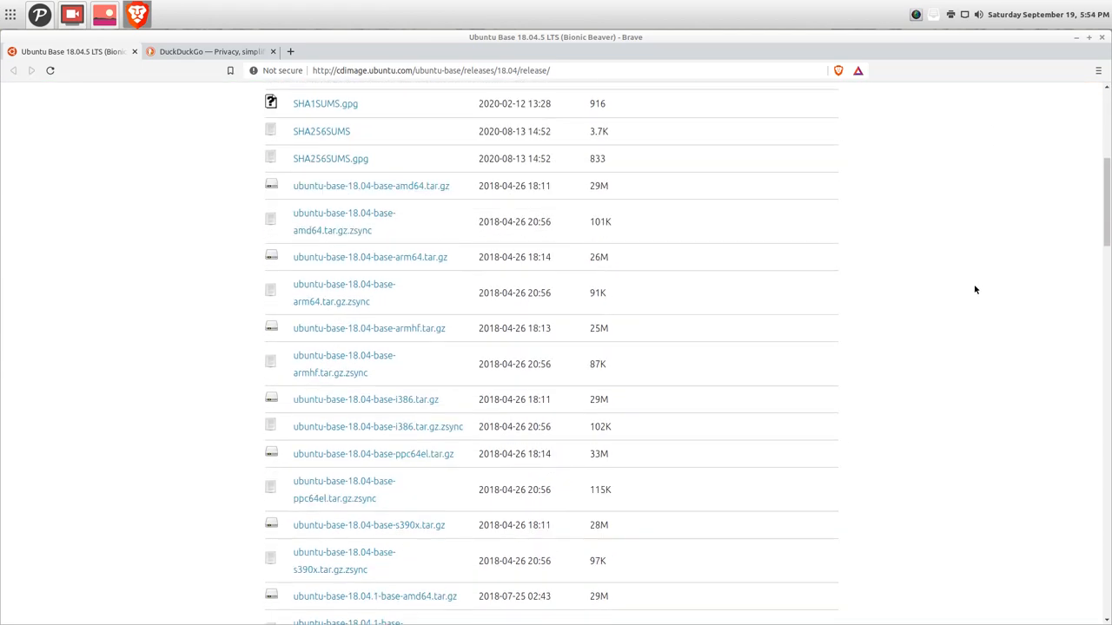
pyautogui.scroll(3)
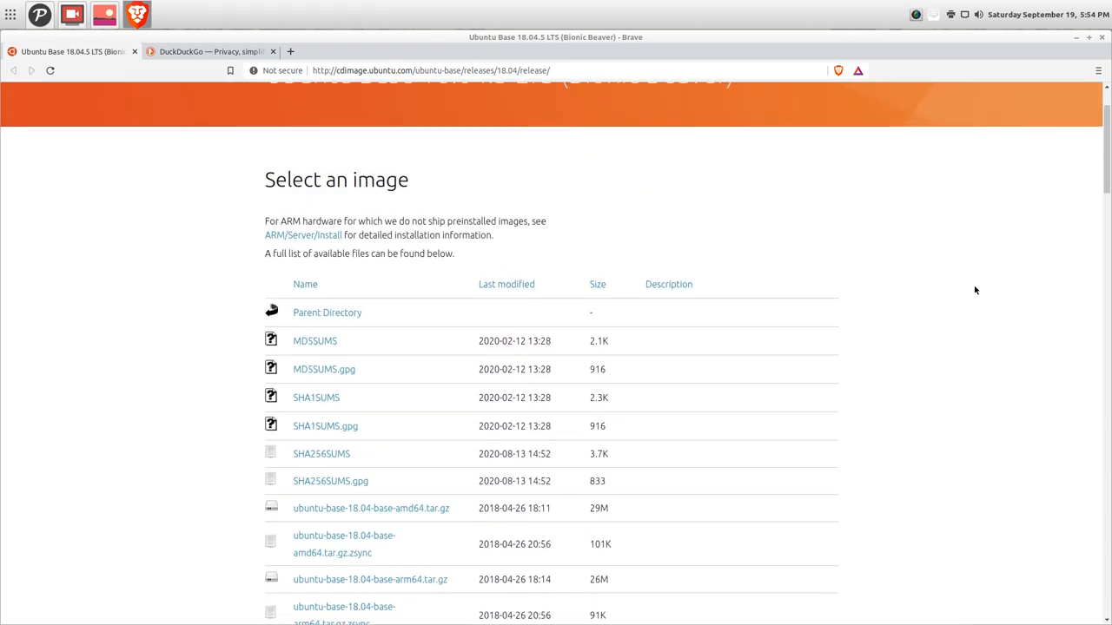
pyautogui.scroll(3)
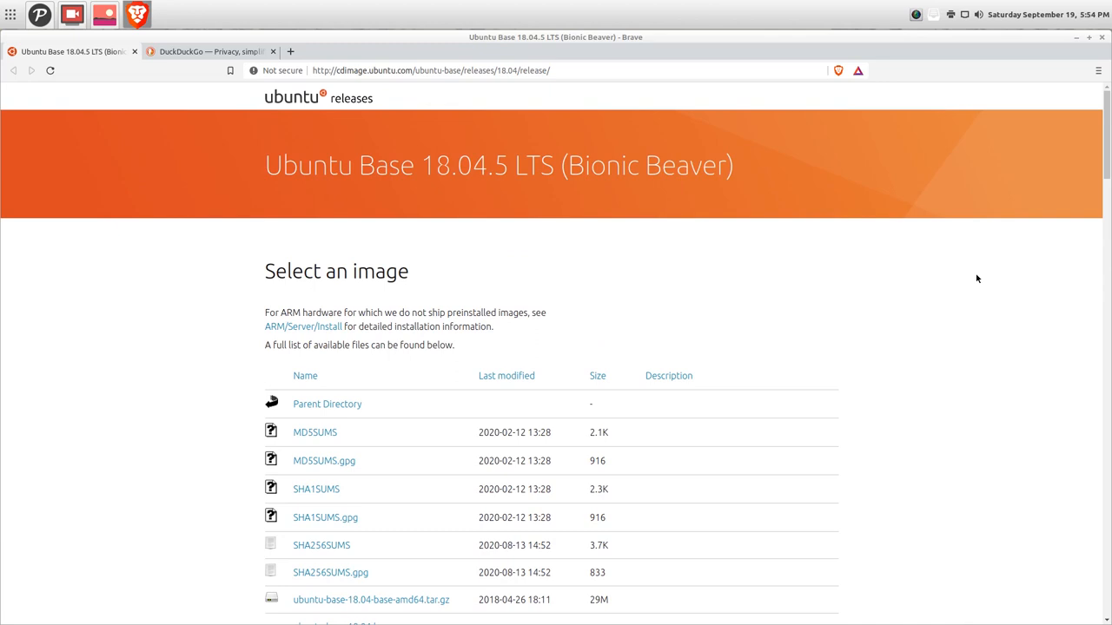
pyautogui.moveTo(372, 215)
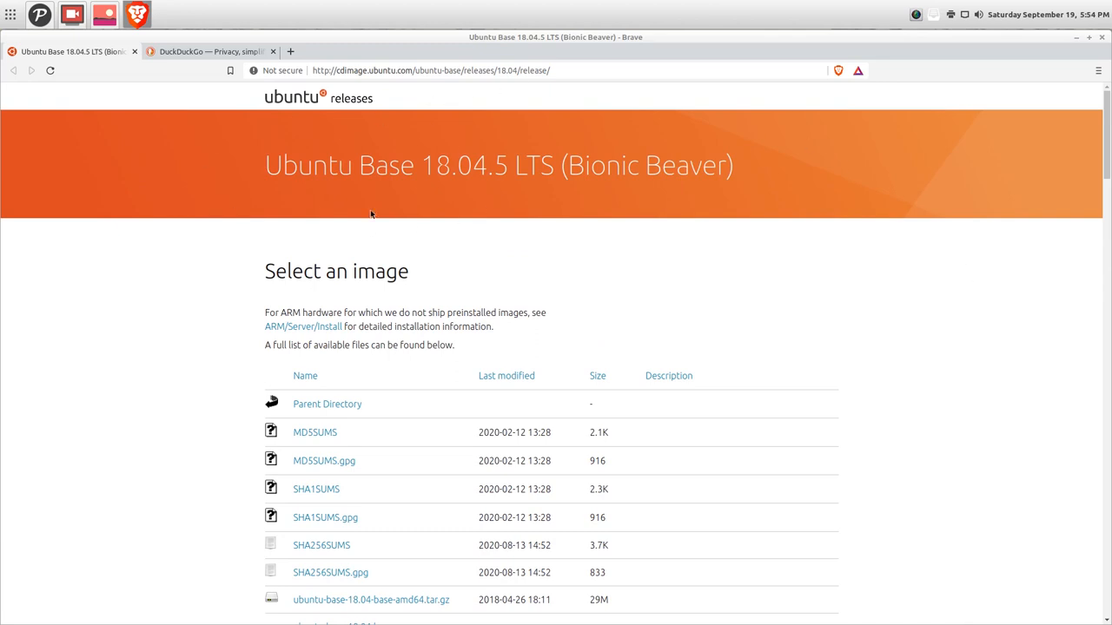
pyautogui.moveTo(846, 309)
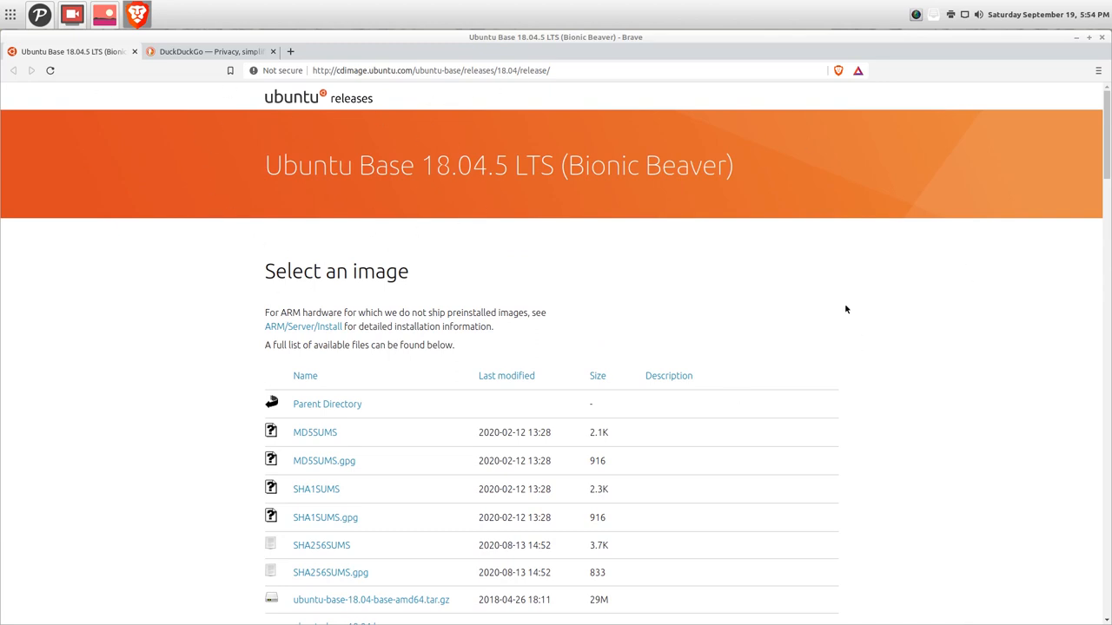
pyautogui.moveTo(867, 309)
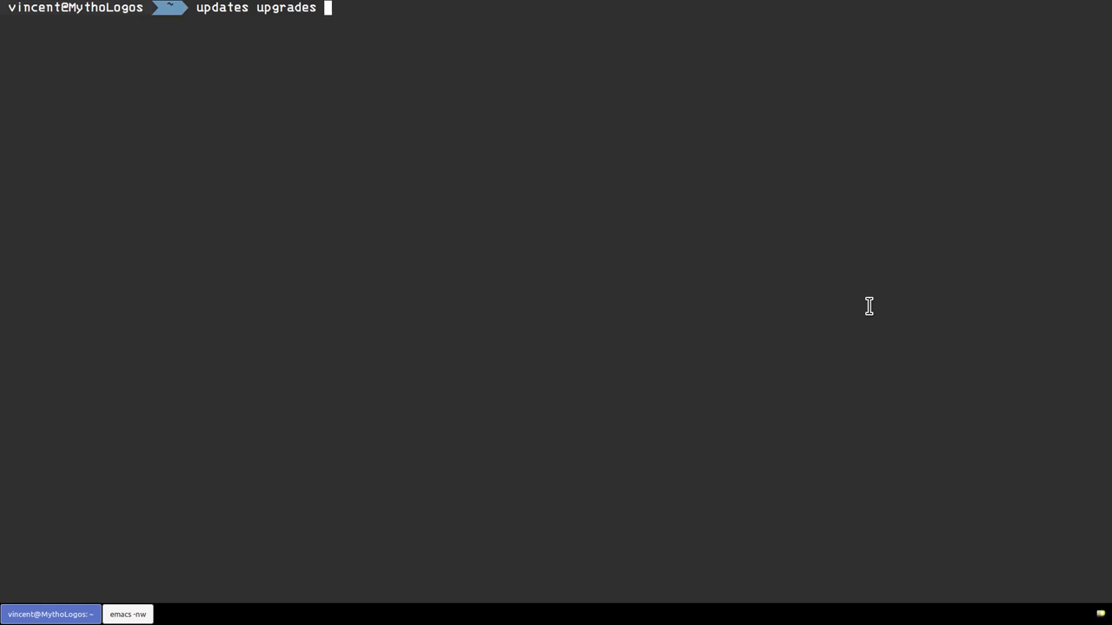
pyautogui.write('sudo apt install tmux')
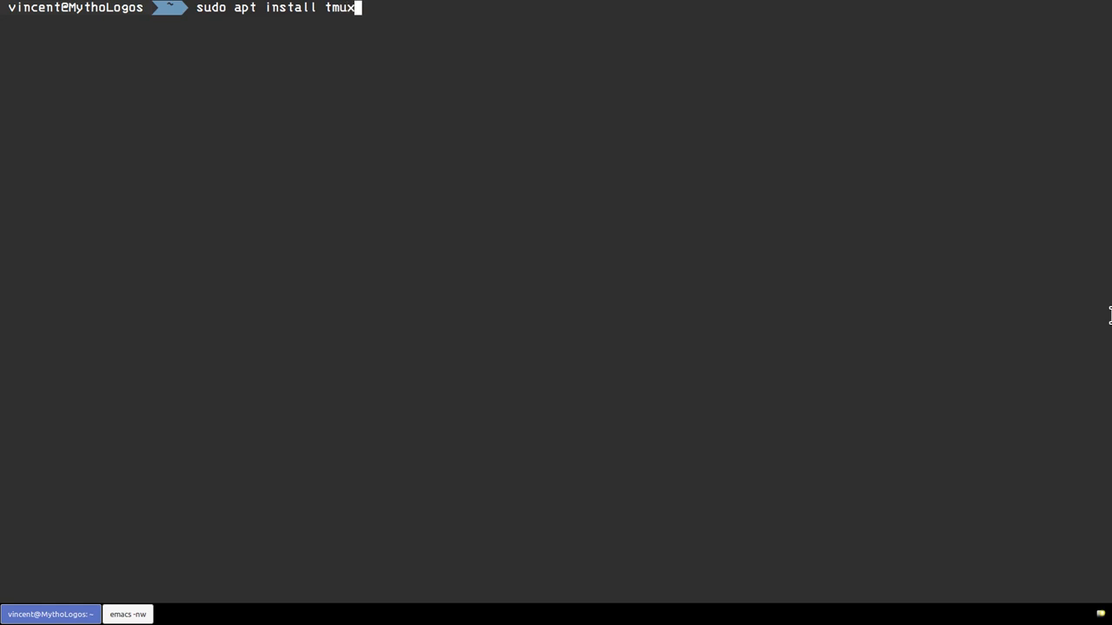
# - Correct the 'pulseaudio alsamixer' line and run it to start the AlsaMixer audio mixer
pyautogui.write('pulseaudio alsamixer')
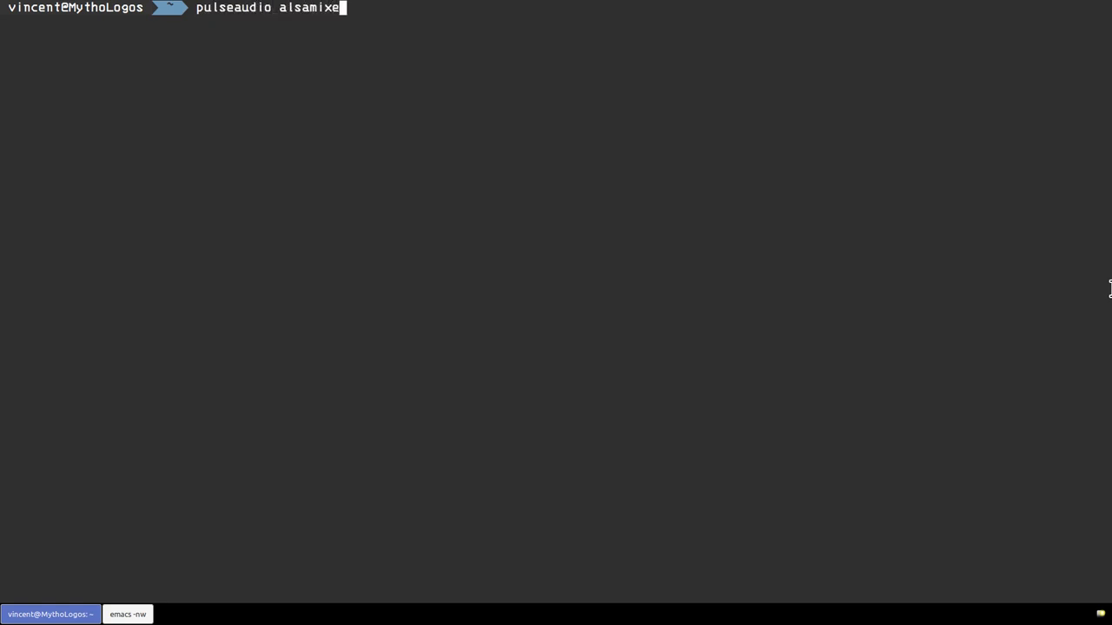
pyautogui.press('BackSpace')
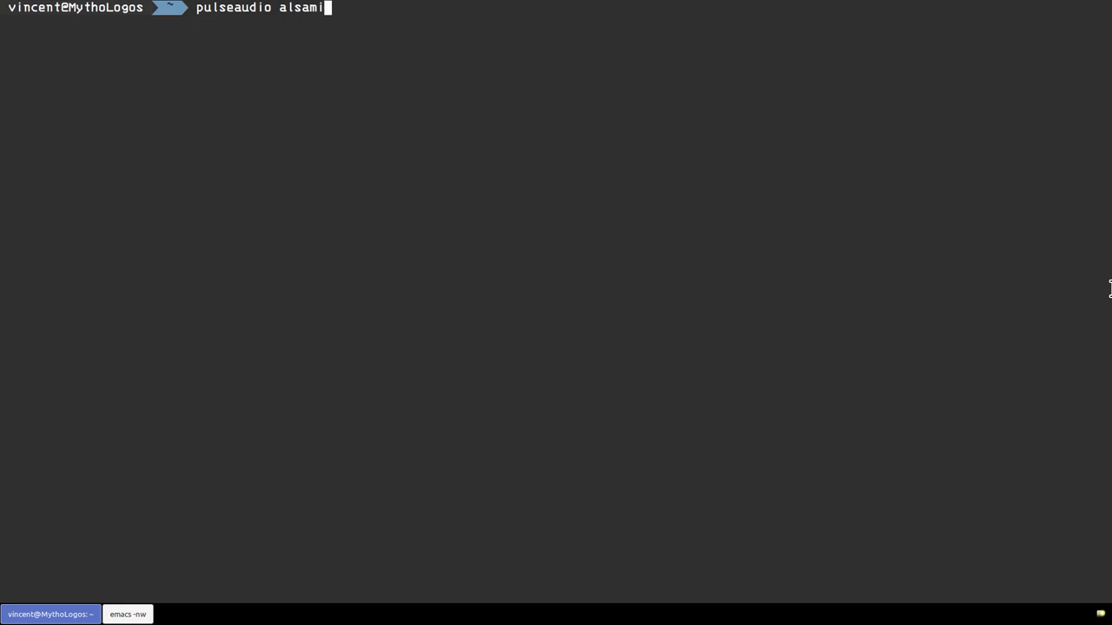
pyautogui.press('Return')
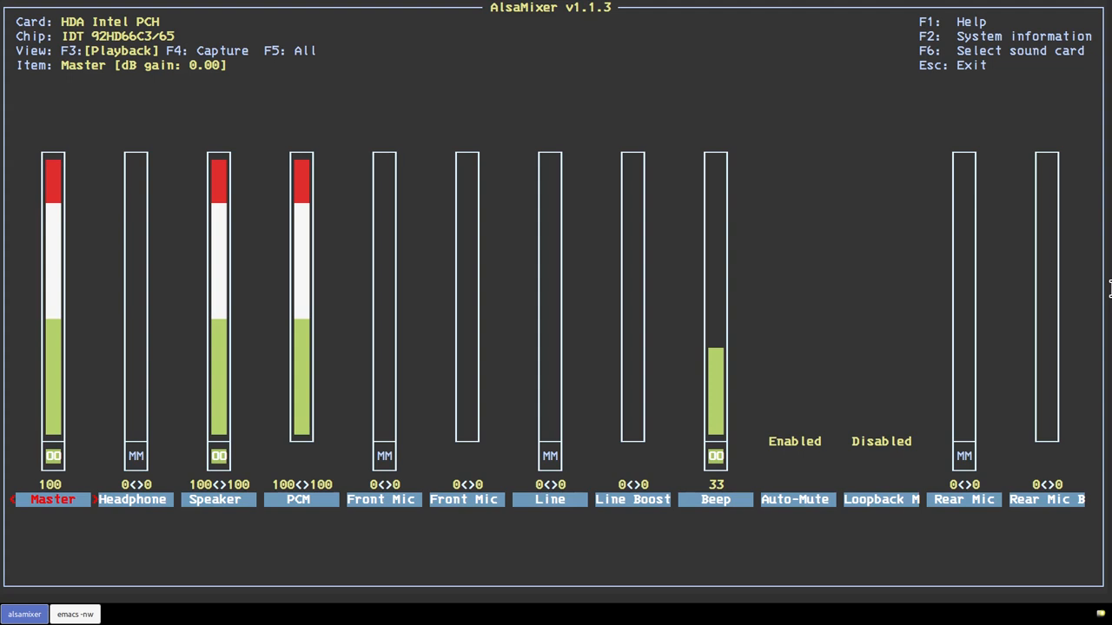
pyautogui.moveTo(133, 460)
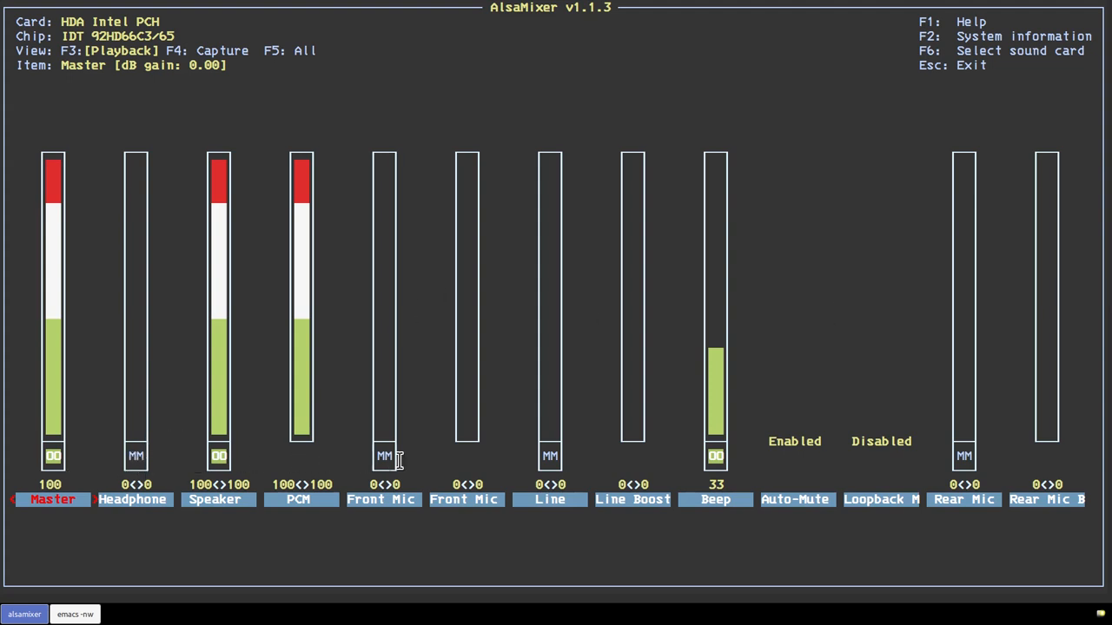
pyautogui.moveTo(153, 467)
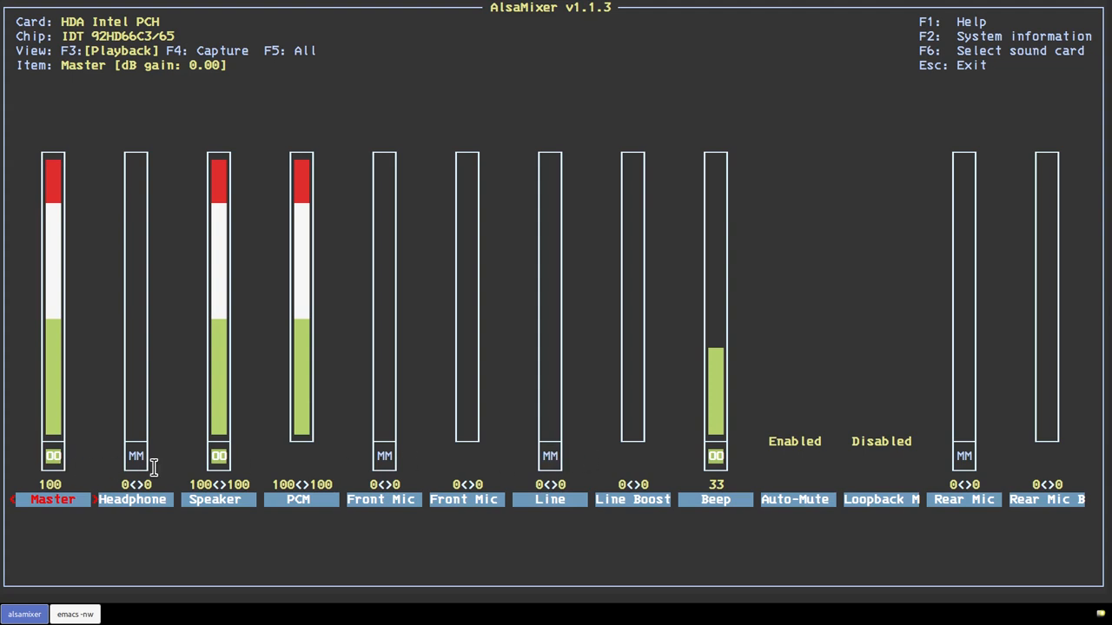
pyautogui.moveTo(570, 458)
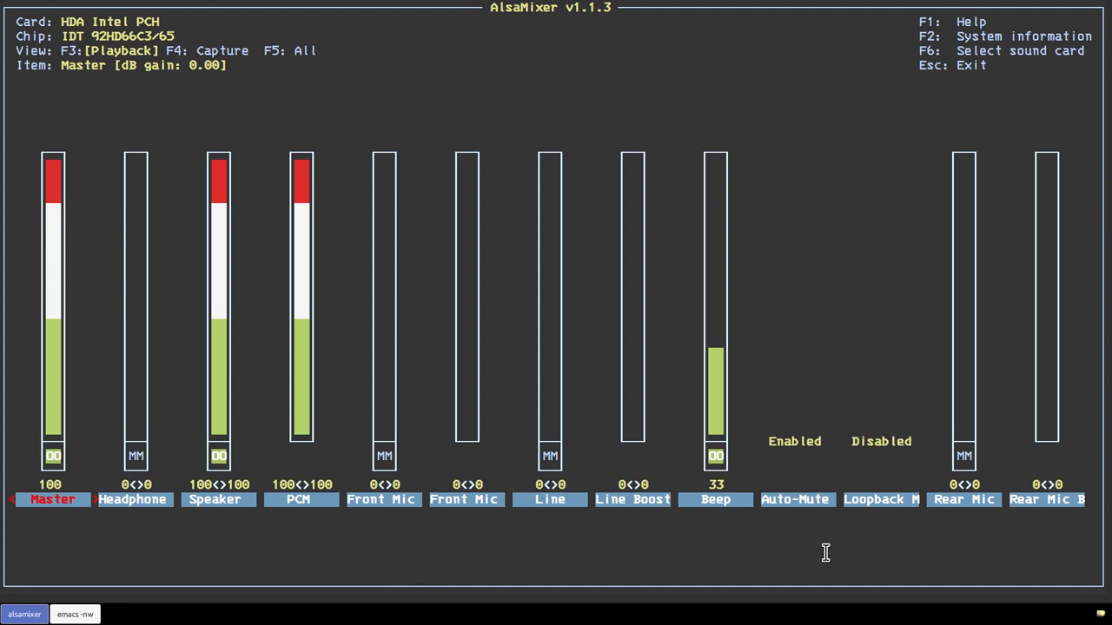
pyautogui.moveTo(1108, 511)
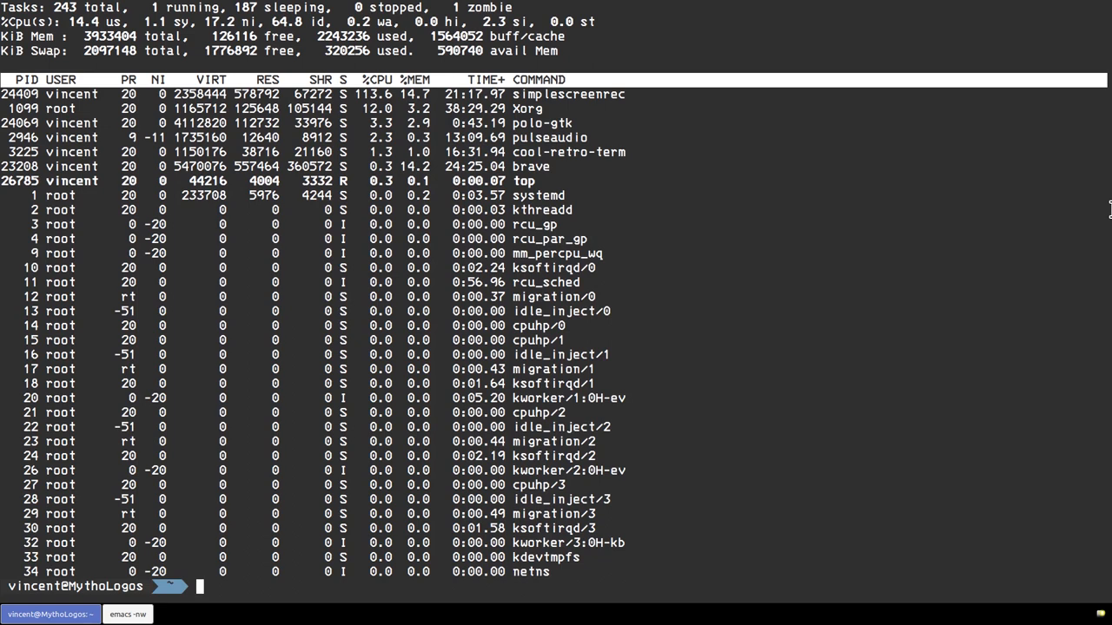
# - Run htop, quit it with q, then enter 'glances' at the prompt
pyautogui.write('htop')
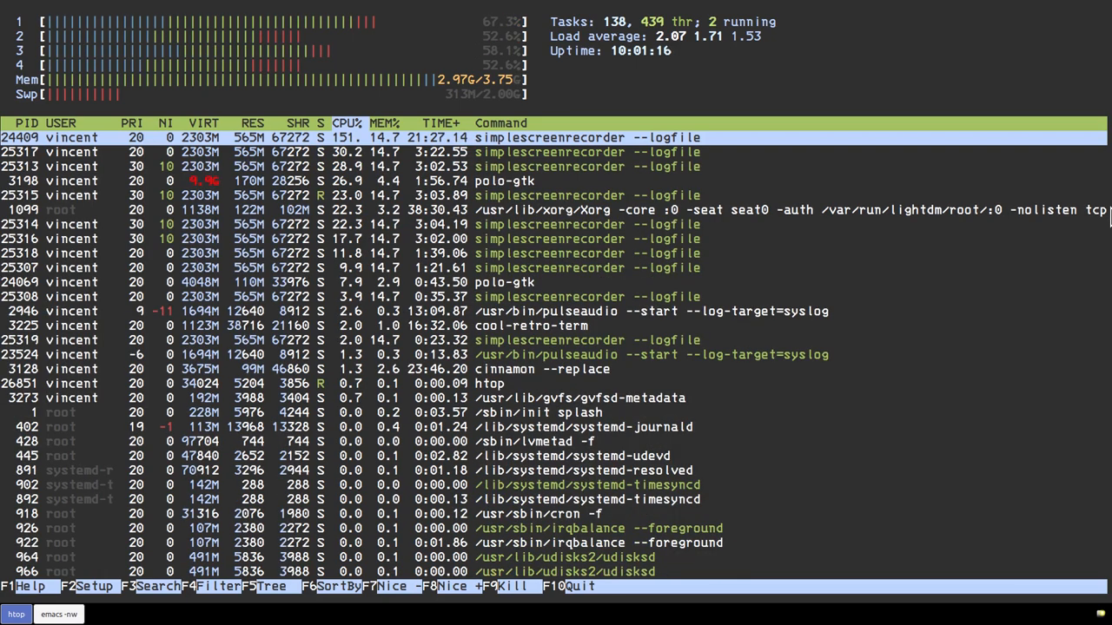
pyautogui.press('q')
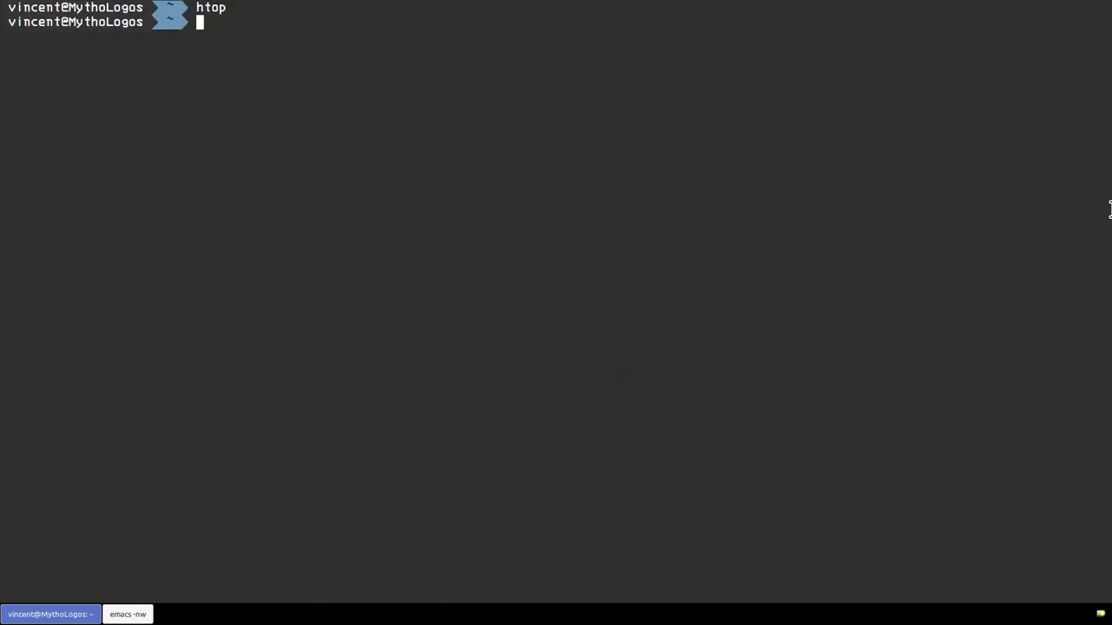
pyautogui.write('glances')
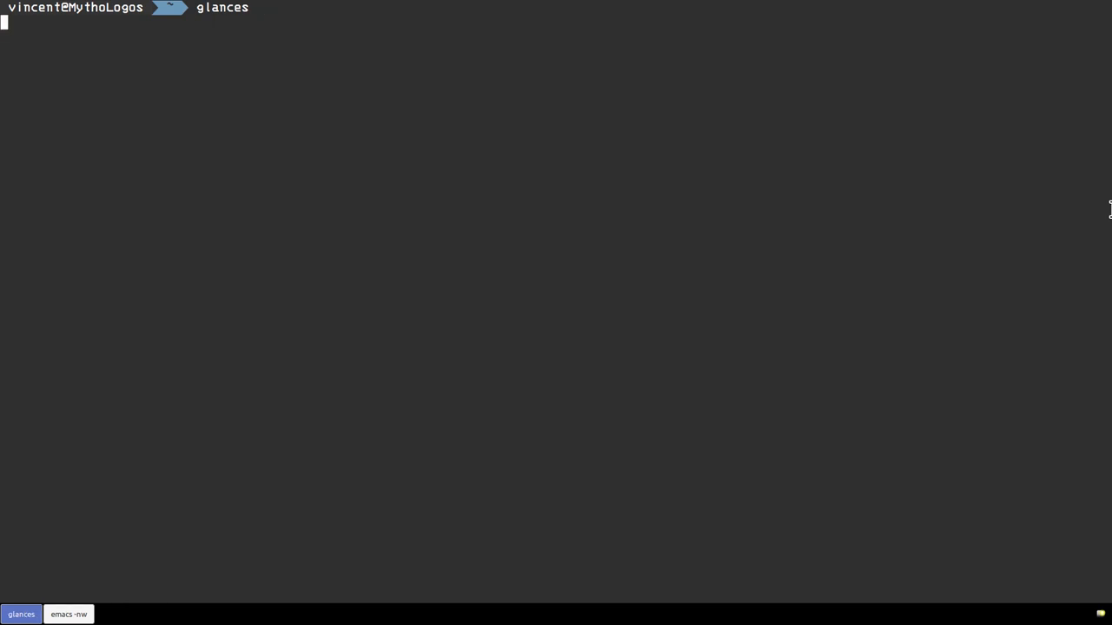
# - View glances, then run ncdu on the home folder (Music 341.2 GiB largest) and quit it
pyautogui.press('Return')
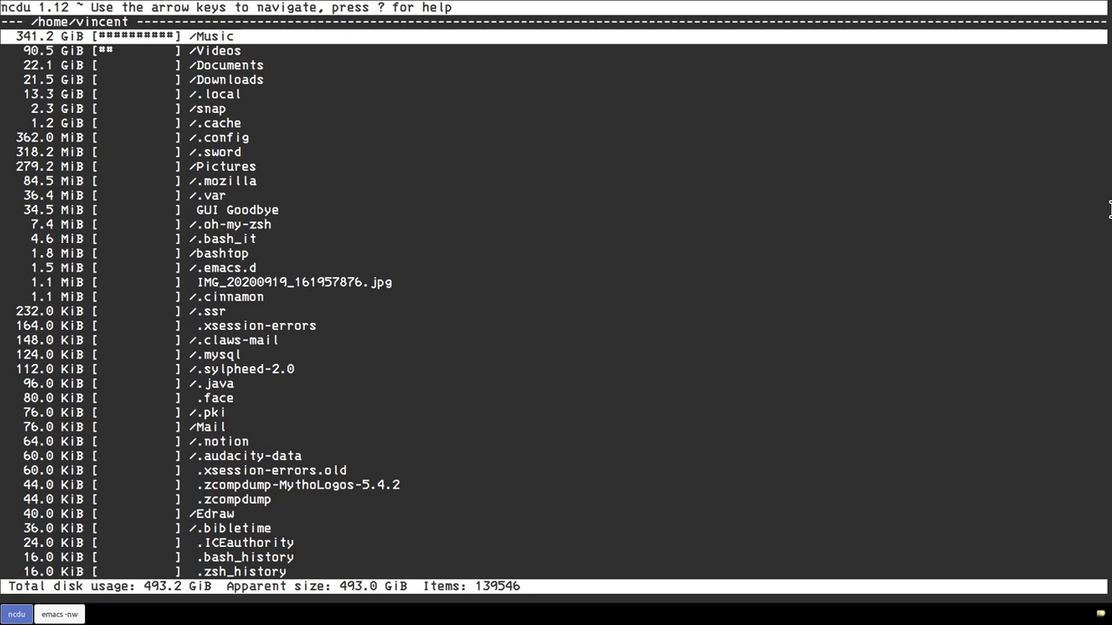
pyautogui.press('q')
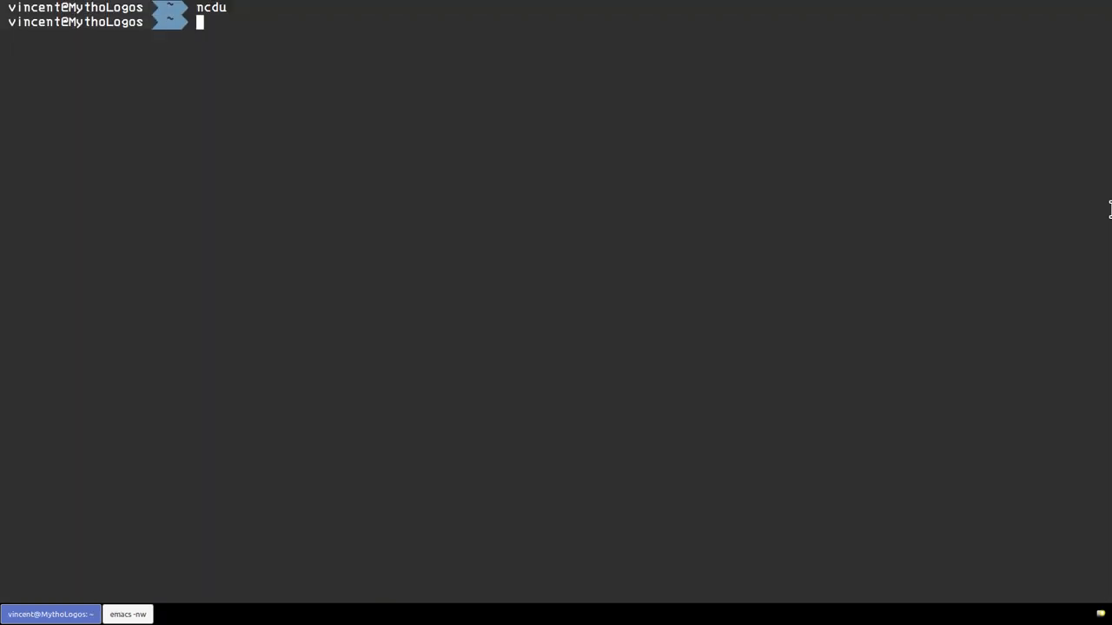
# - Run the nmon system monitor and exit back to a fresh prompt
pyautogui.write('n')
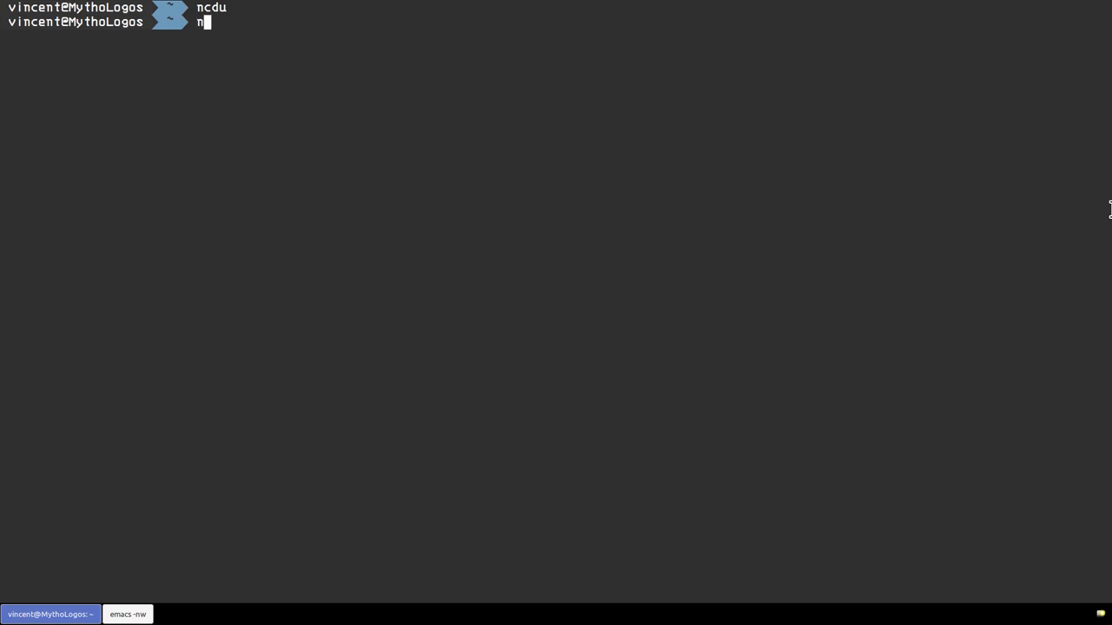
pyautogui.write('mon')
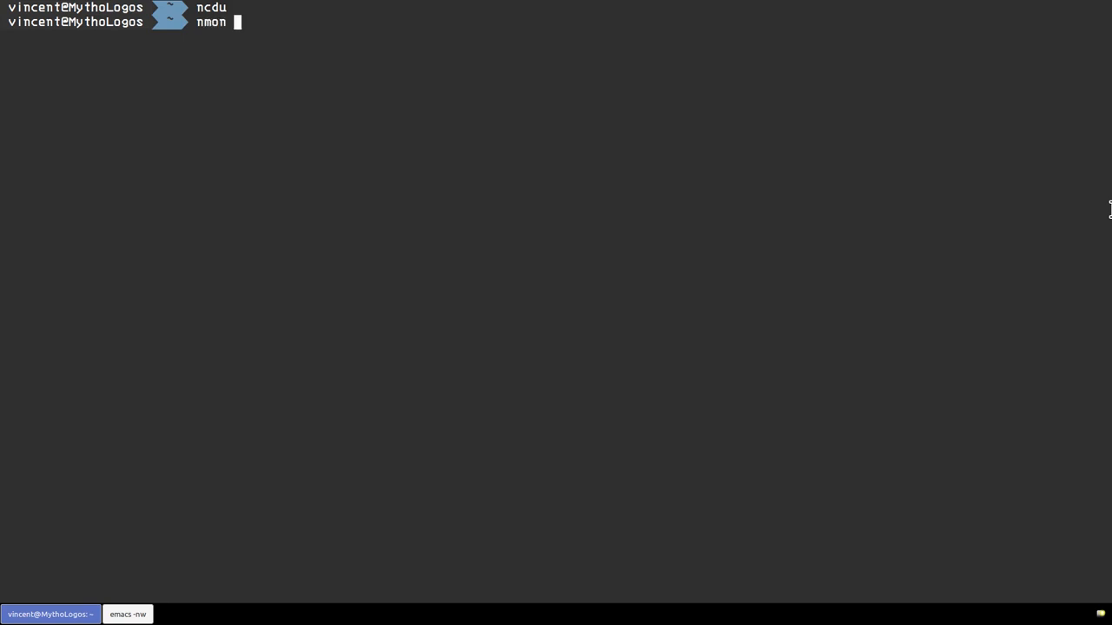
pyautogui.press('Return')
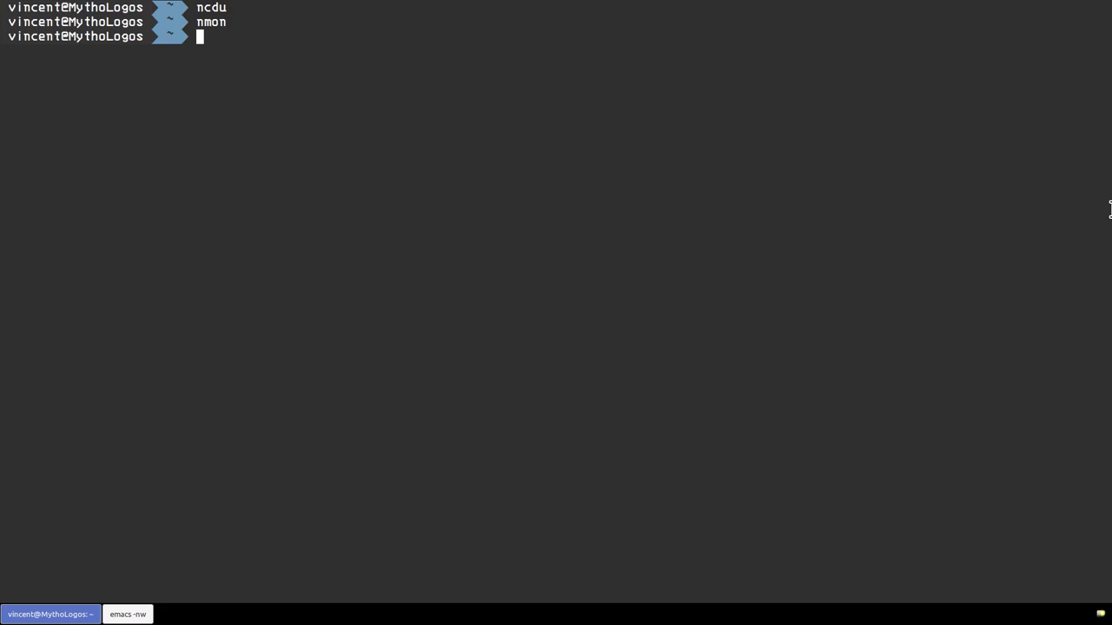
# - Run 'saidar -c' to show system statistics in colour, then exit it
pyautogui.write('si')
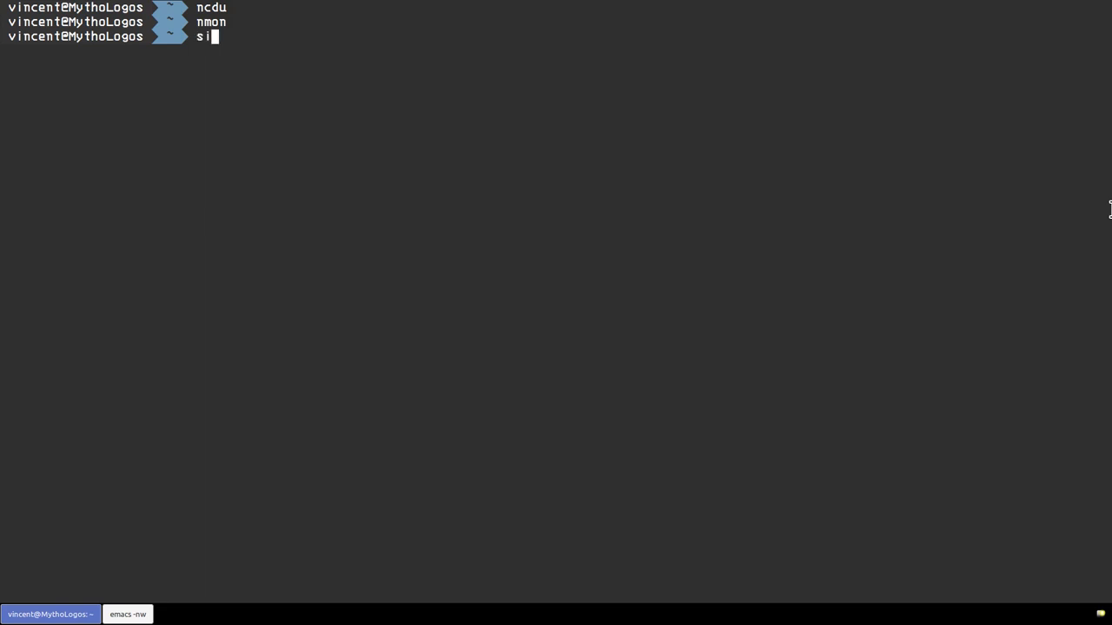
pyautogui.write('aidar -c')
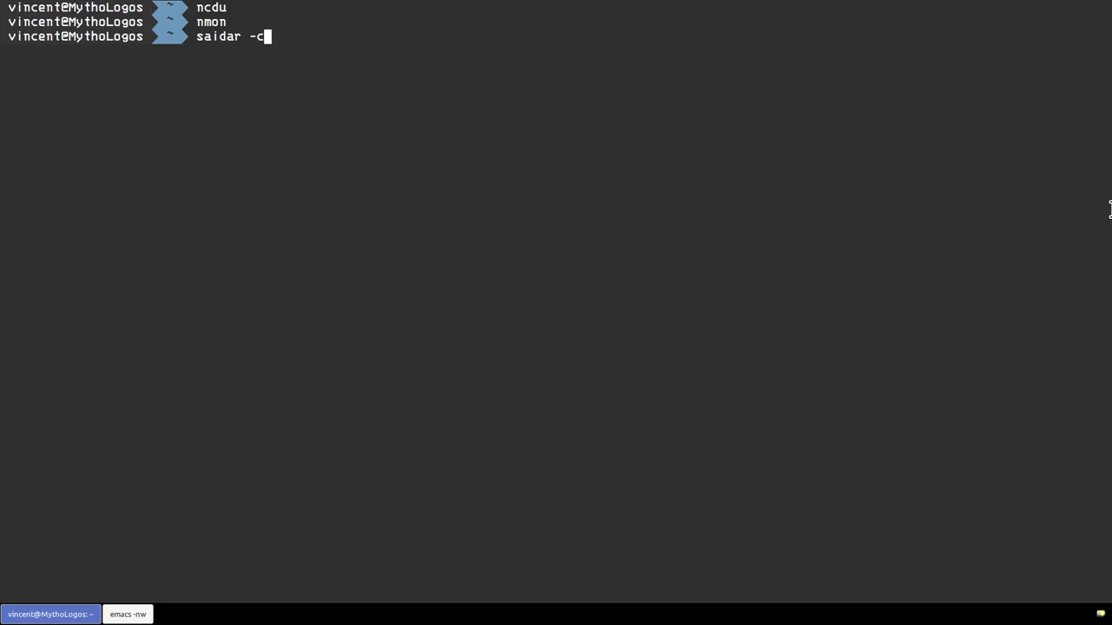
pyautogui.press('Return')
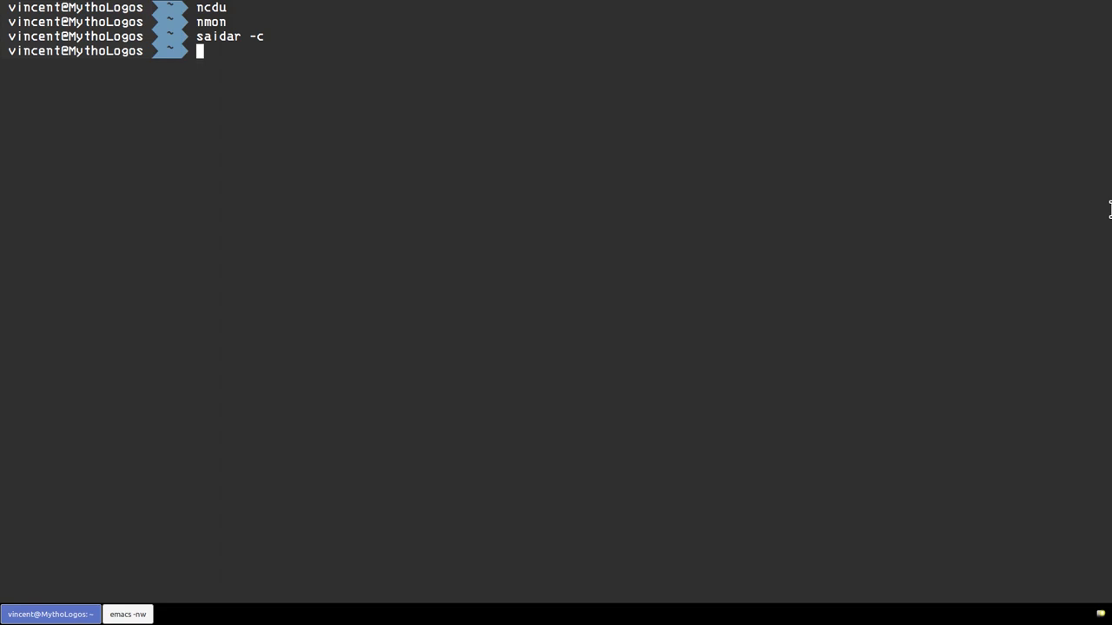
# - Run dstat to stream live CPU, disk, network and system counters
pyautogui.write('dstat')
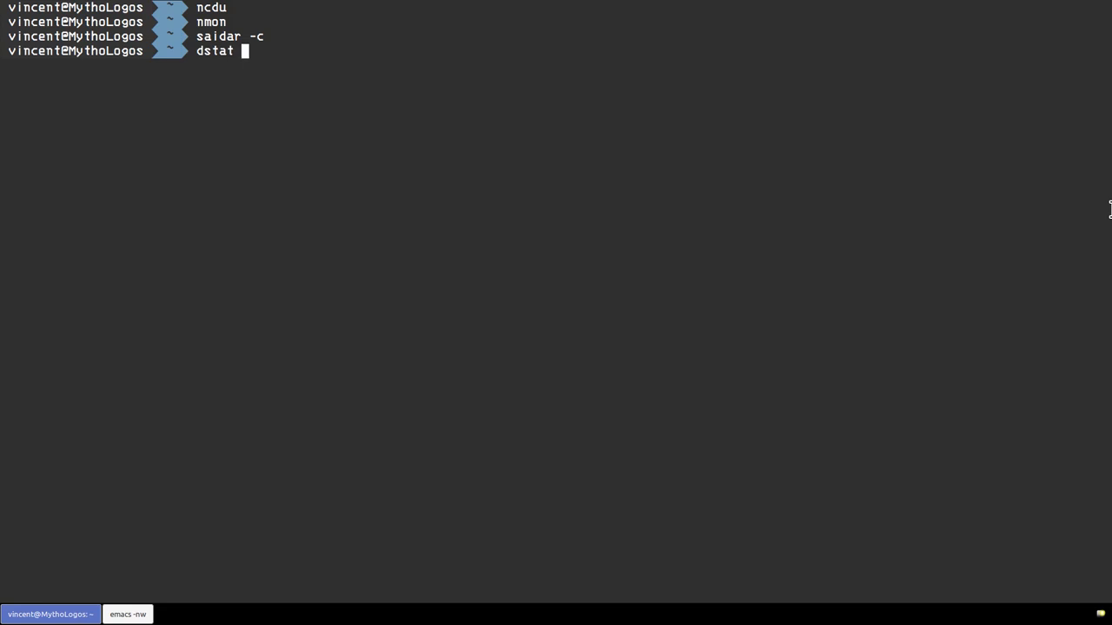
pyautogui.press('Return')
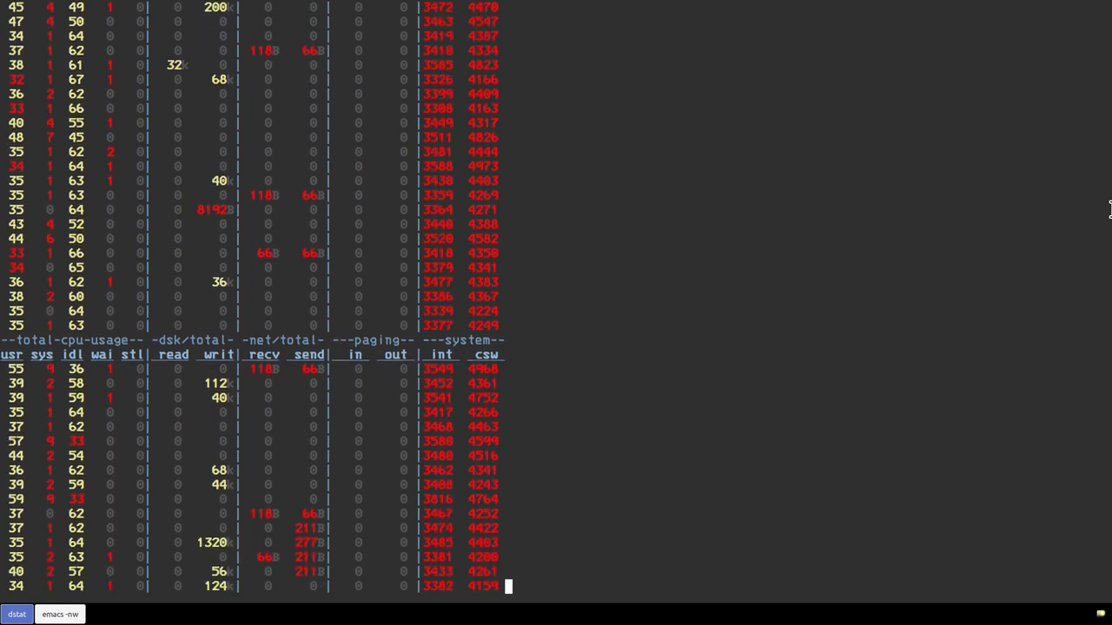
pyautogui.scroll(-3)
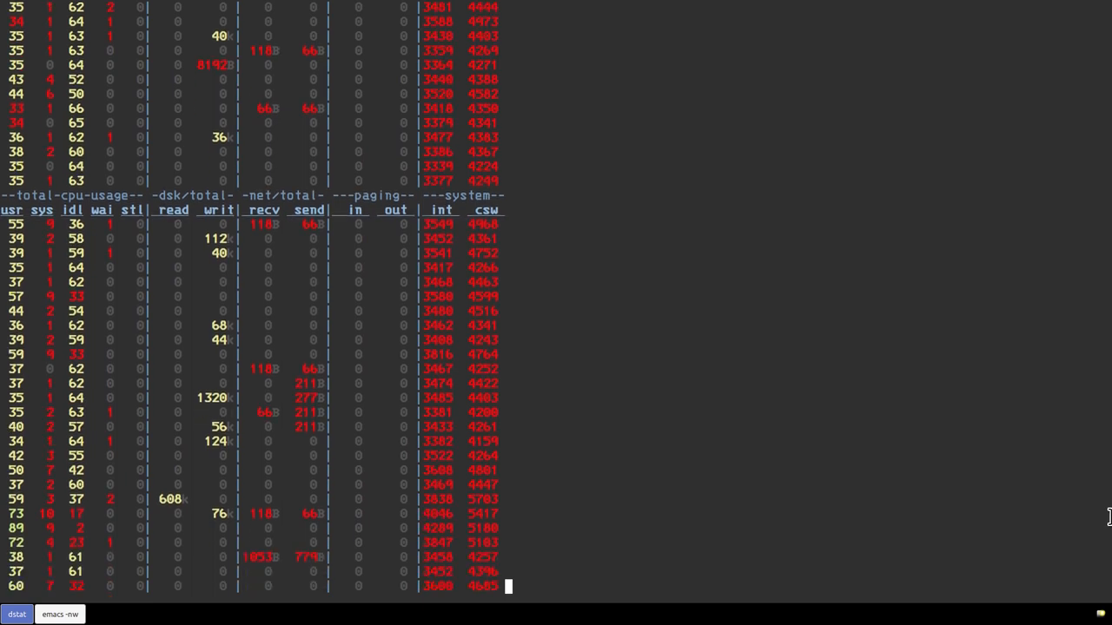
pyautogui.scroll(-3)
pyautogui.write('sensors')
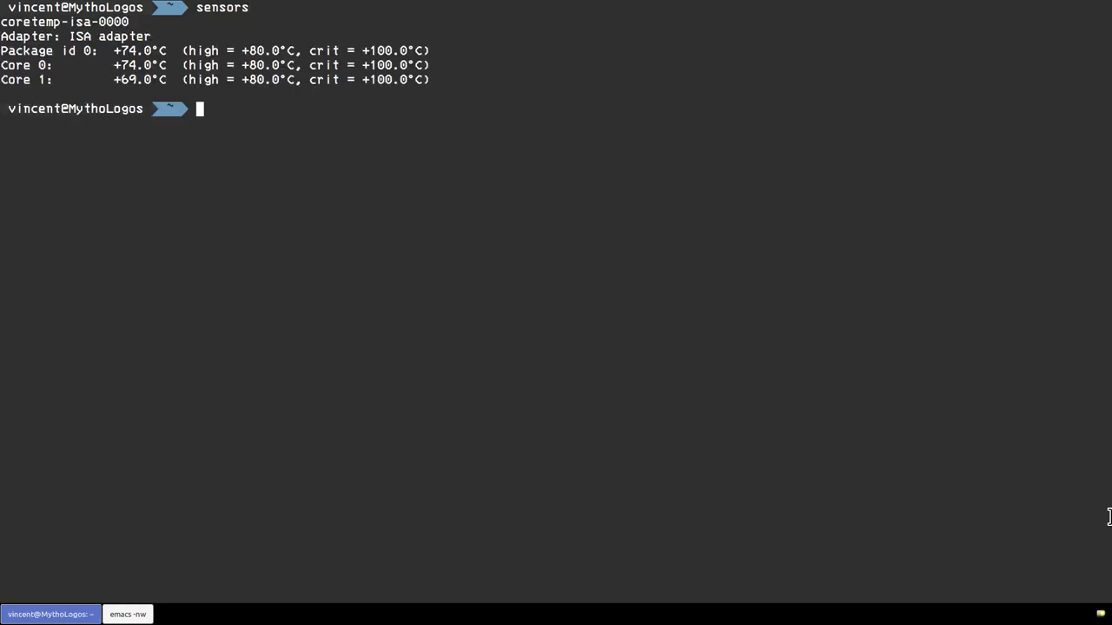
# - Launch the ranger file manager and close it
pyautogui.write('ranger')
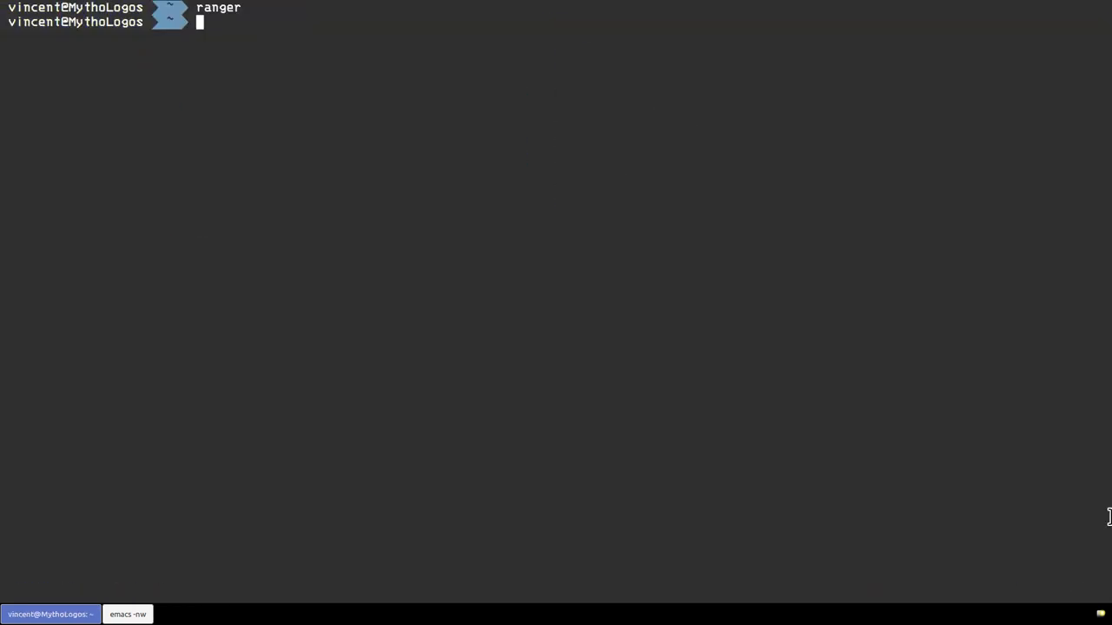
# - Run Midnight Commander (mc) and exit, then enter 'curl wttr.in/JFK' at the prompt
pyautogui.write('mc')
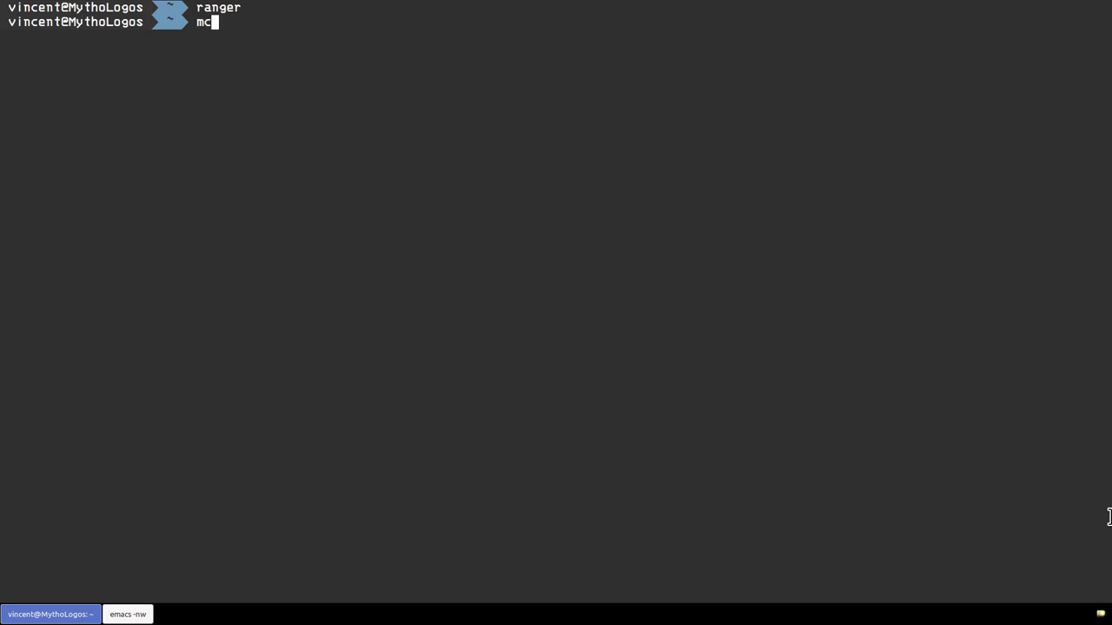
pyautogui.press('Return')
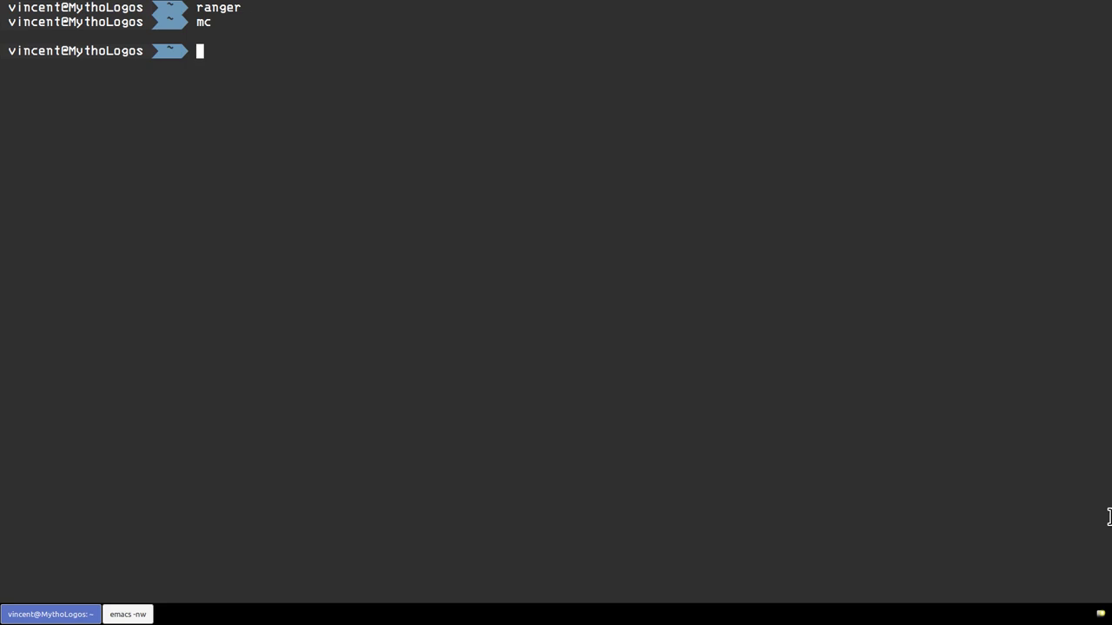
pyautogui.write('curl wttr.in/JFK')
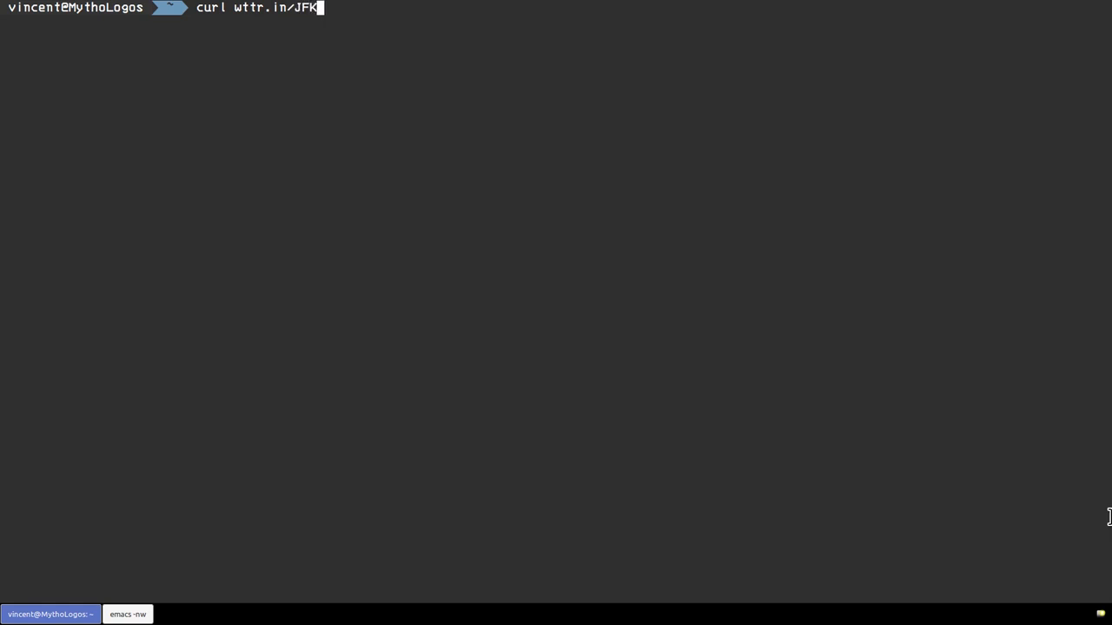
# - Fetch the JFK weather report from wttr.in, then retype the request as 'curl wttr.in/JFK?u'
pyautogui.press('Return')
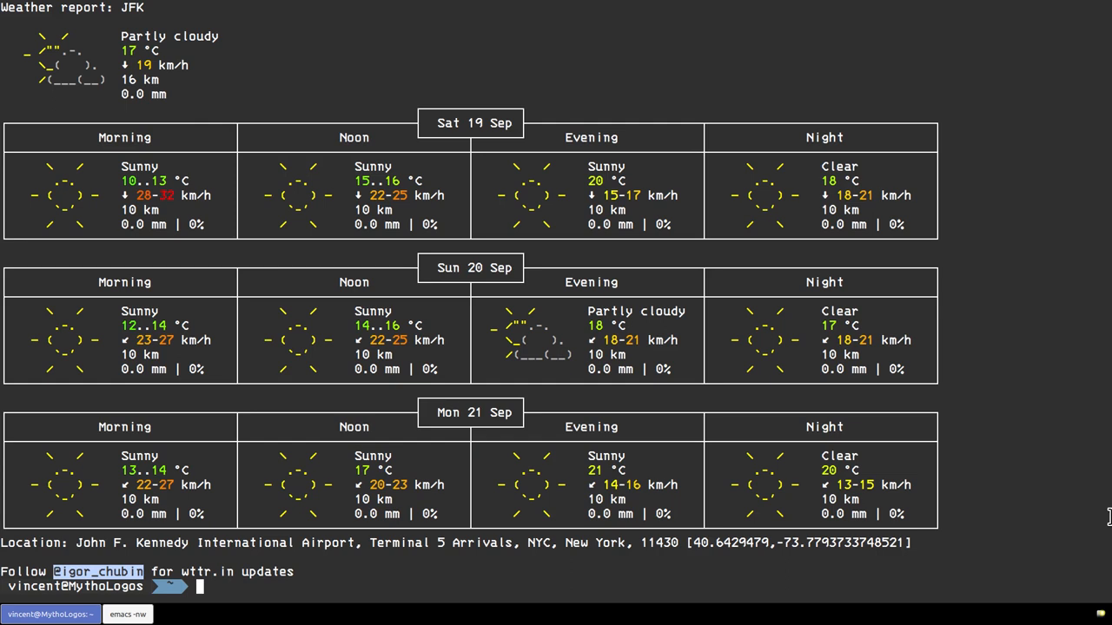
pyautogui.moveTo(298, 238)
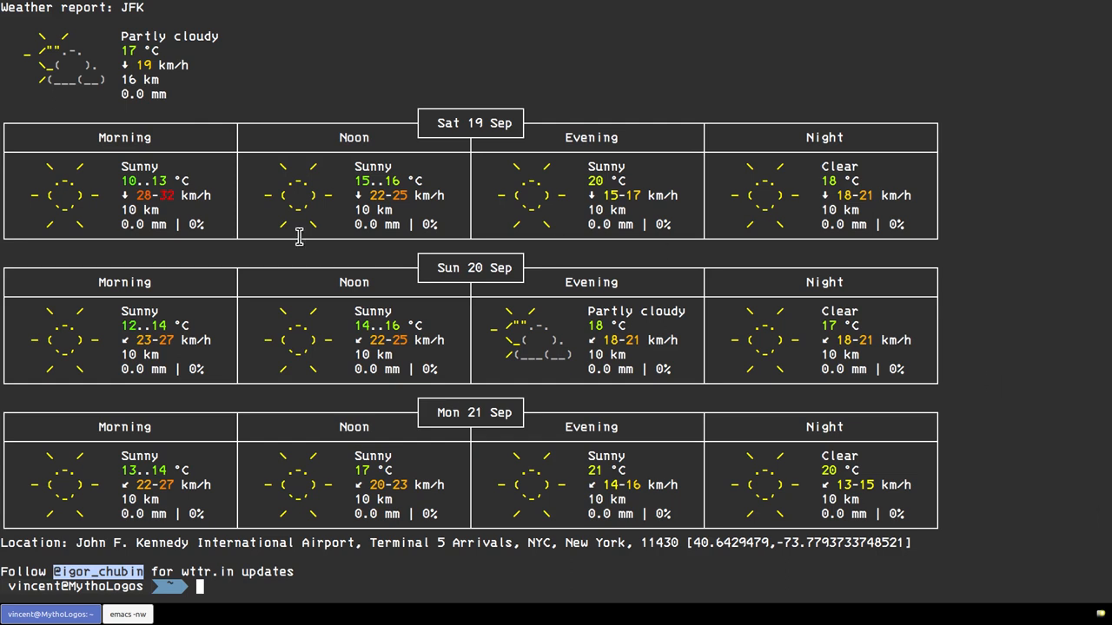
pyautogui.moveTo(719, 294)
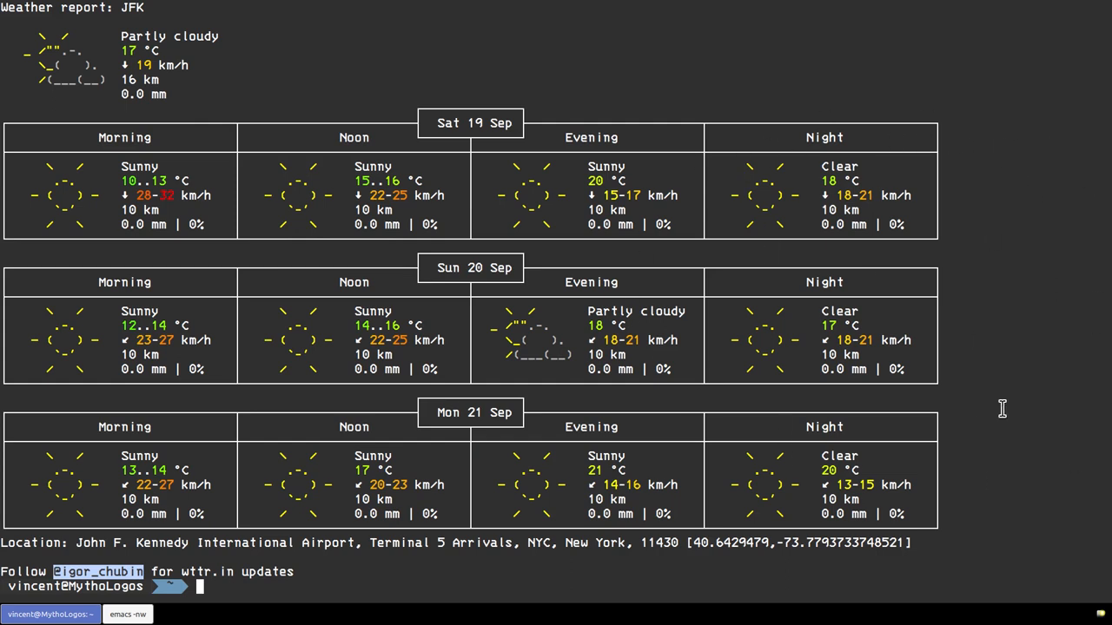
pyautogui.moveTo(1020, 399)
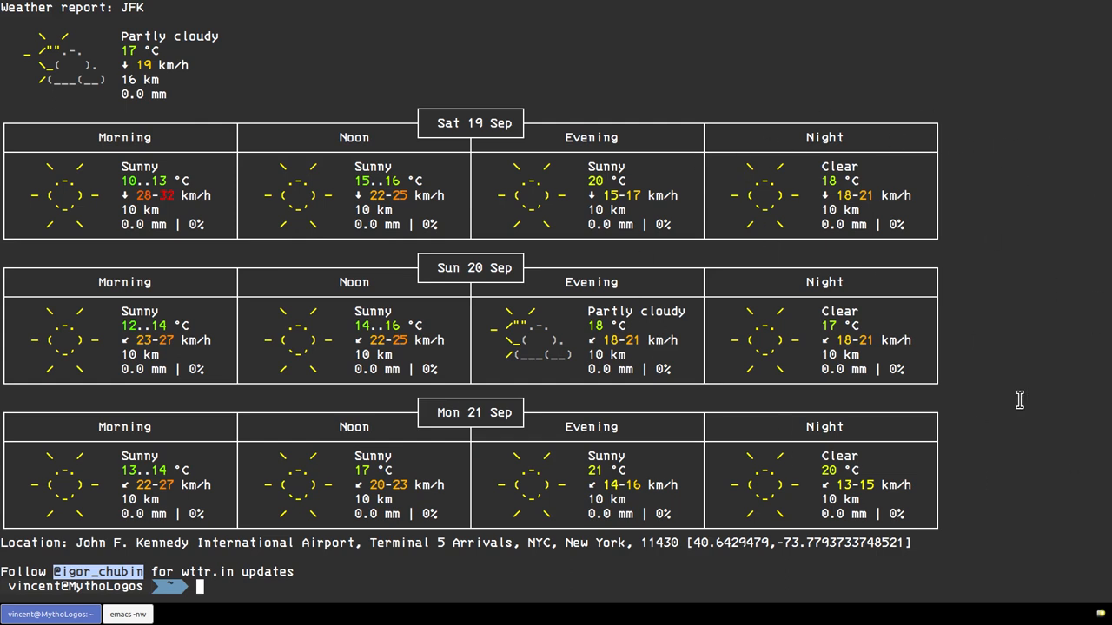
pyautogui.write('curl wttr.in/JFK')
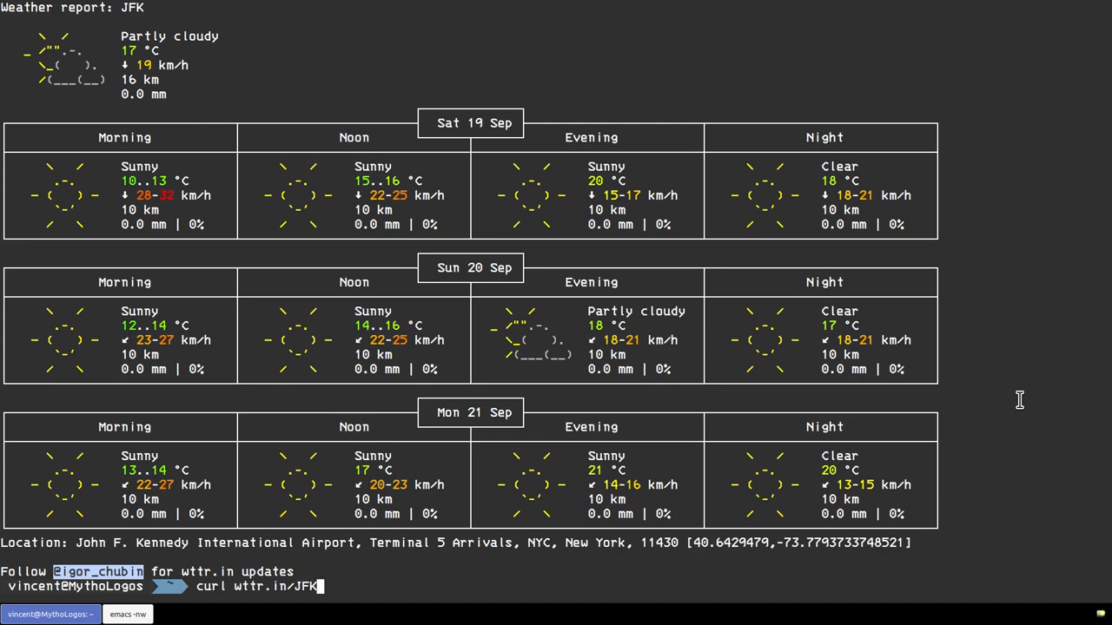
pyautogui.write('?')
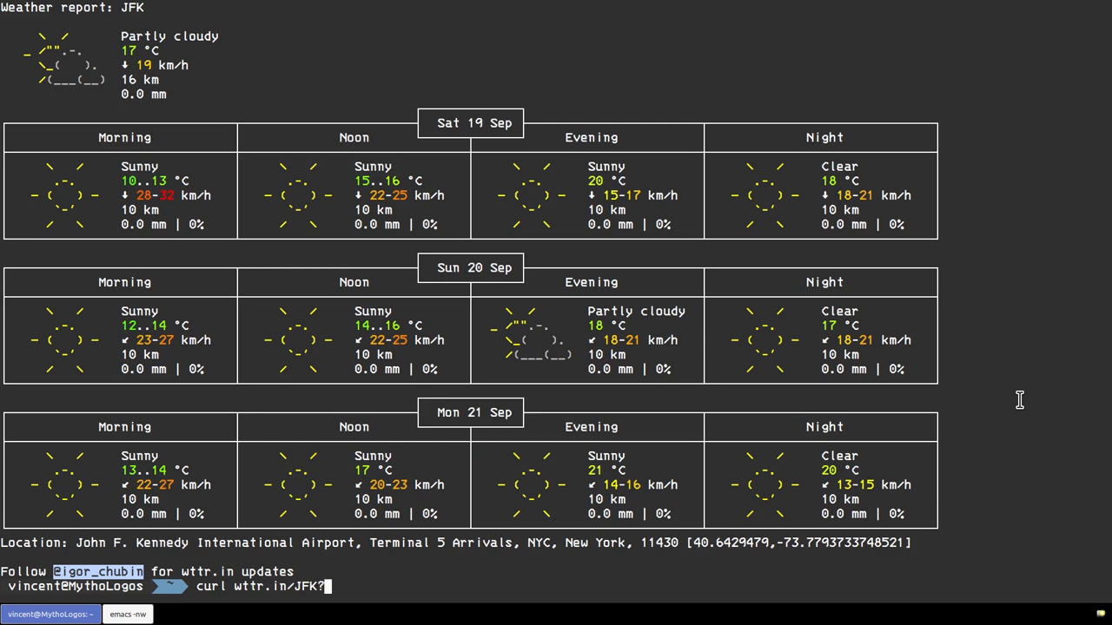
pyautogui.write('u')
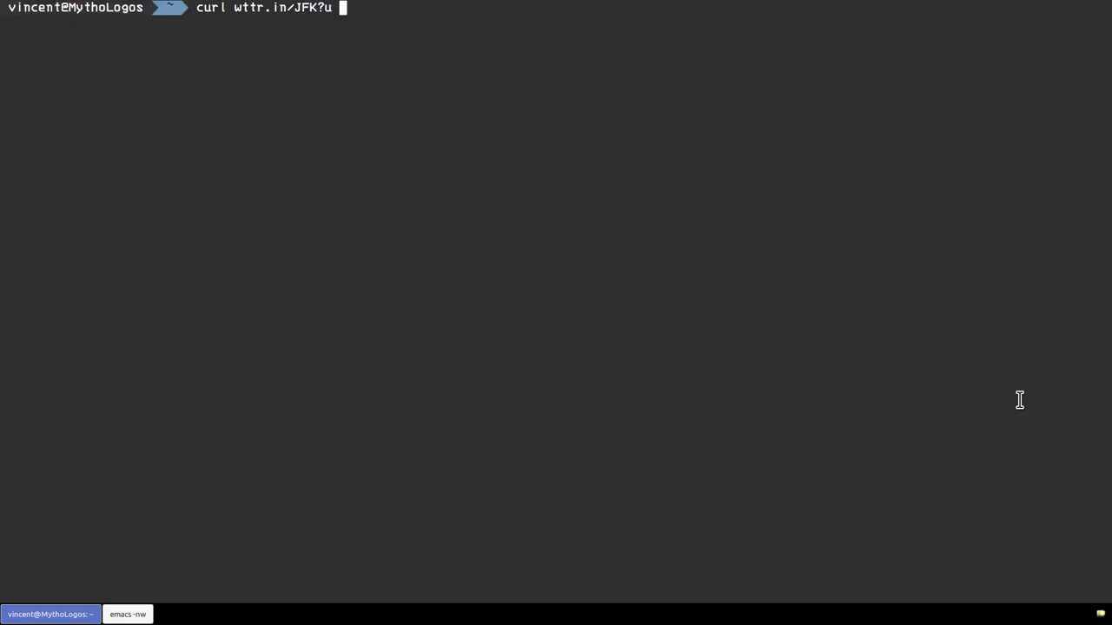
# - Erase the wttr.in request and enter the 'myweather' alias at the prompt instead
pyautogui.press('BackSpace')
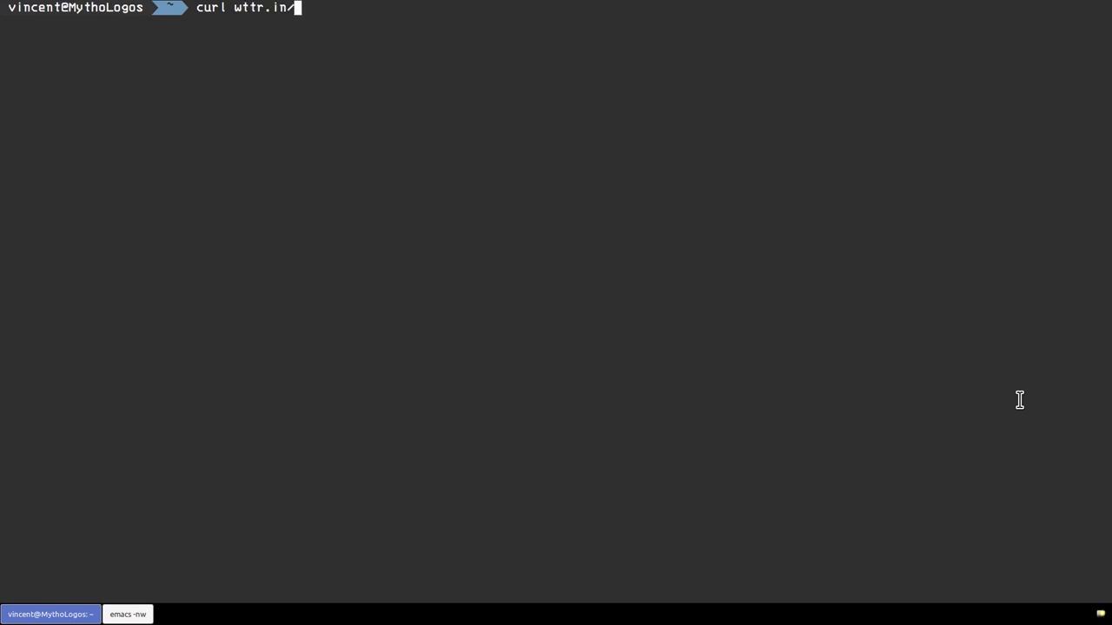
pyautogui.press('BackSpace')
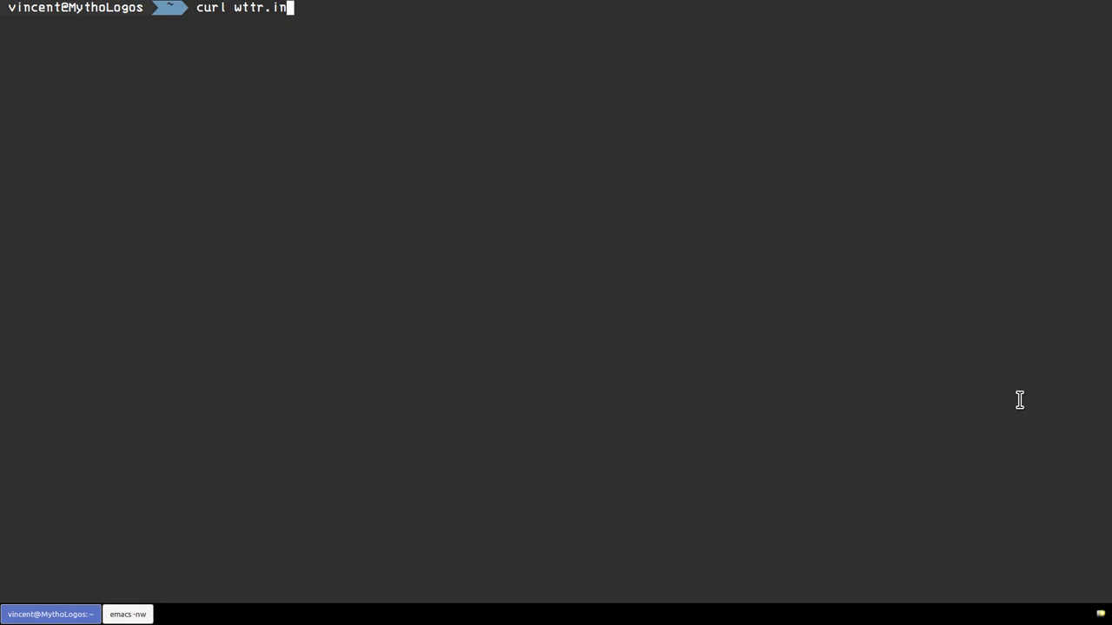
pyautogui.press('BackSpace')
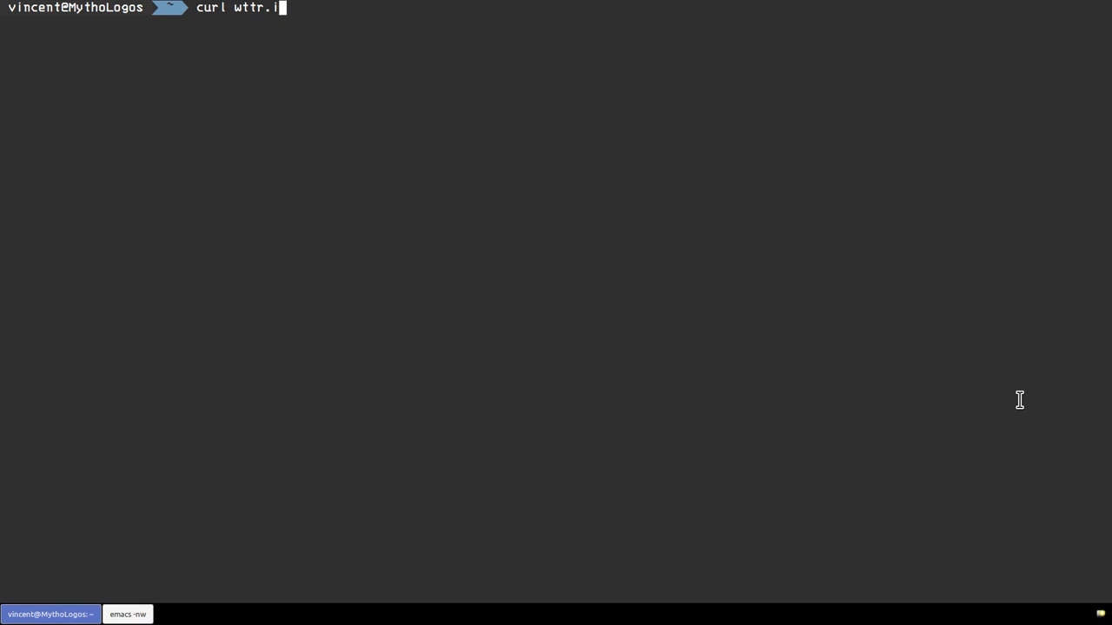
pyautogui.write('myweather')
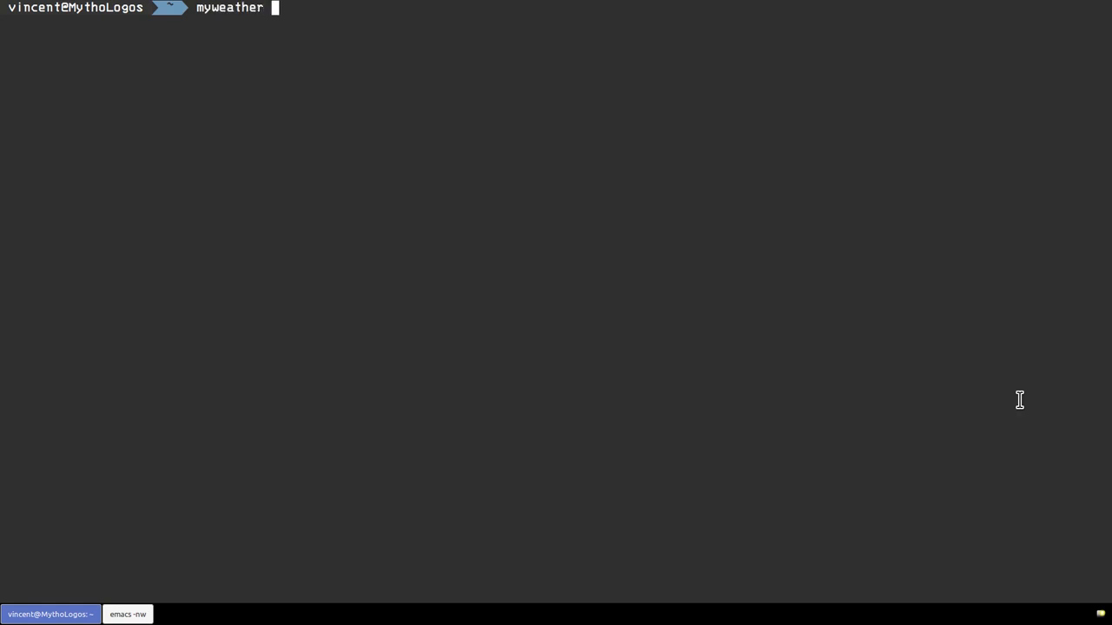
pyautogui.write('bc')
pyautogui.write('50 + 50')
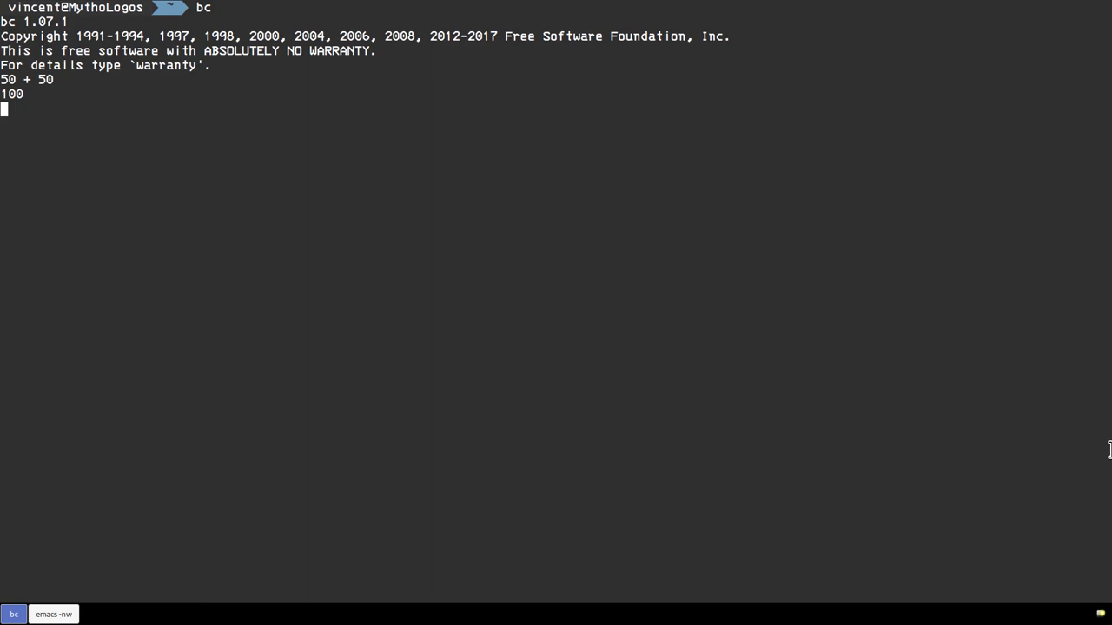
# - Quit the bc calculator and start the dc calculator at the shell prompt
pyautogui.press('ctrl+c')
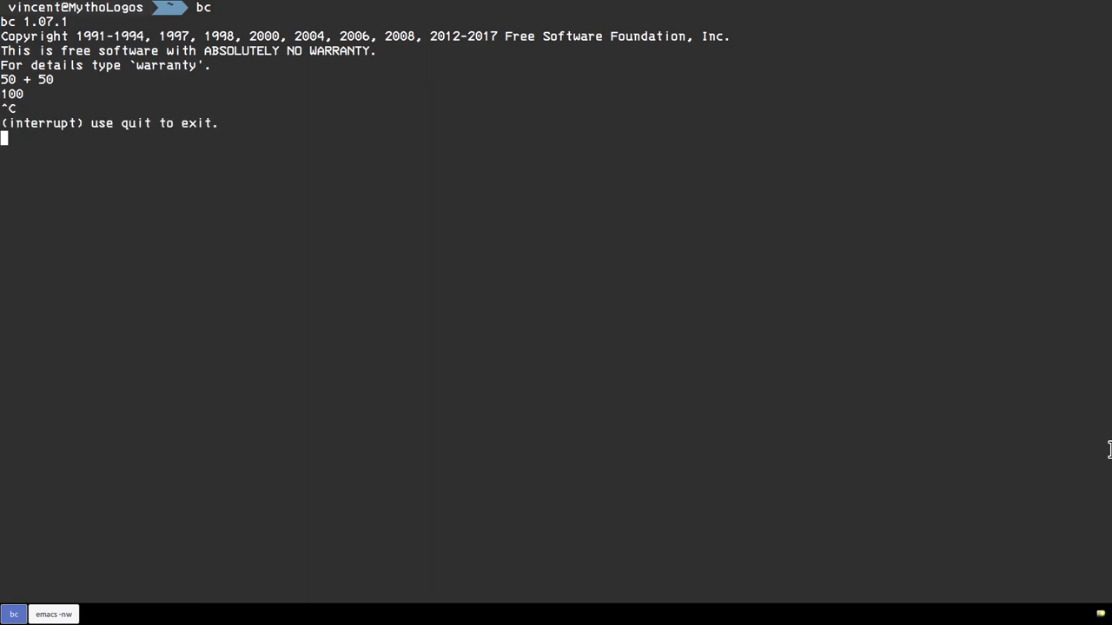
pyautogui.write('quit')
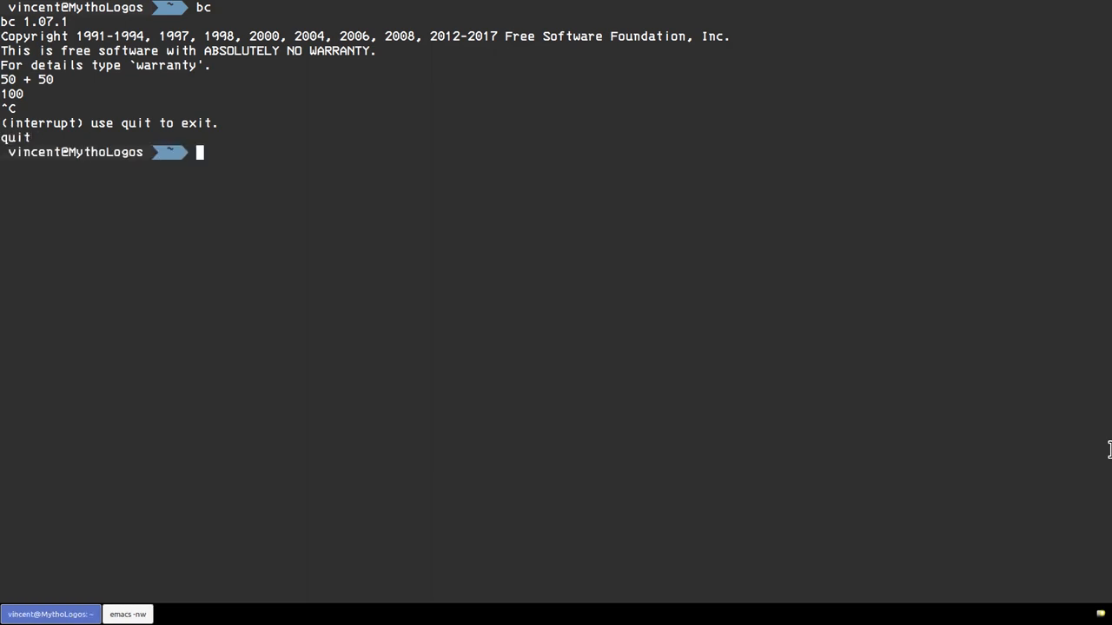
pyautogui.write('dc')
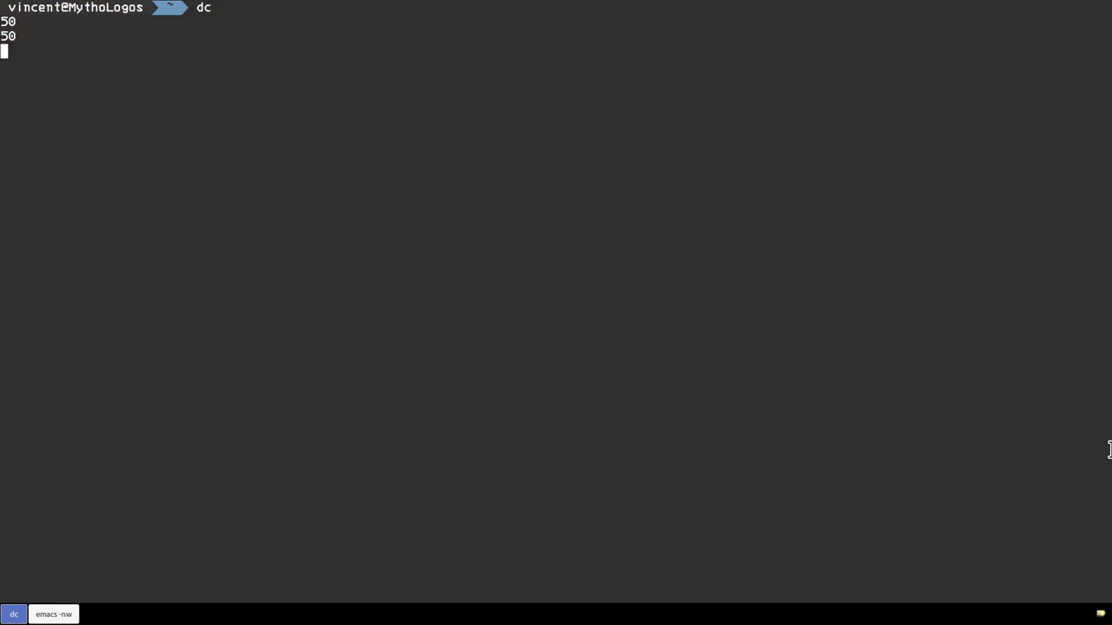
# - Print dc's 50+50 result, exit dc, and type the editor list 'vi vim nano joe wordgrinder'
pyautogui.write('p')
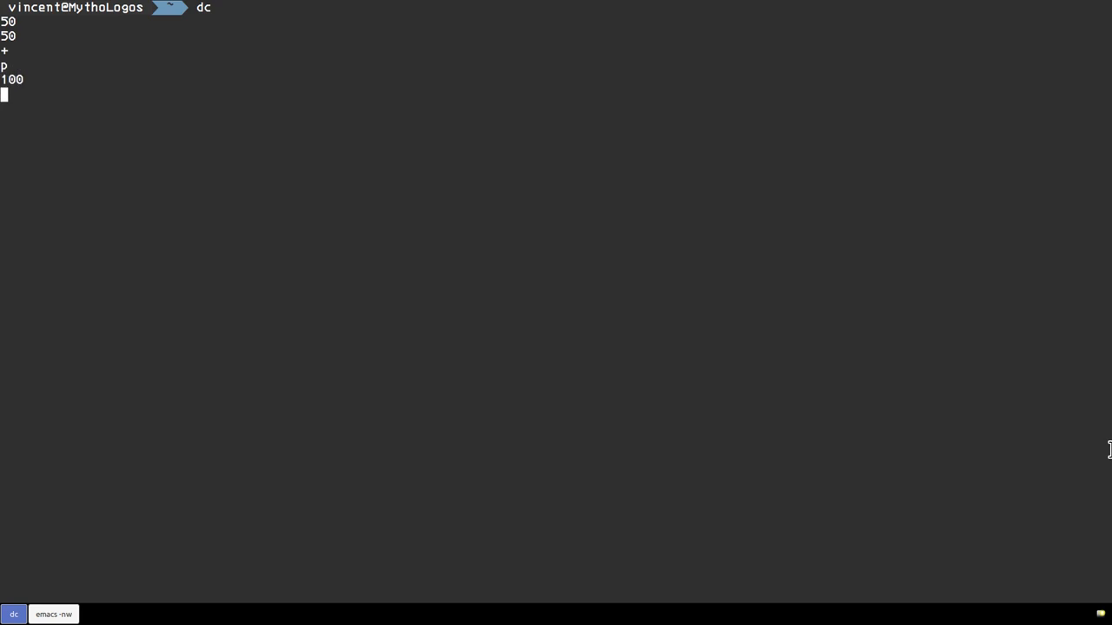
pyautogui.press('ctrl+c')
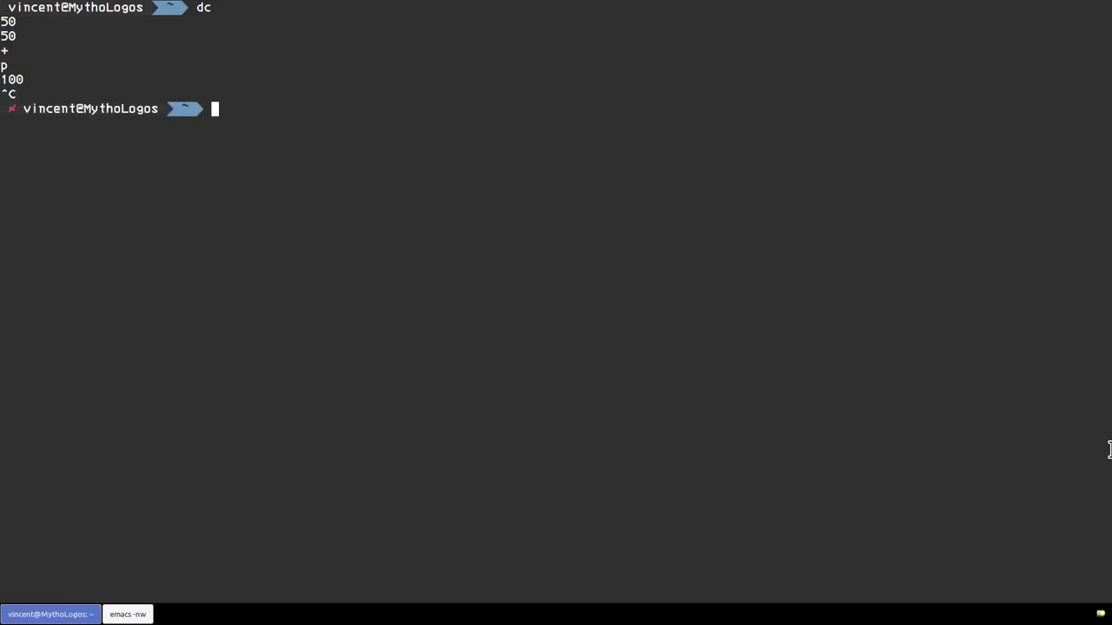
pyautogui.write('vi vim nano joe wordgrinder')
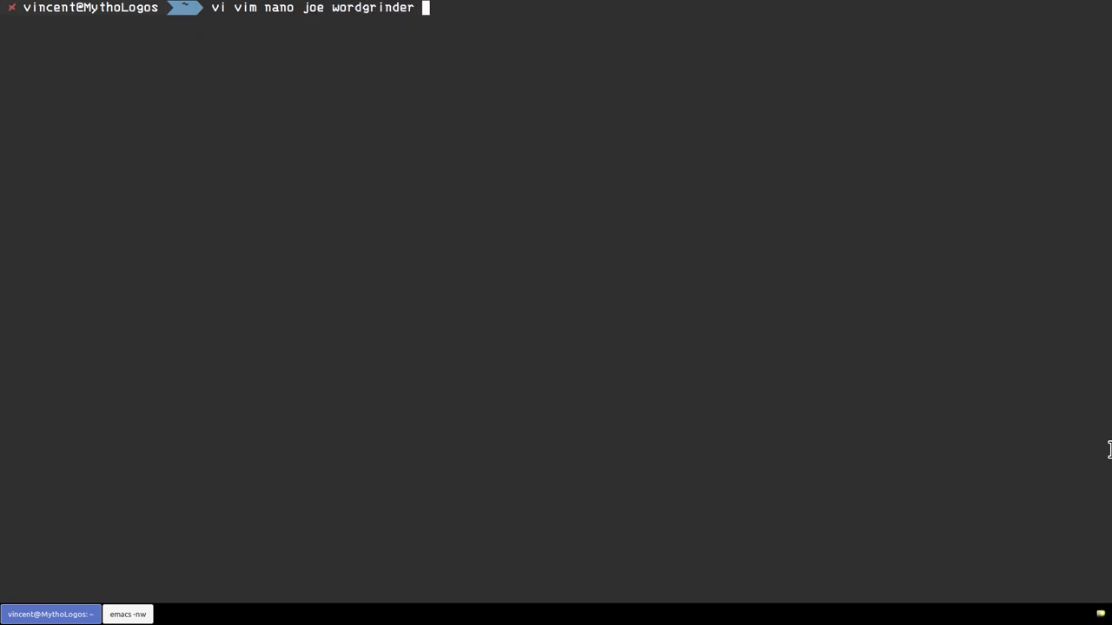
# - Append 'emacs' to the editor list and submit the line
pyautogui.write('emacs')
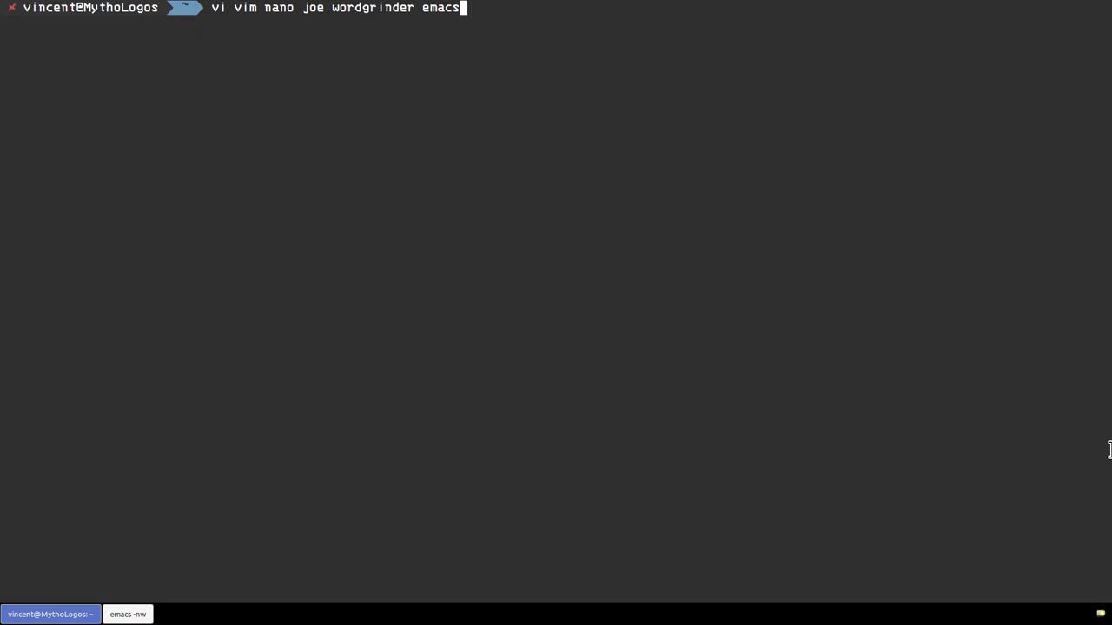
pyautogui.press('Return')
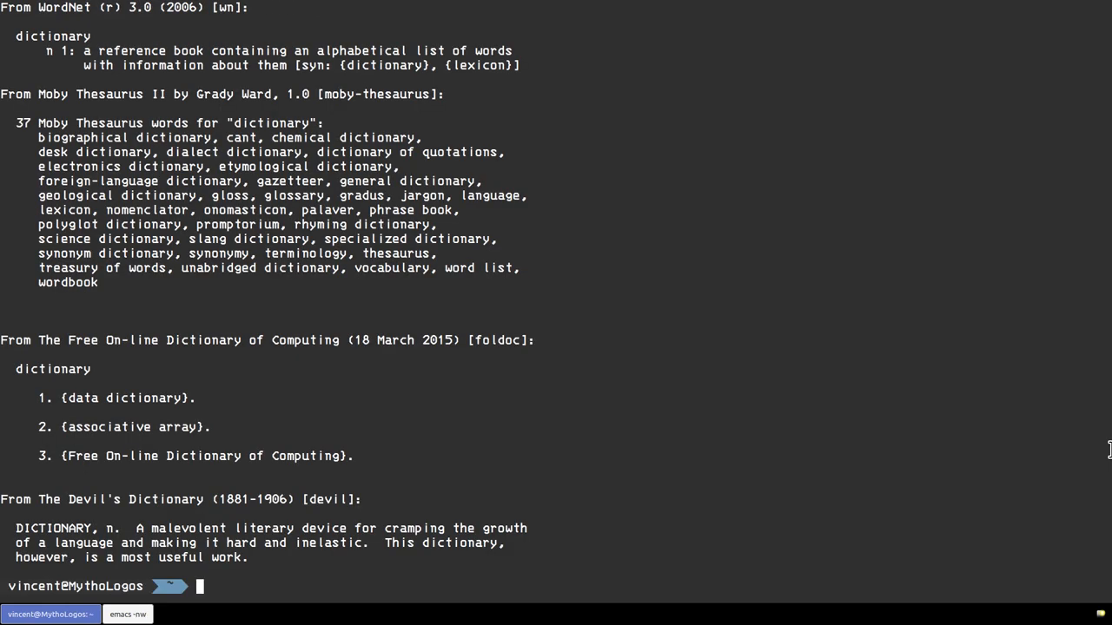
pyautogui.moveTo(868, 294)
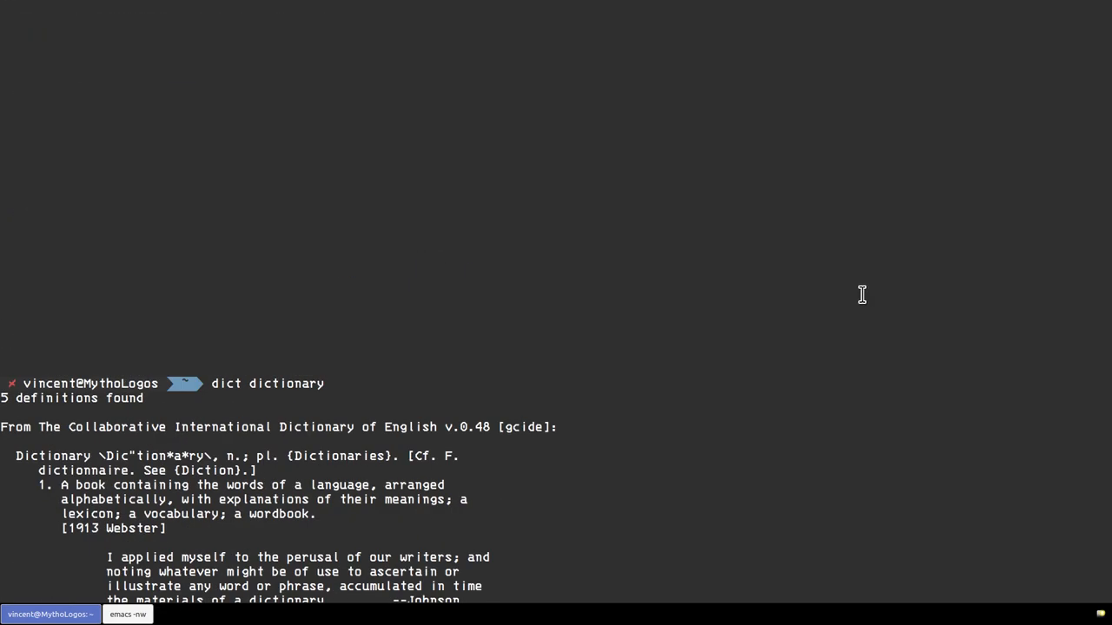
# - Scroll through the dictionary definitions and retype 'dict dictionary' at the prompt
pyautogui.scroll(-3)
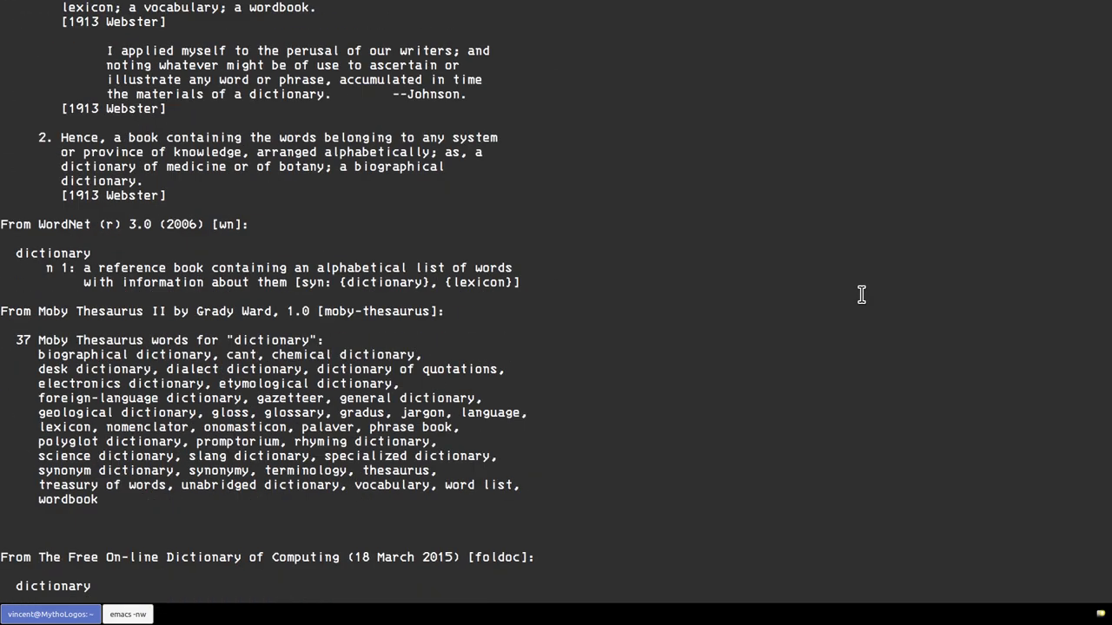
pyautogui.scroll(-3)
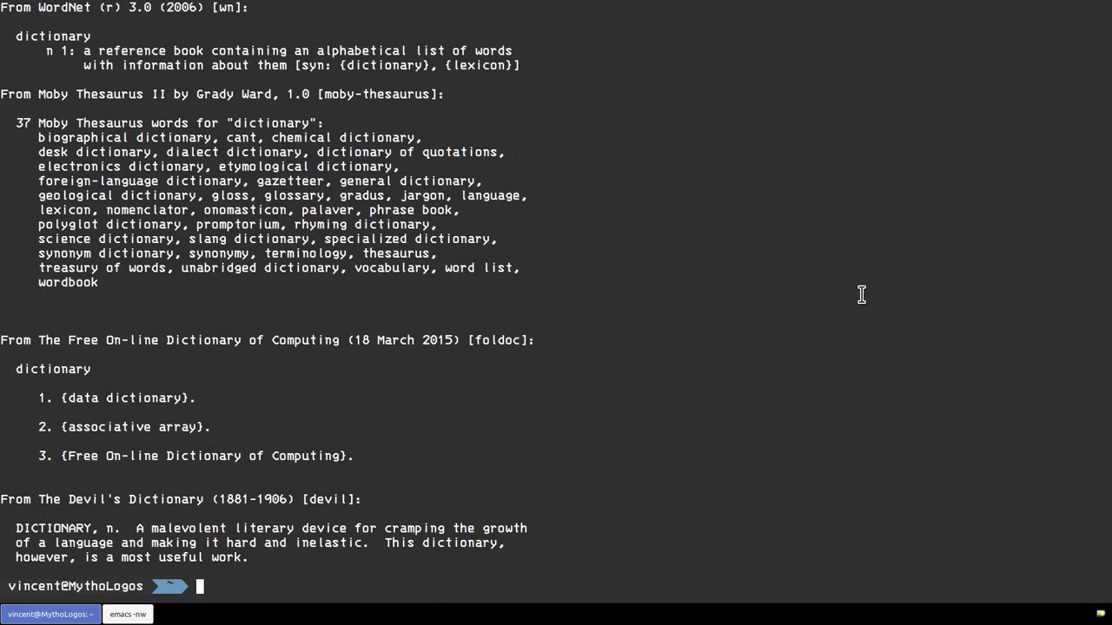
pyautogui.moveTo(886, 292)
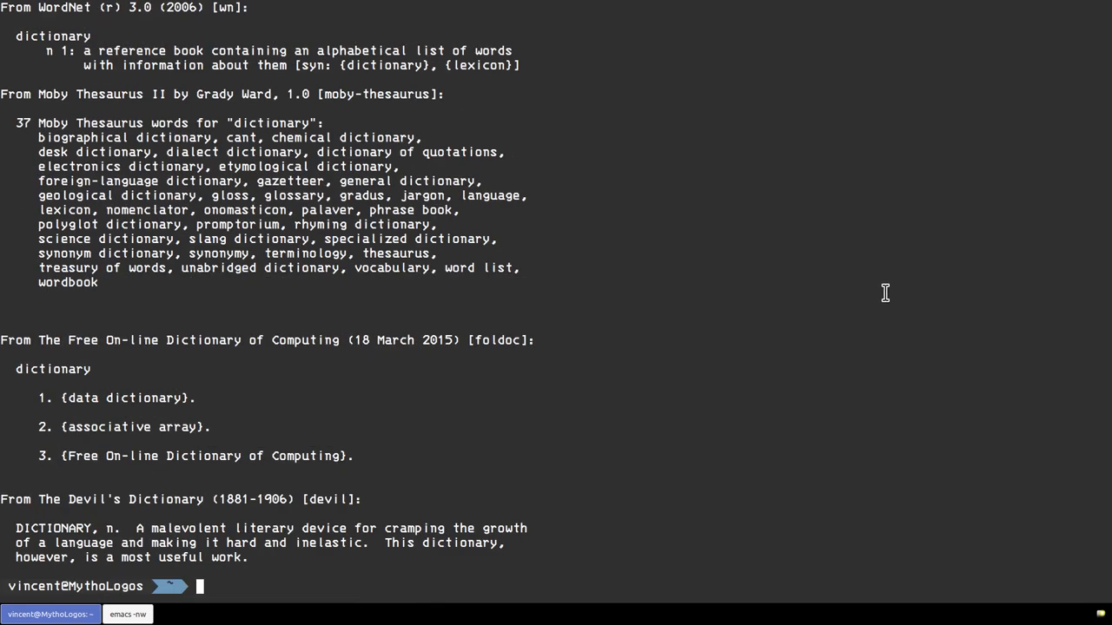
pyautogui.moveTo(1109, 299)
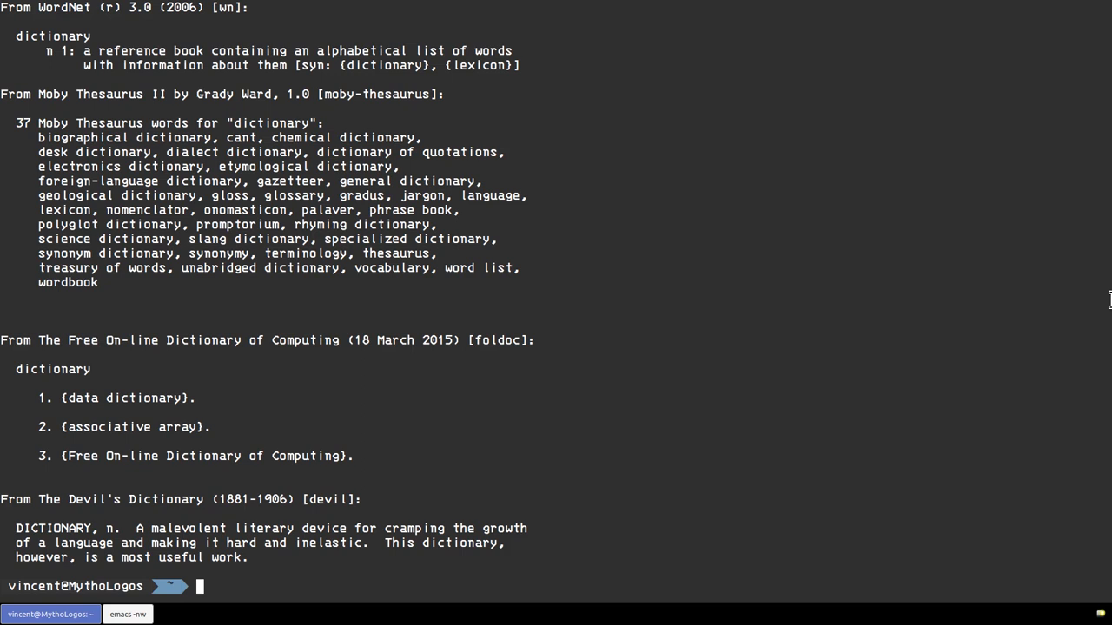
pyautogui.write('dict dictionary')
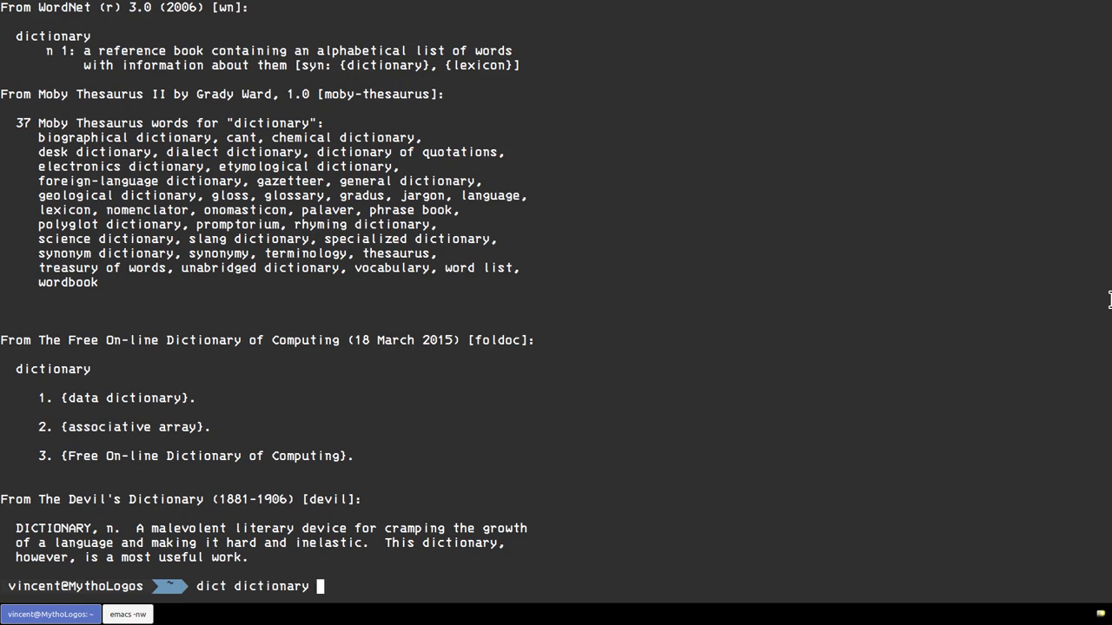
# - Redirect the lookup to dictionary.txt with '> dictionary.txt' and run the command
pyautogui.write('> di')
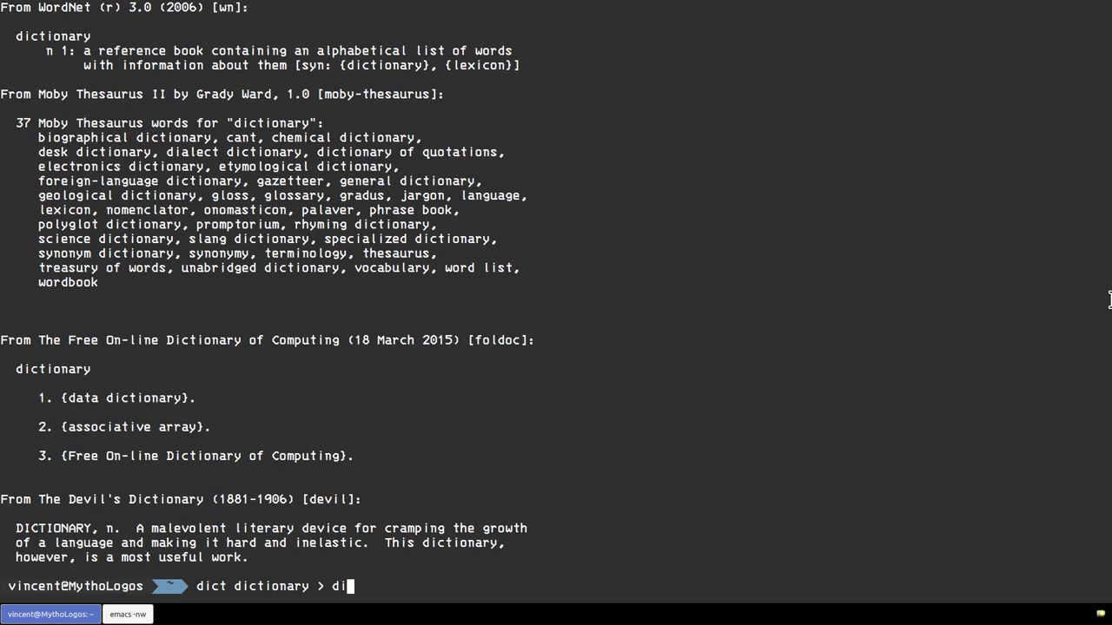
pyautogui.write('ctionary')
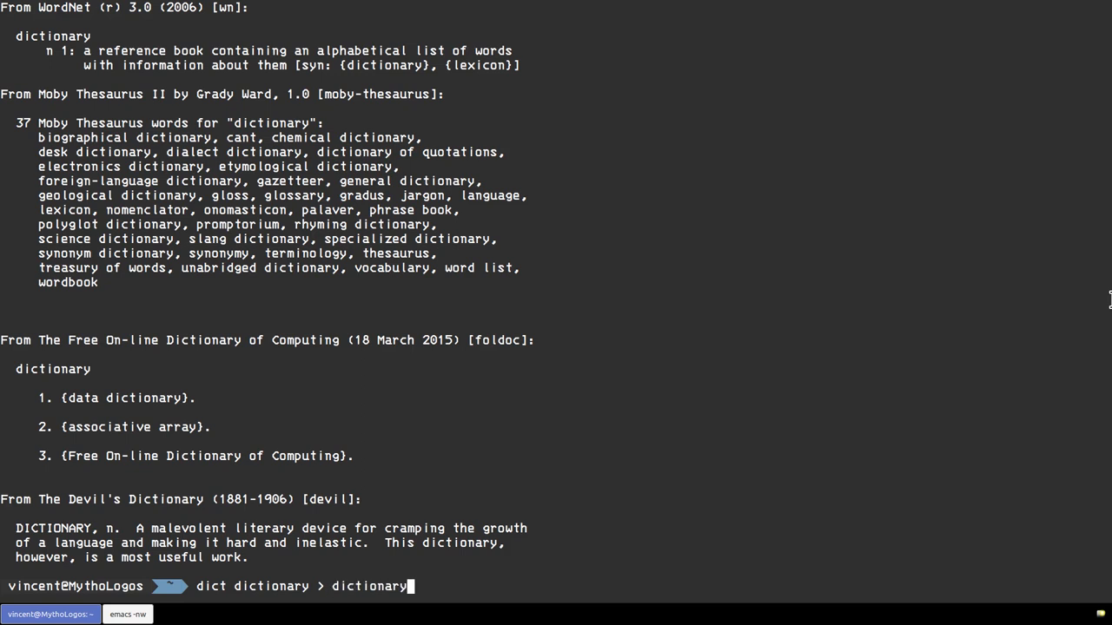
pyautogui.write('.txt')
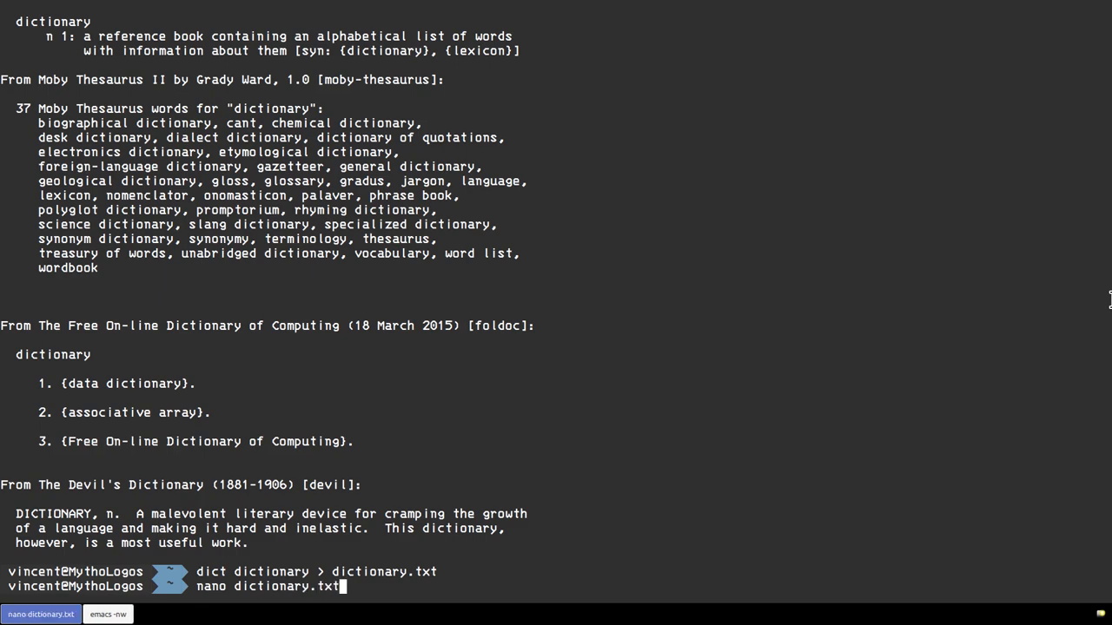
pyautogui.press('Return')
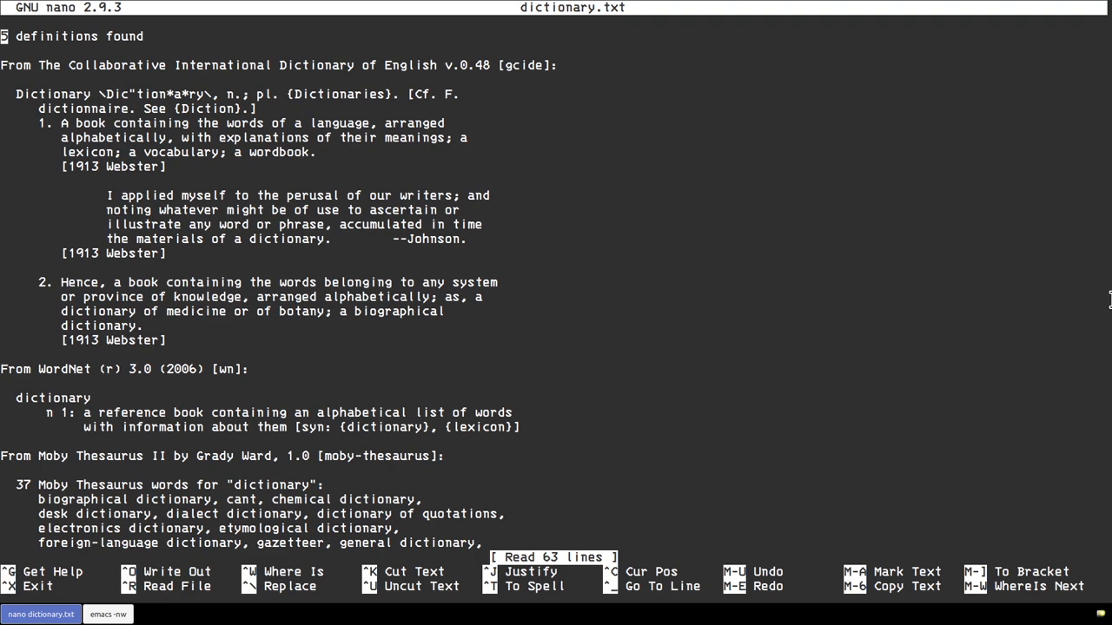
# - Close dictionary.txt in nano and return to the shell
pyautogui.press('ctrl+x')
pyautogui.write('wn -over -grepn')
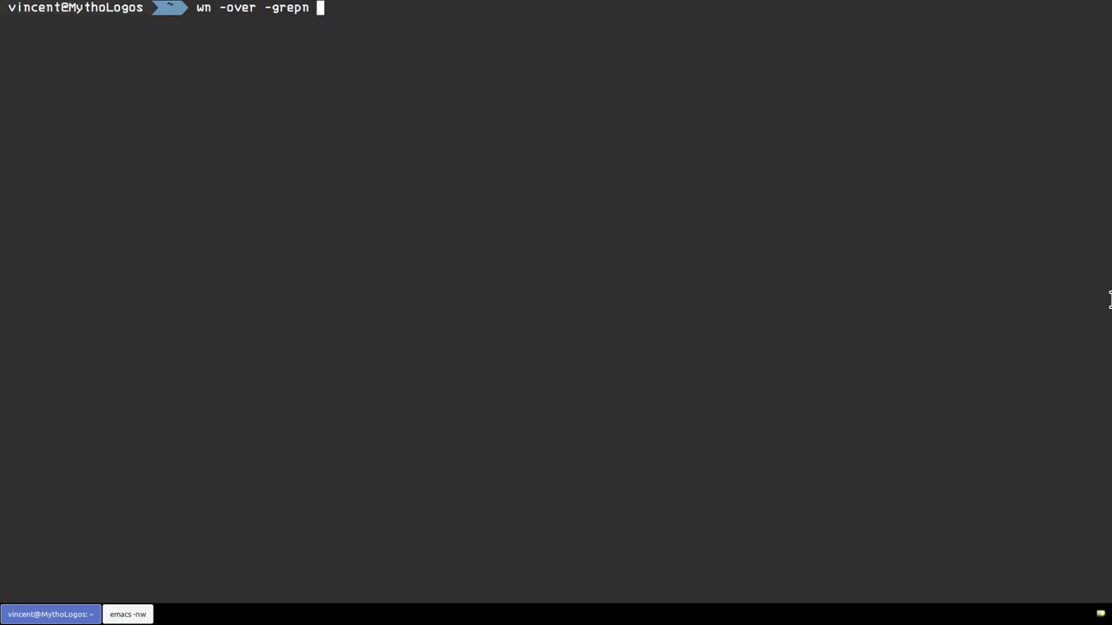
# - Run the WordNet lookup for 'root' and scroll through its verb senses and noun compounds
pyautogui.write('root')
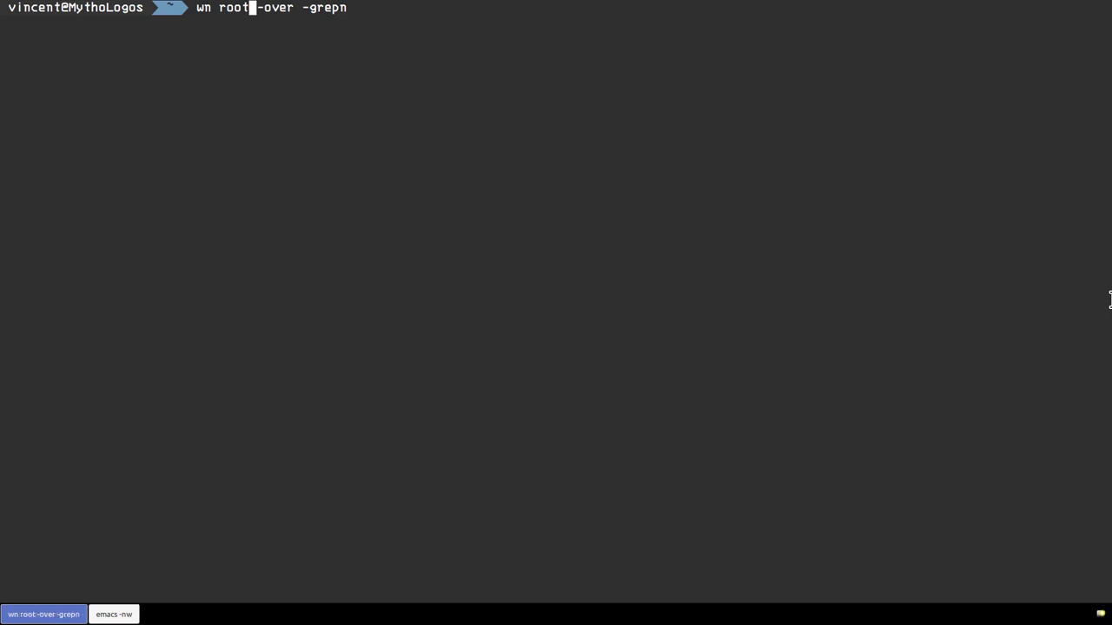
pyautogui.press('Return')
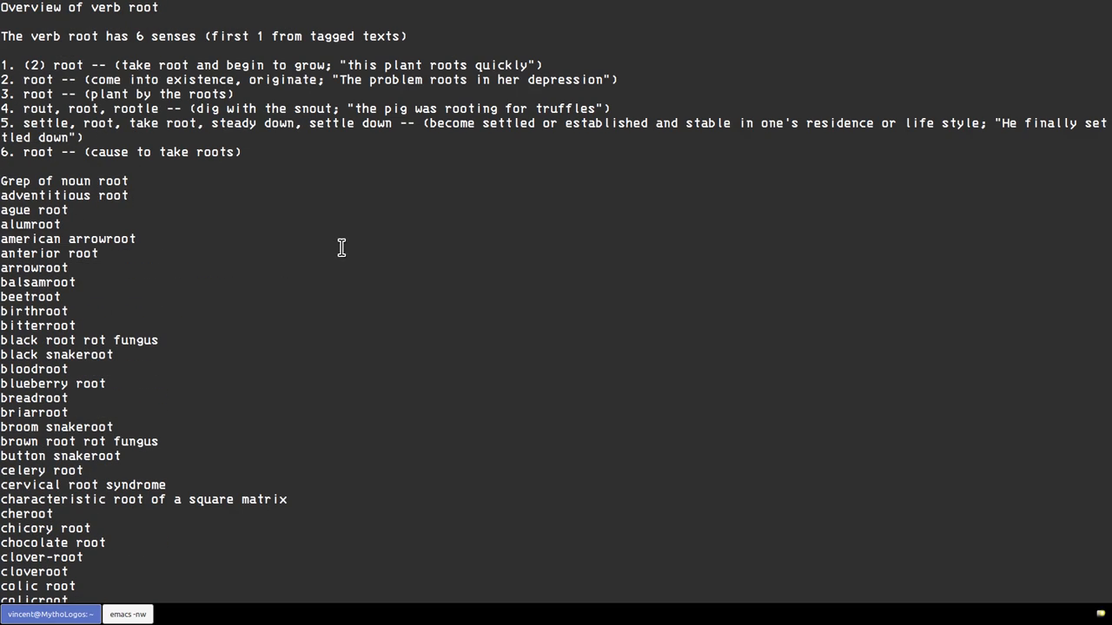
pyautogui.moveTo(55, 202)
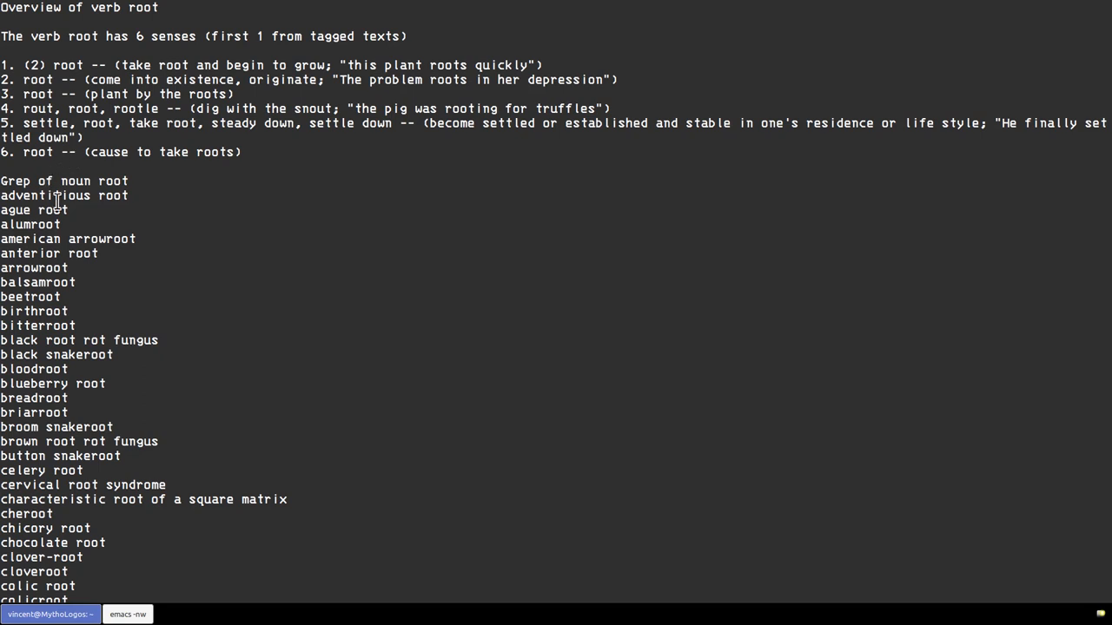
pyautogui.moveTo(235, 501)
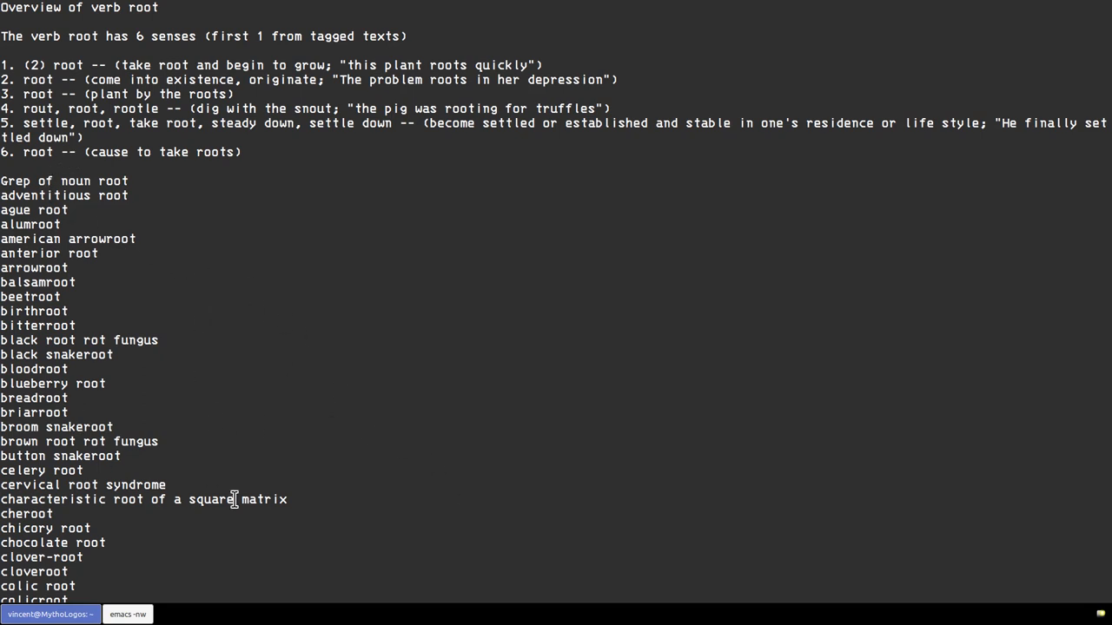
pyautogui.moveTo(237, 476)
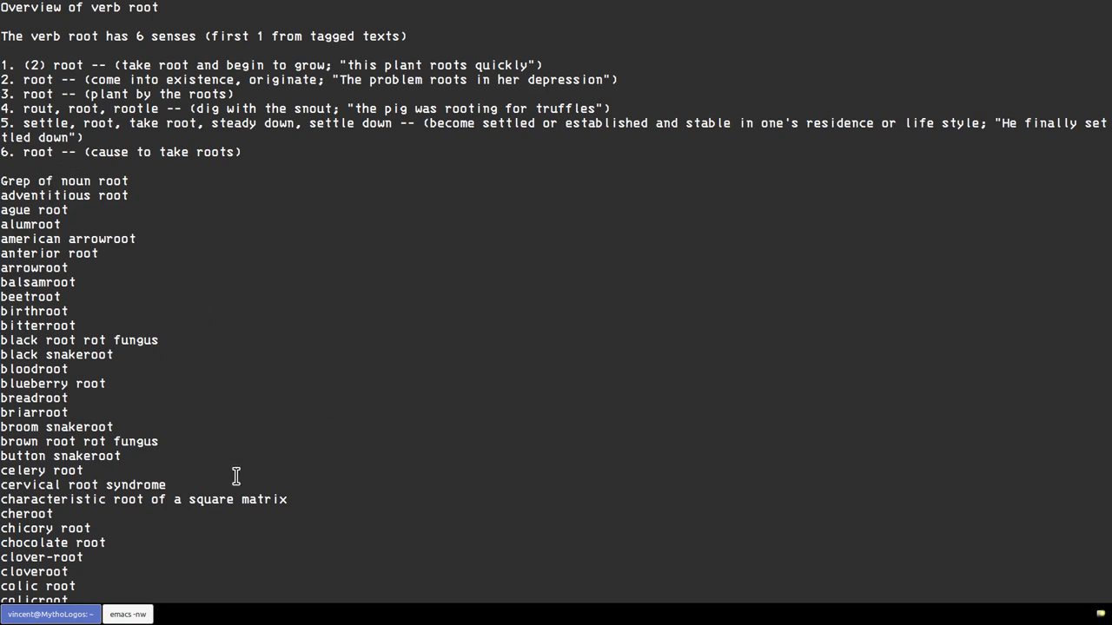
pyautogui.moveTo(500, 271)
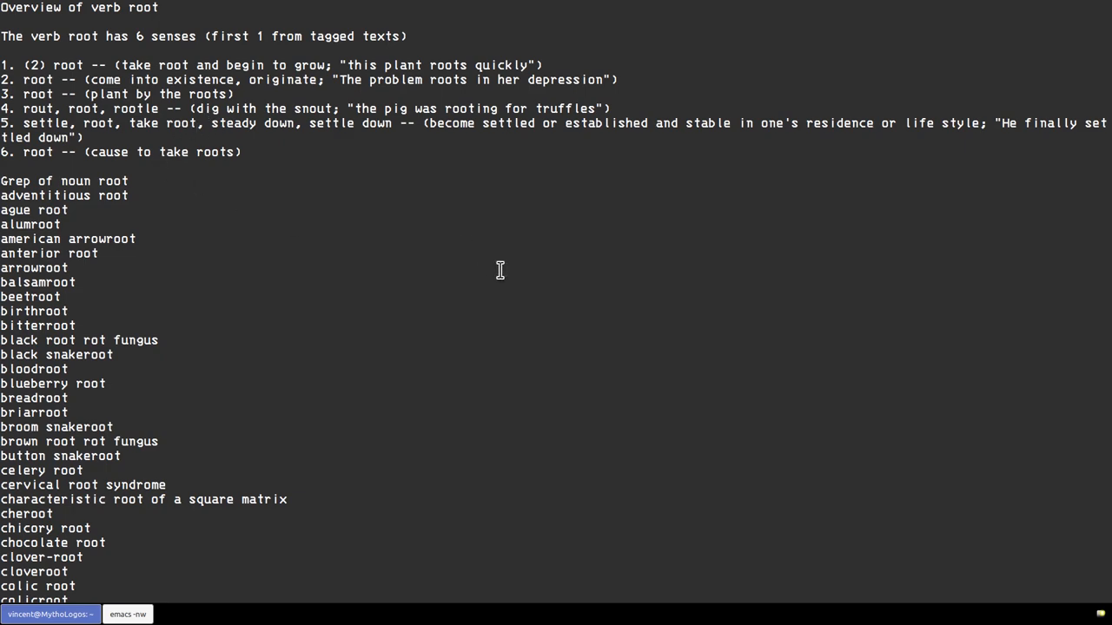
pyautogui.scroll(-3)
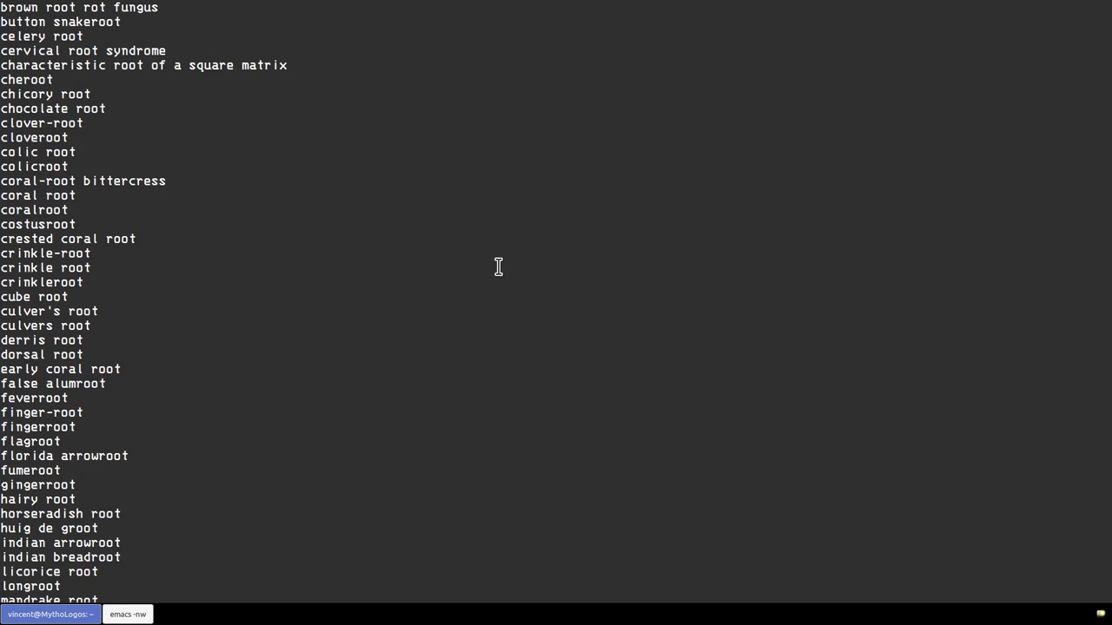
pyautogui.scroll(-3)
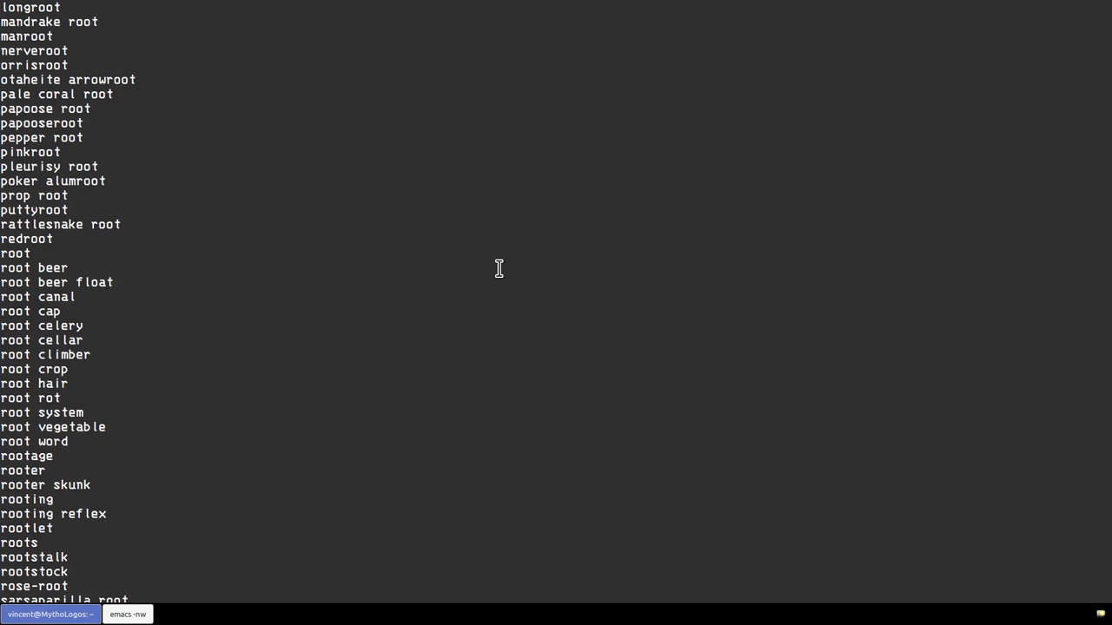
pyautogui.scroll(-3)
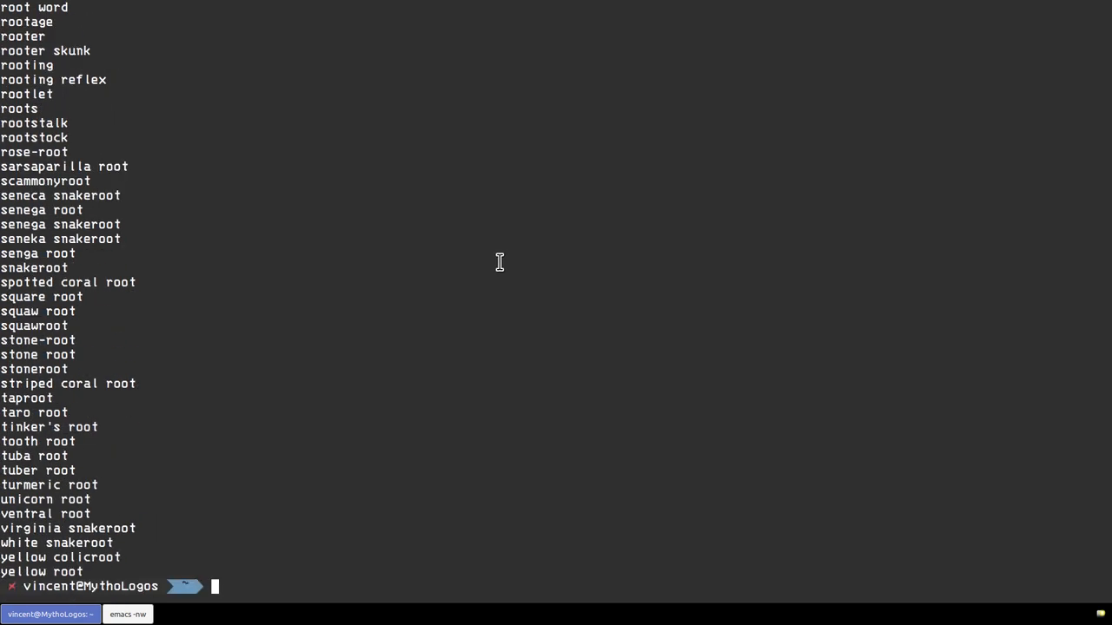
# - Save the lookup with 'wn root -over -grepn > root.txt' and begin a new command with 'root'
pyautogui.write('wn root -over -grepn >')
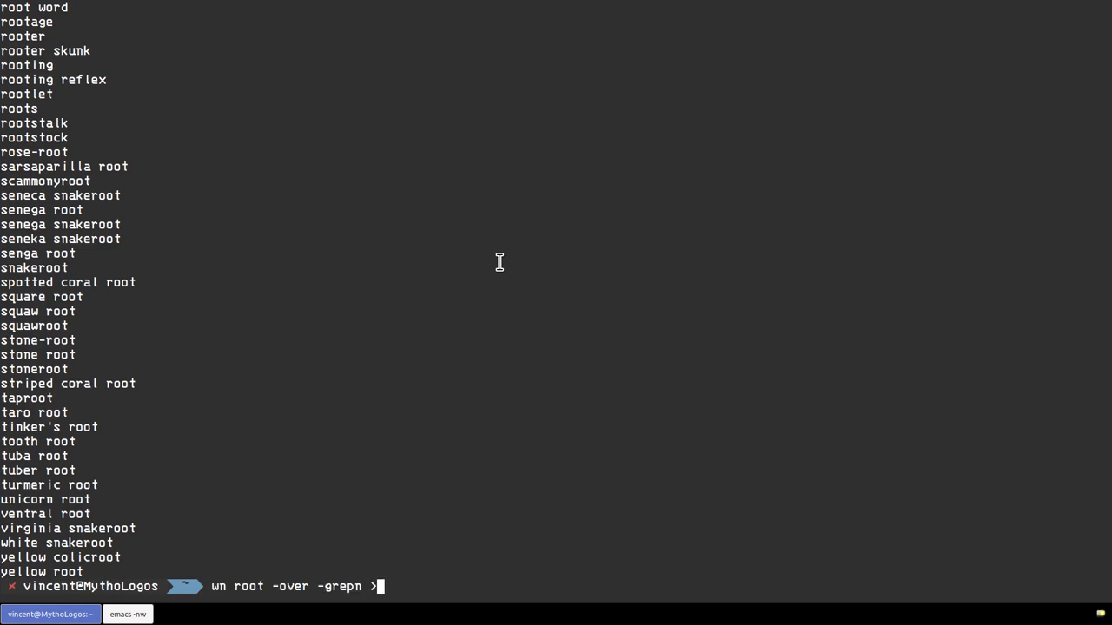
pyautogui.write('root')
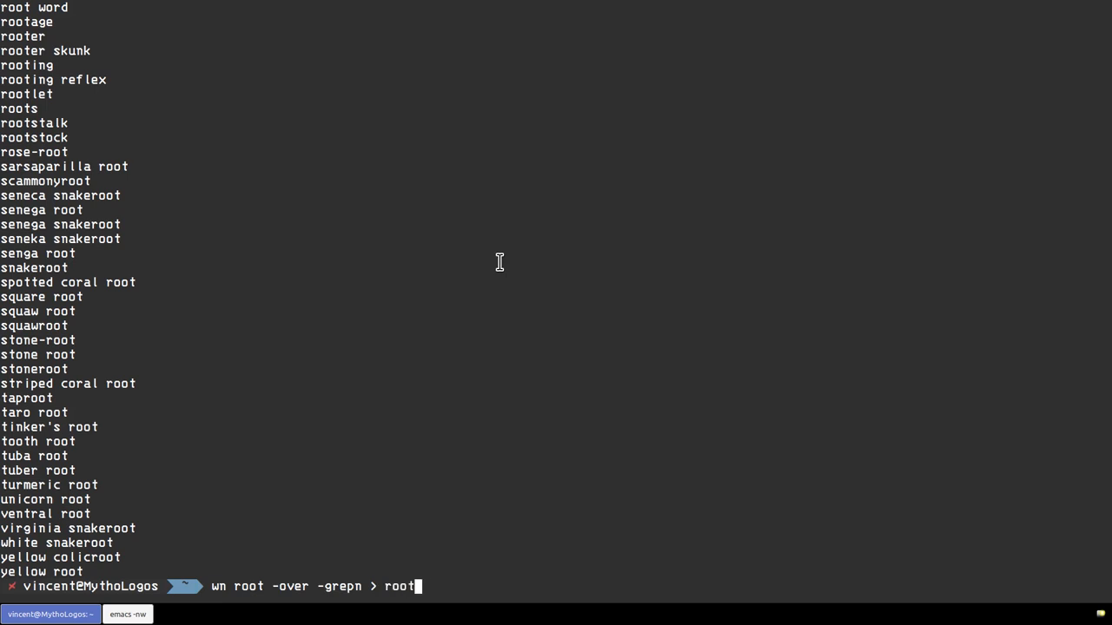
pyautogui.write('.txt')
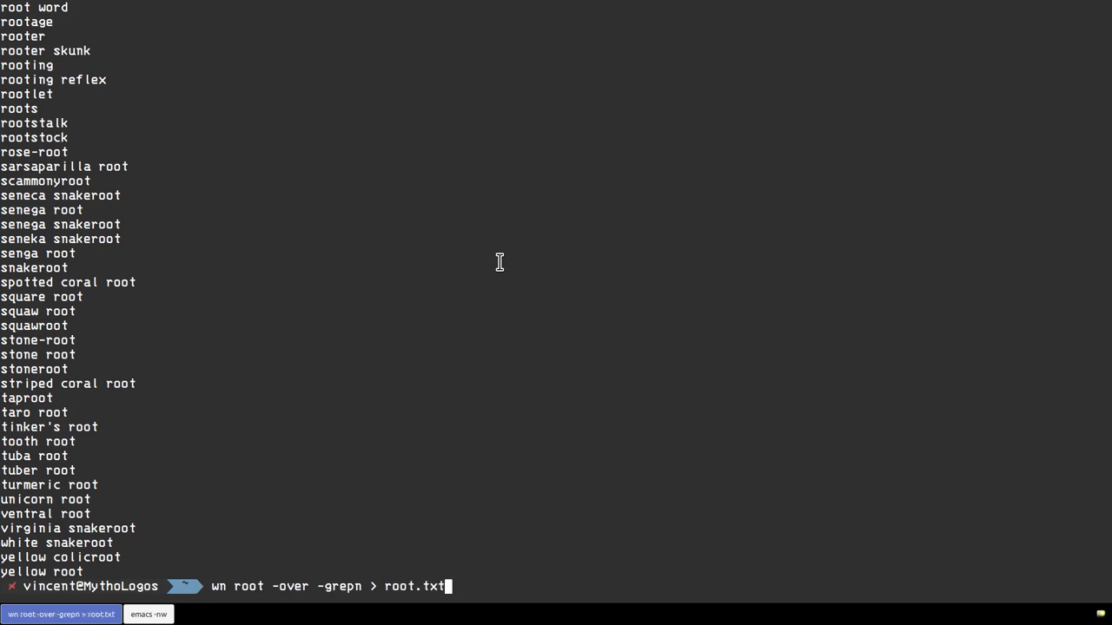
pyautogui.press('Return')
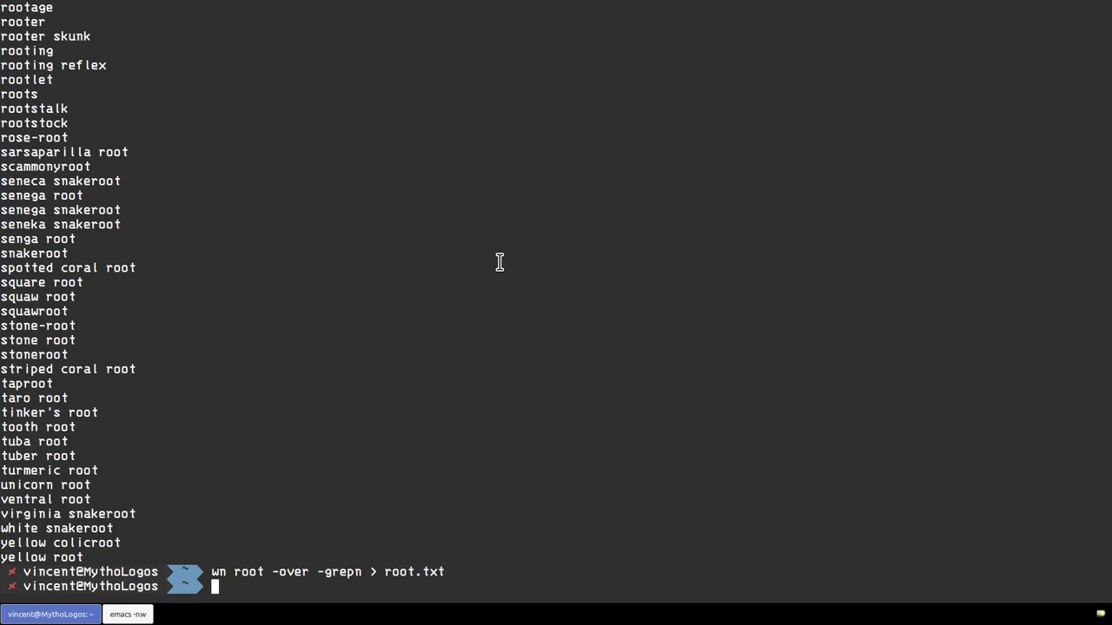
pyautogui.write('root')
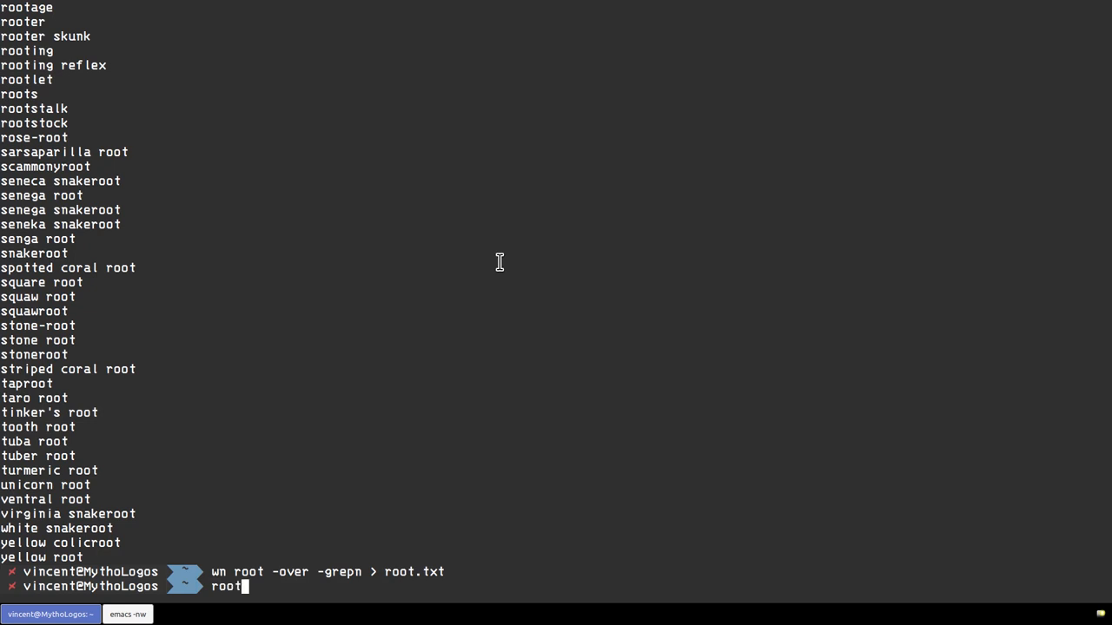
# - View root.txt in nano, then exit back to the shell
pyautogui.write('nano r')
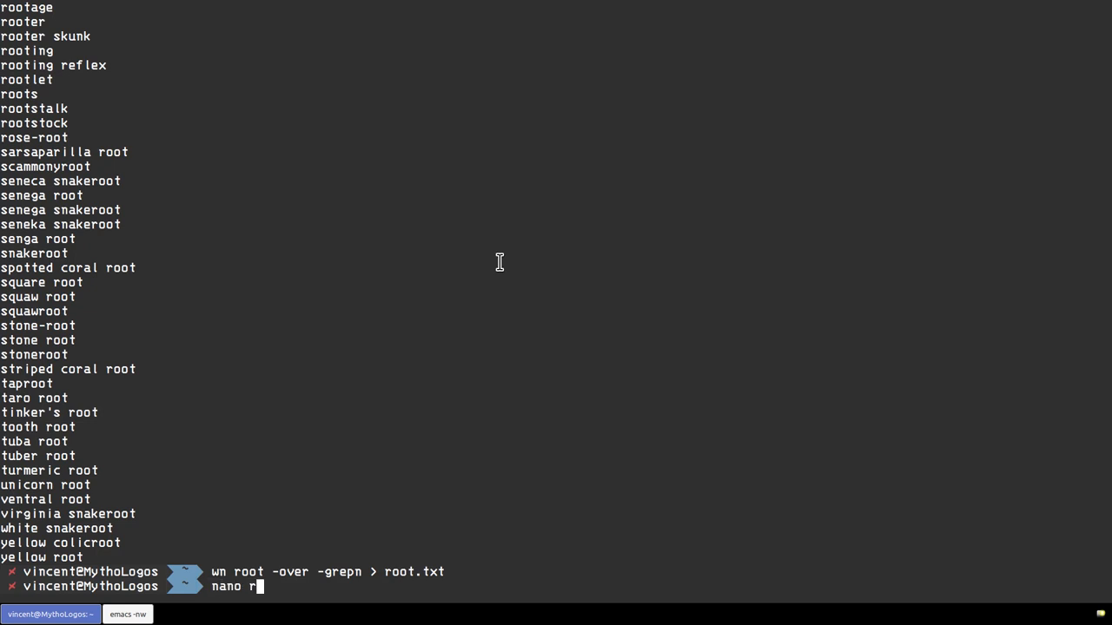
pyautogui.press('Return')
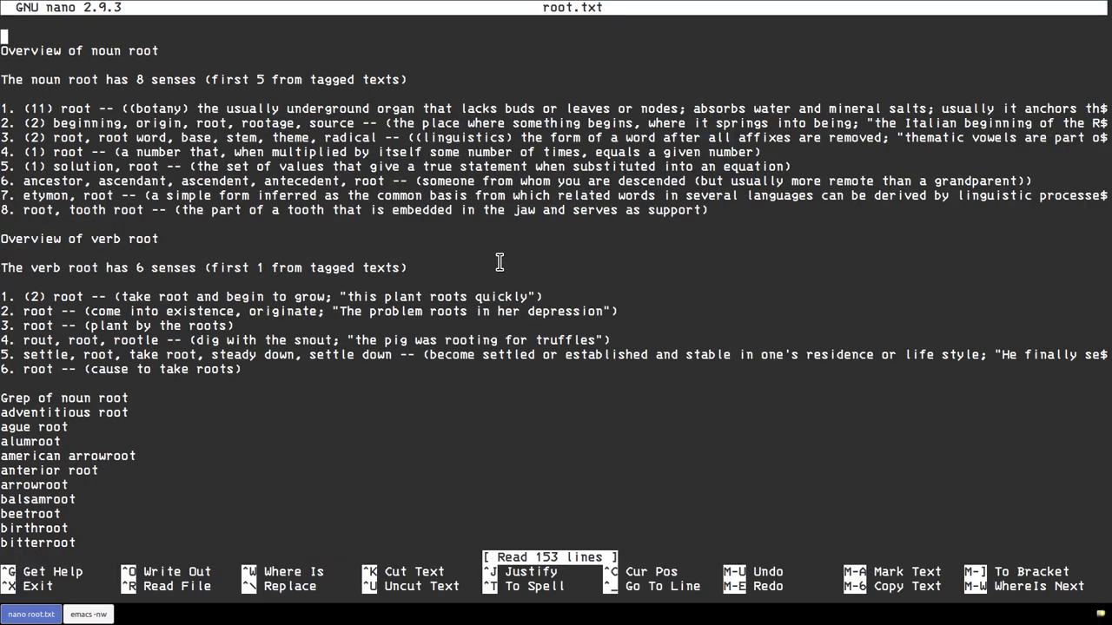
pyautogui.press('ctrl+x')
pyautogui.write('wor')
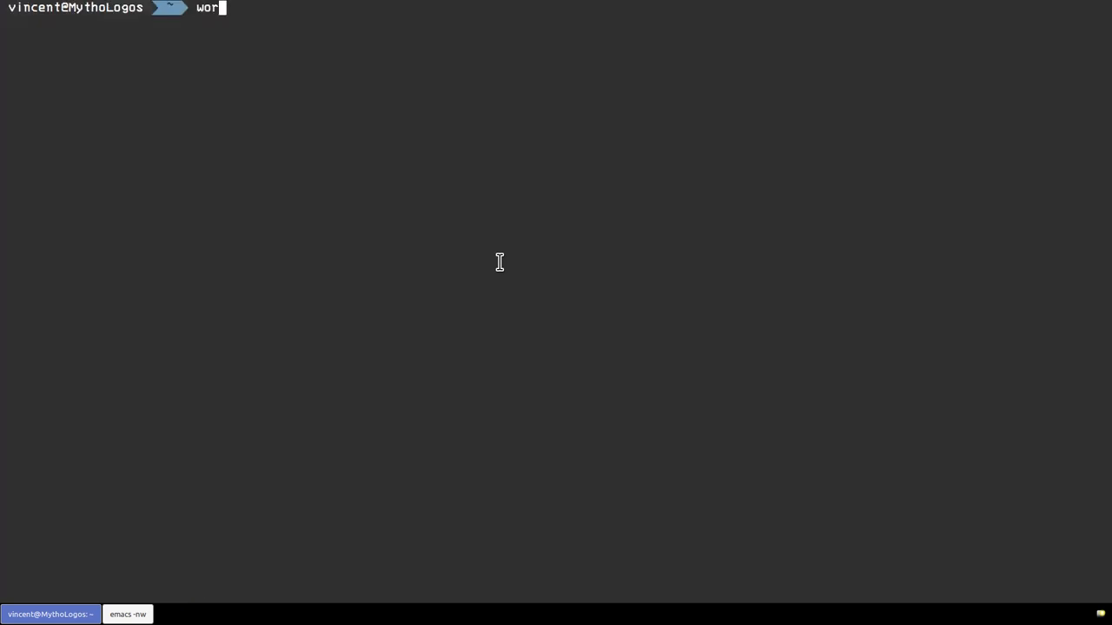
pyautogui.write('dnet')
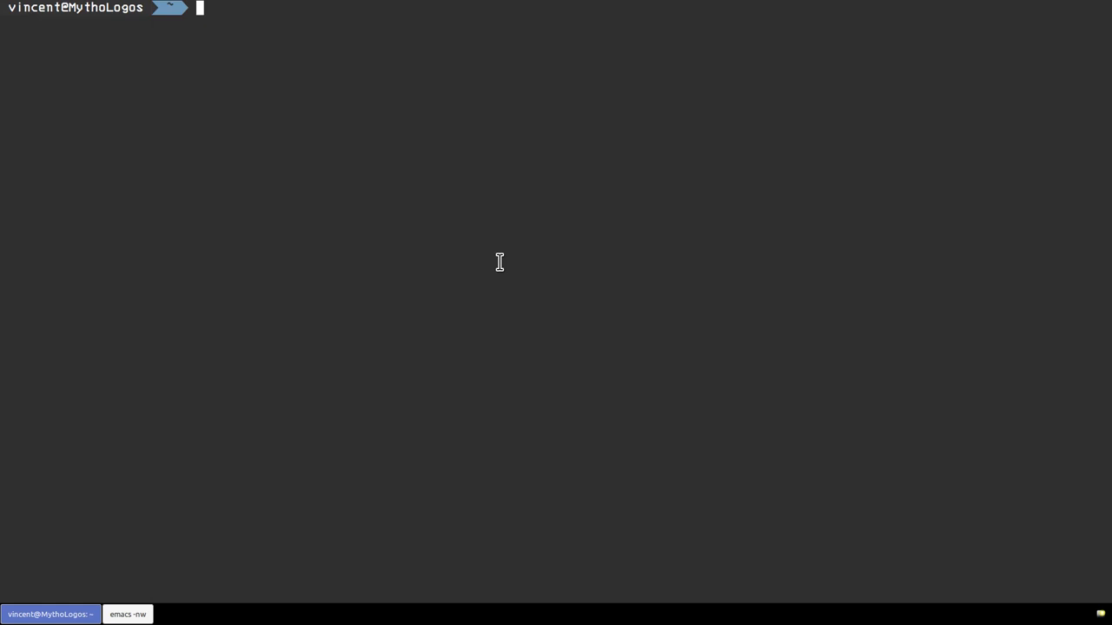
pyautogui.write('pandoc')
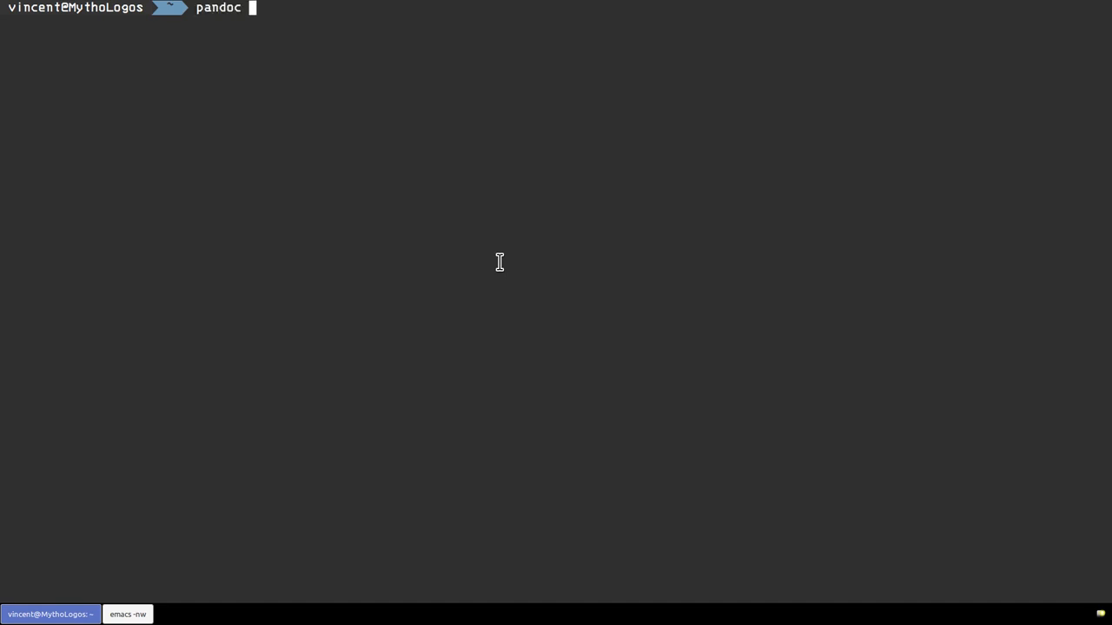
pyautogui.press('ctrl+u')
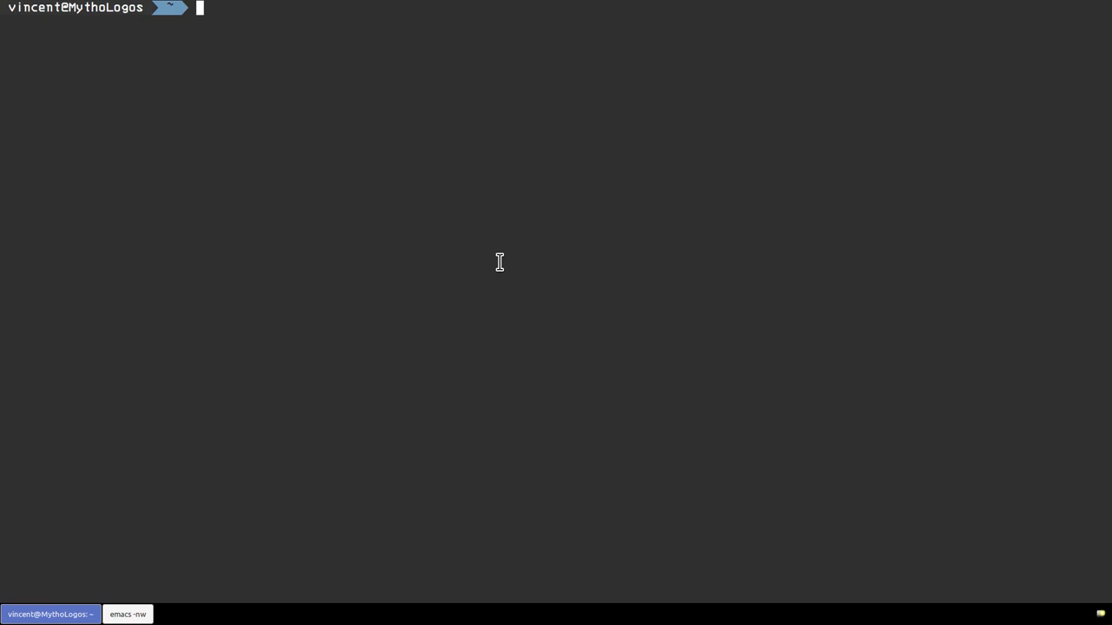
# - Type 'latex' at the prompt and clear the line with Ctrl+U
pyautogui.write('late')
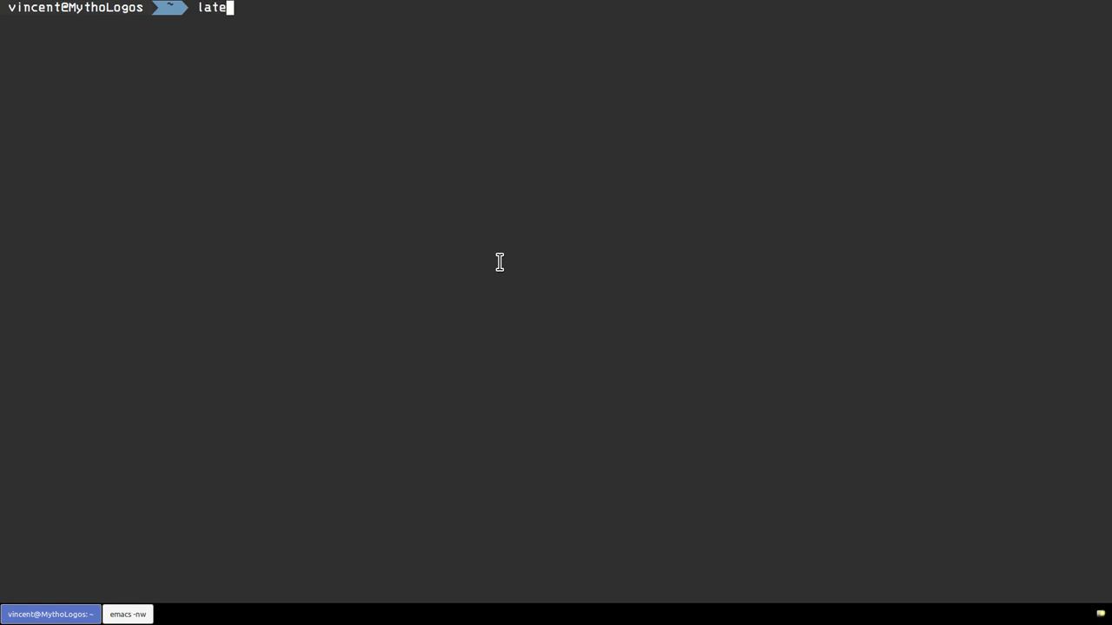
pyautogui.write('x')
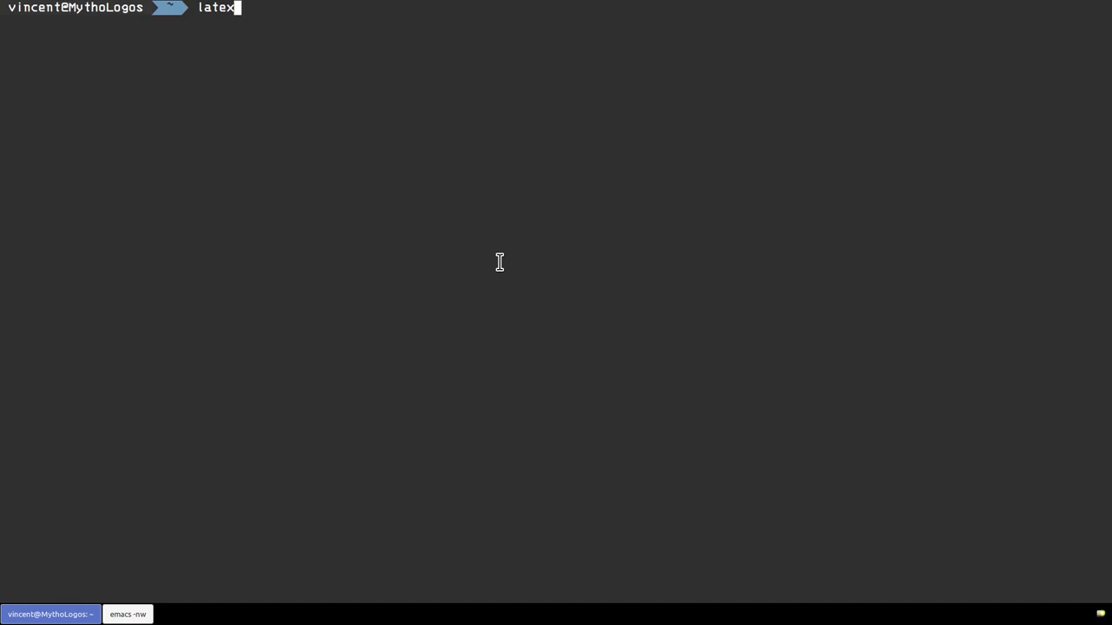
pyautogui.press('ctrl+u')
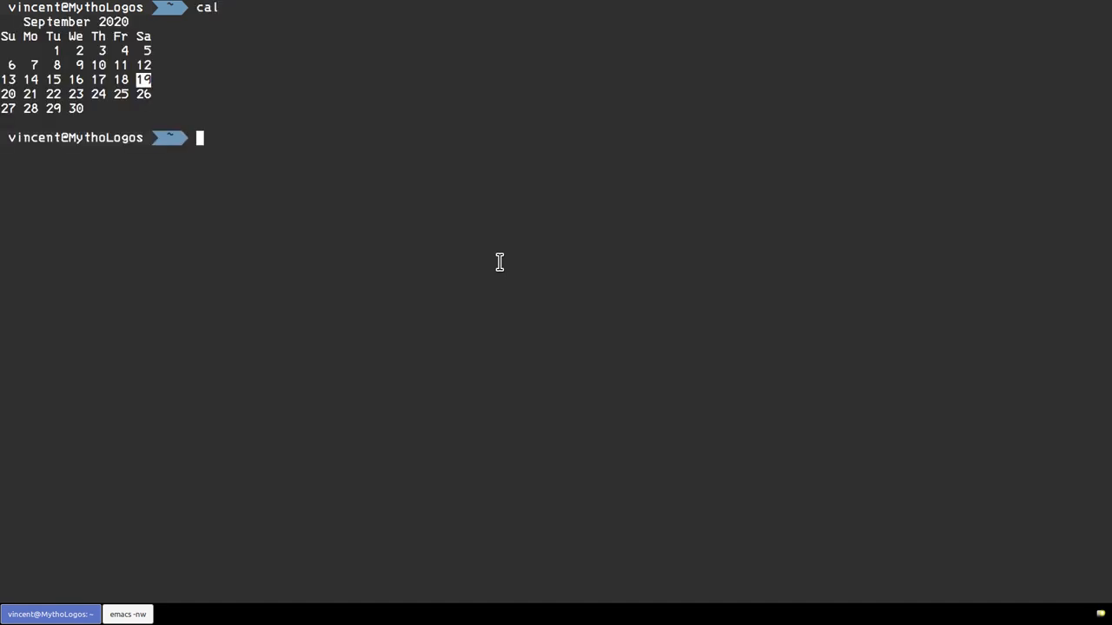
# - Show the full-year 2020 calendar with cal -y, then launch tty-clock
pyautogui.write('cal -y')
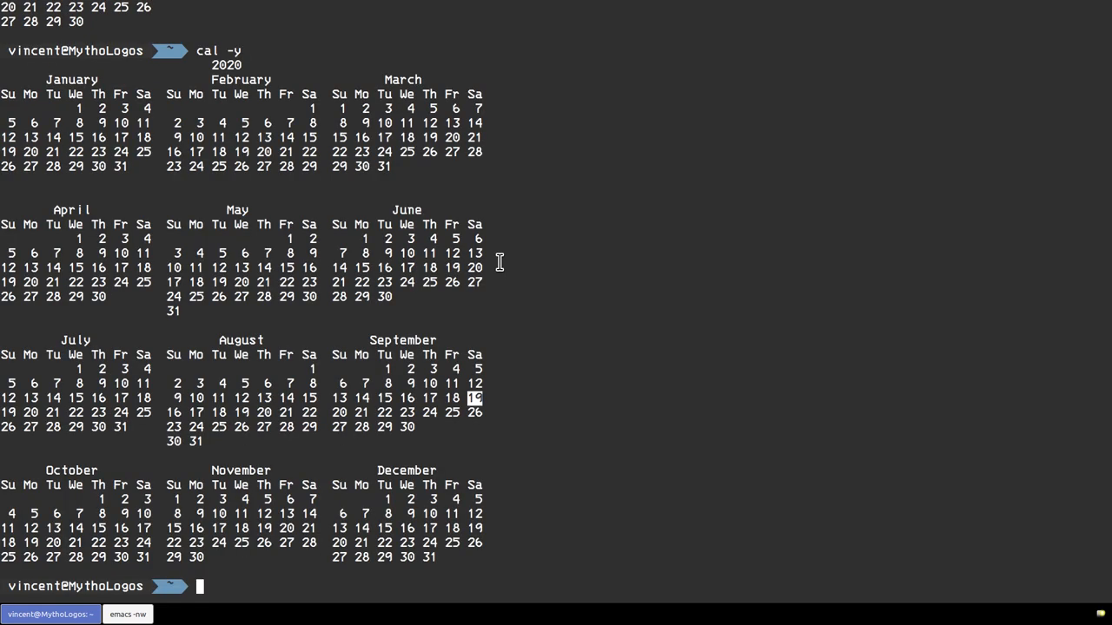
pyautogui.write('tt')
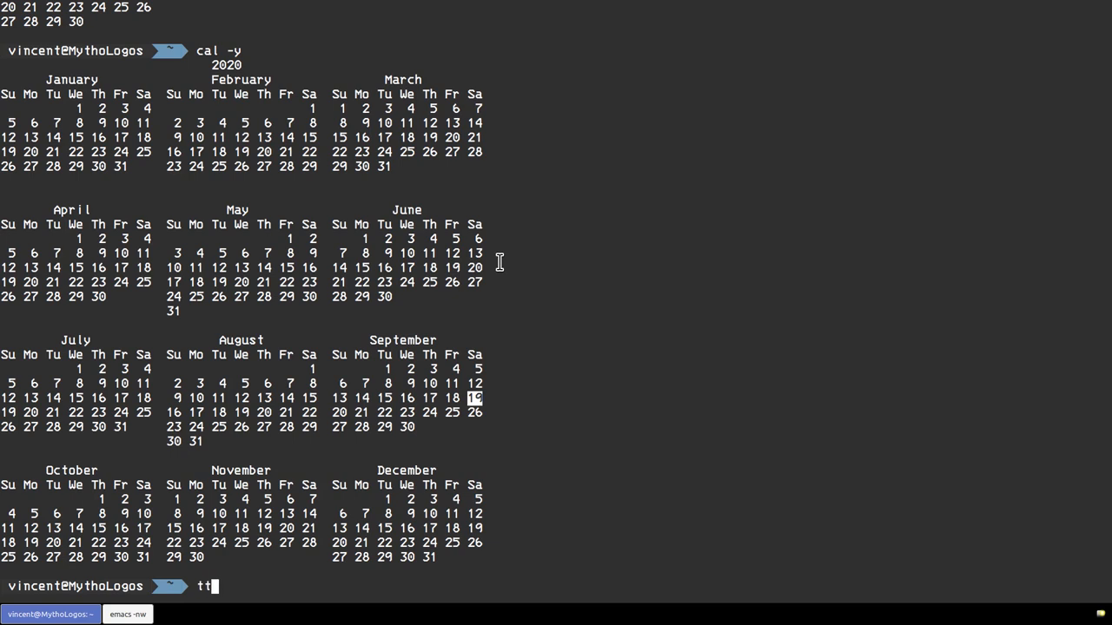
pyautogui.write('y-cl')
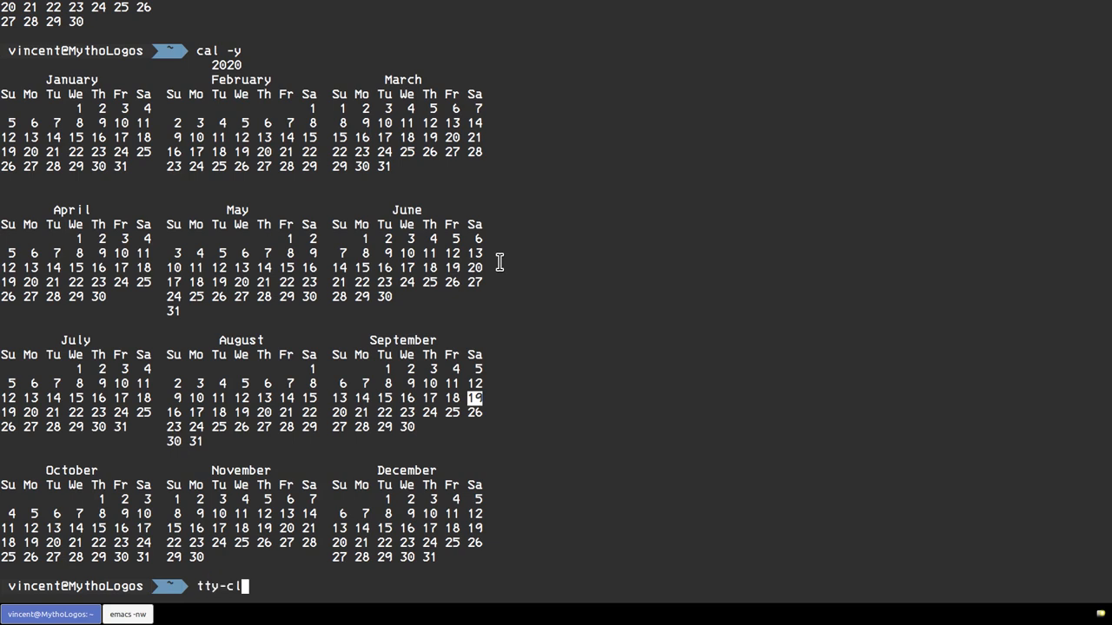
pyautogui.press('Return')
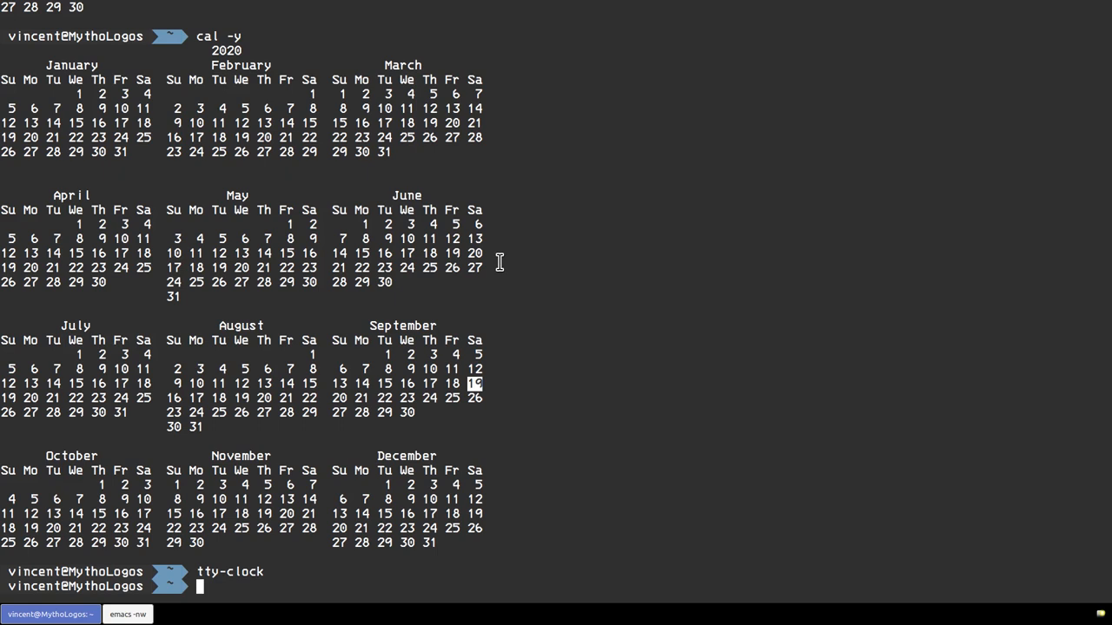
# - Launch the khal calendar from the prompt
pyautogui.write('khal')
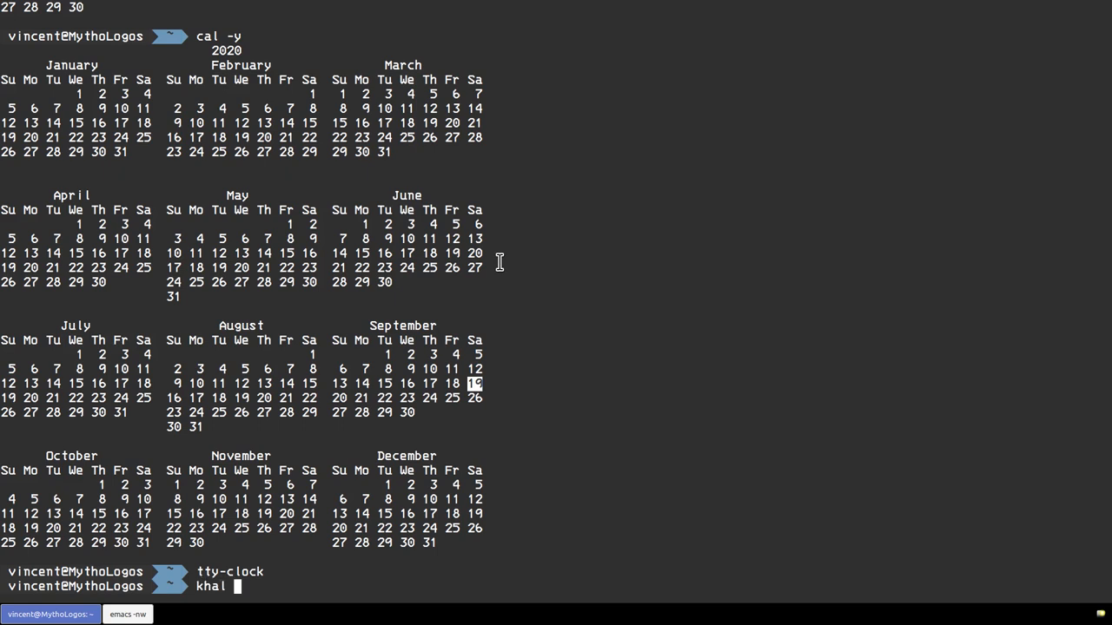
pyautogui.press('Return')
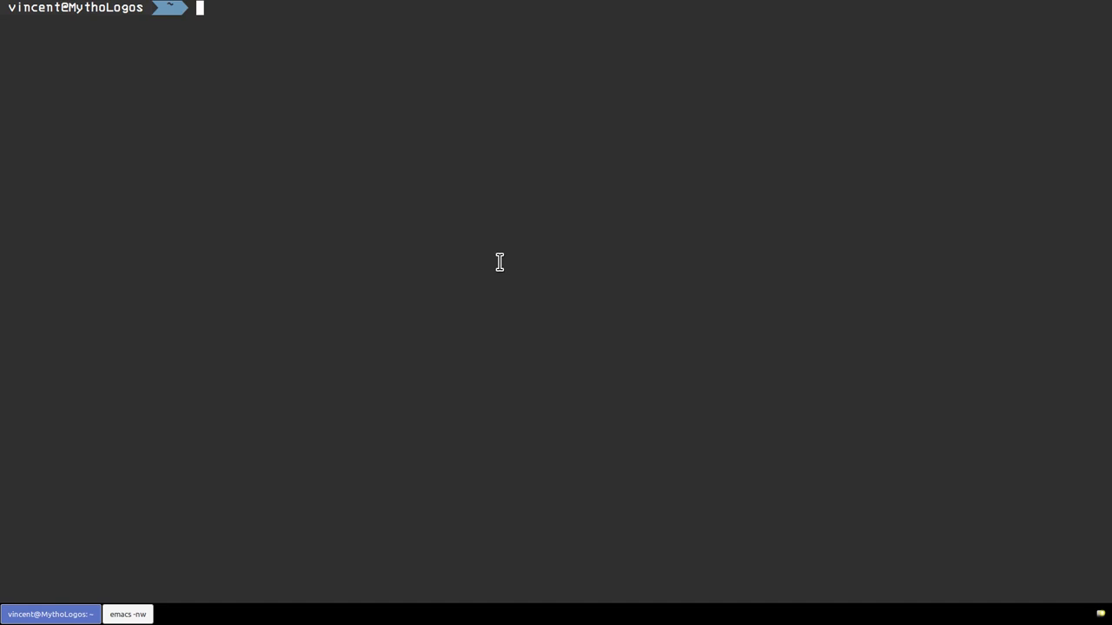
# - Run cmus to view the Early Music Consort album, quit with q/y, and begin typing moc
pyautogui.write('cmus')
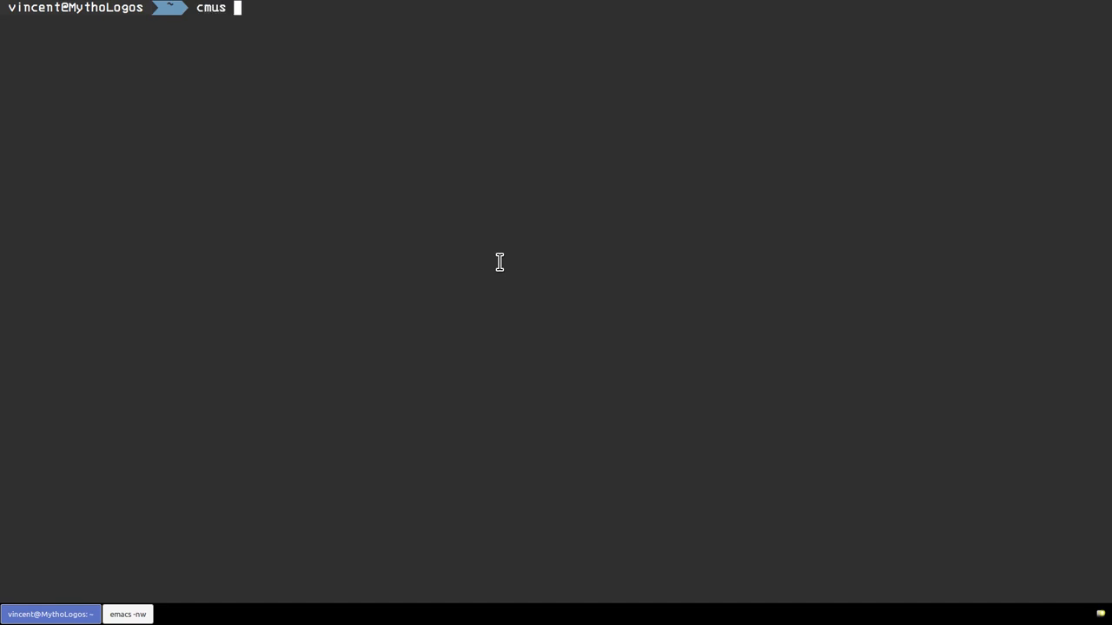
pyautogui.press('Return')
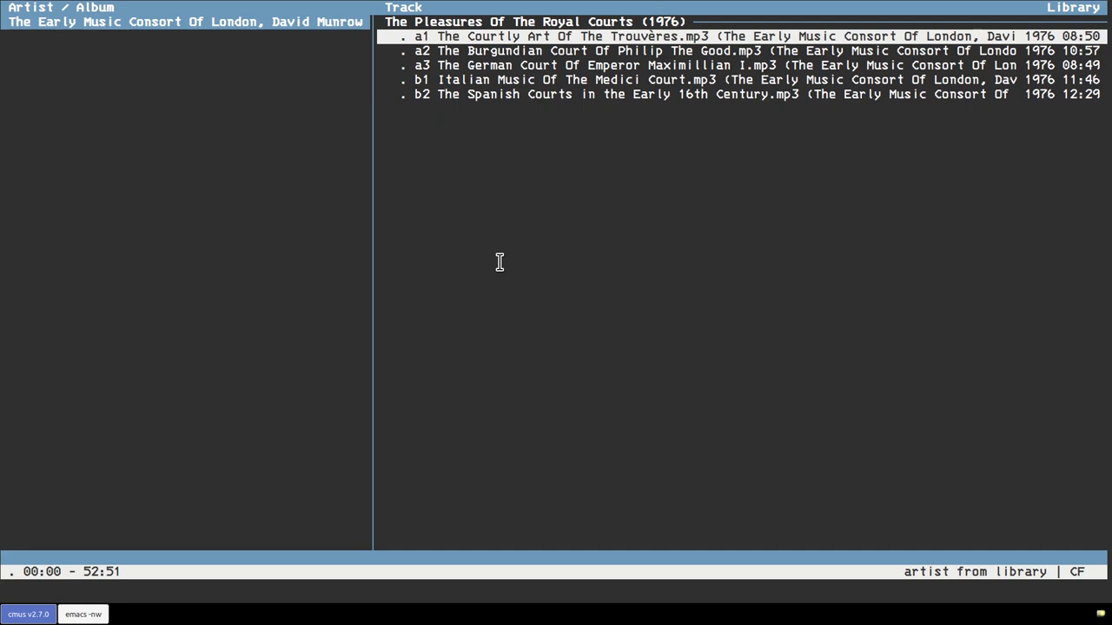
pyautogui.press('q')
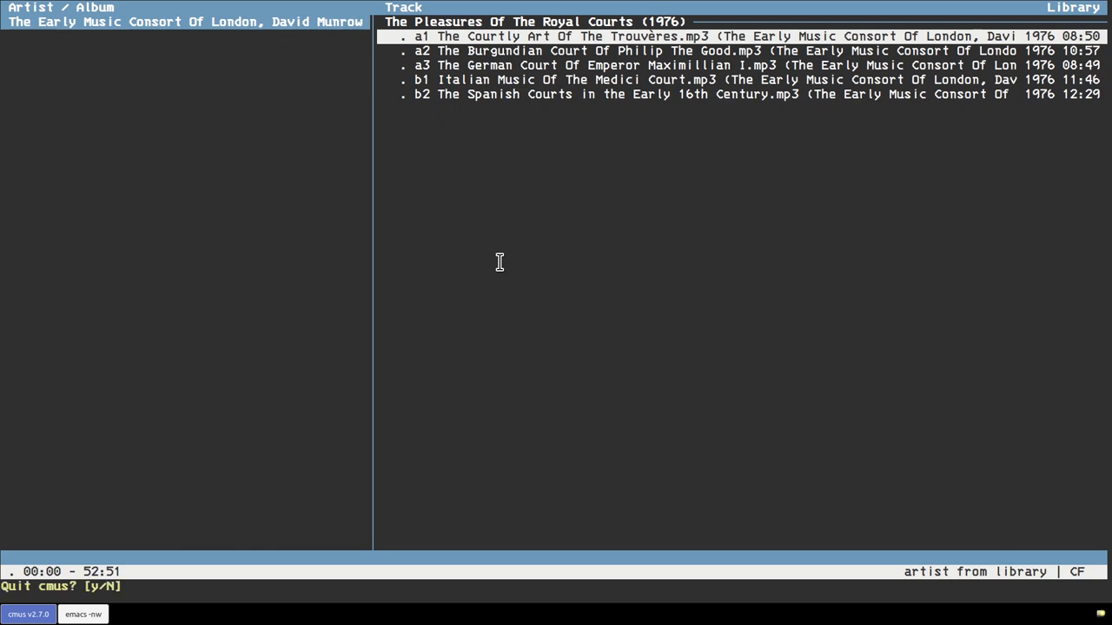
pyautogui.press('y')
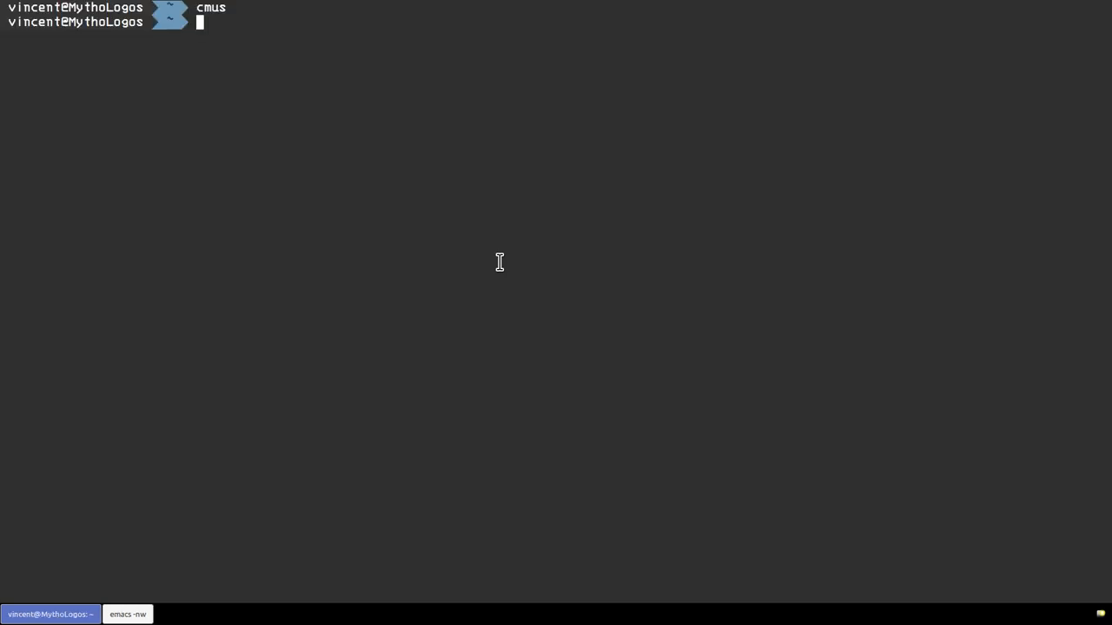
pyautogui.write('moc')
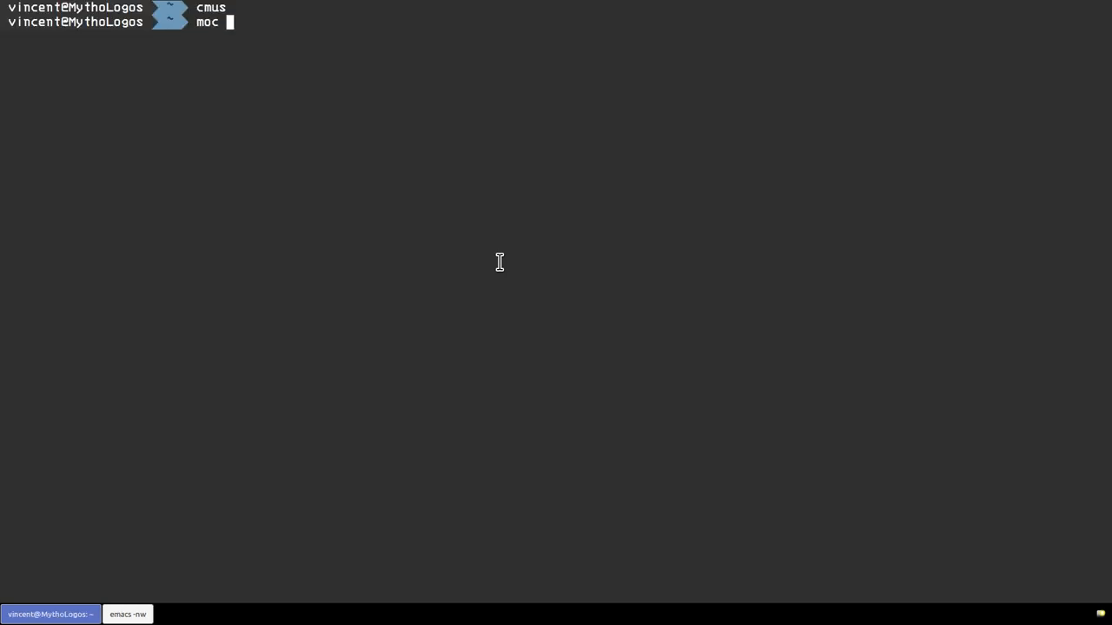
# - Discard the half-typed moc mp3blaster line and run curseradio instead
pyautogui.write('mp3')
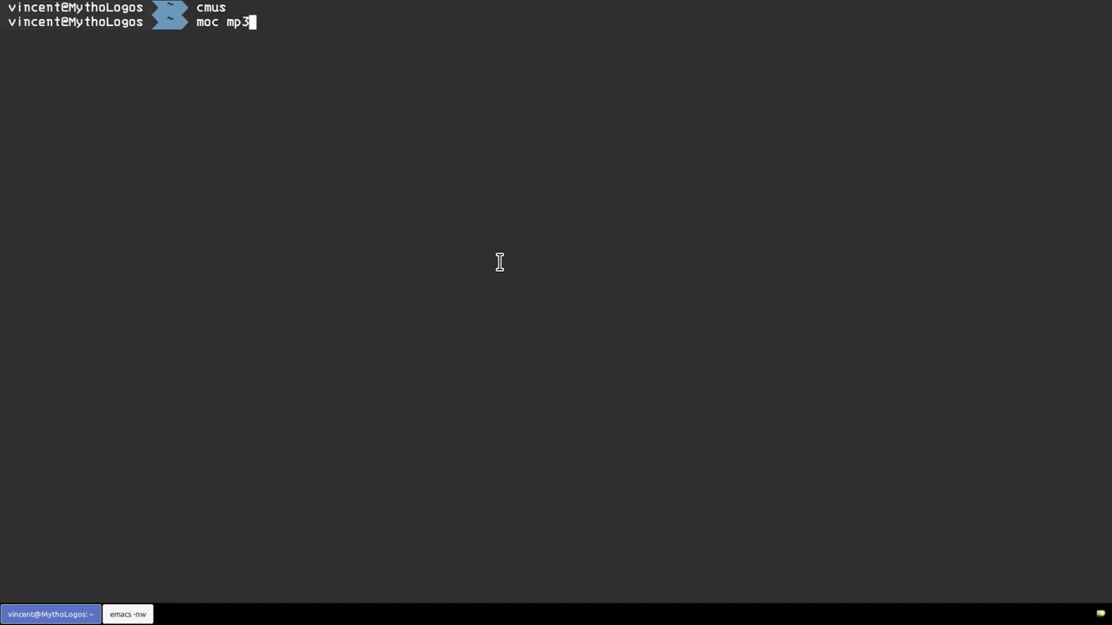
pyautogui.write('blaster')
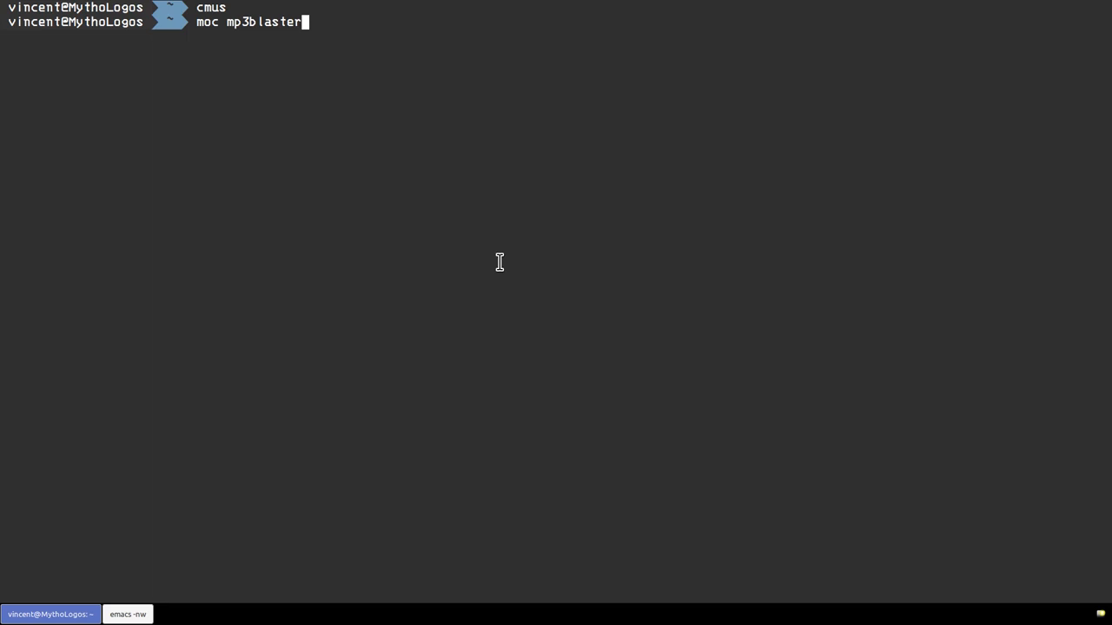
pyautogui.press('ctrl+u')
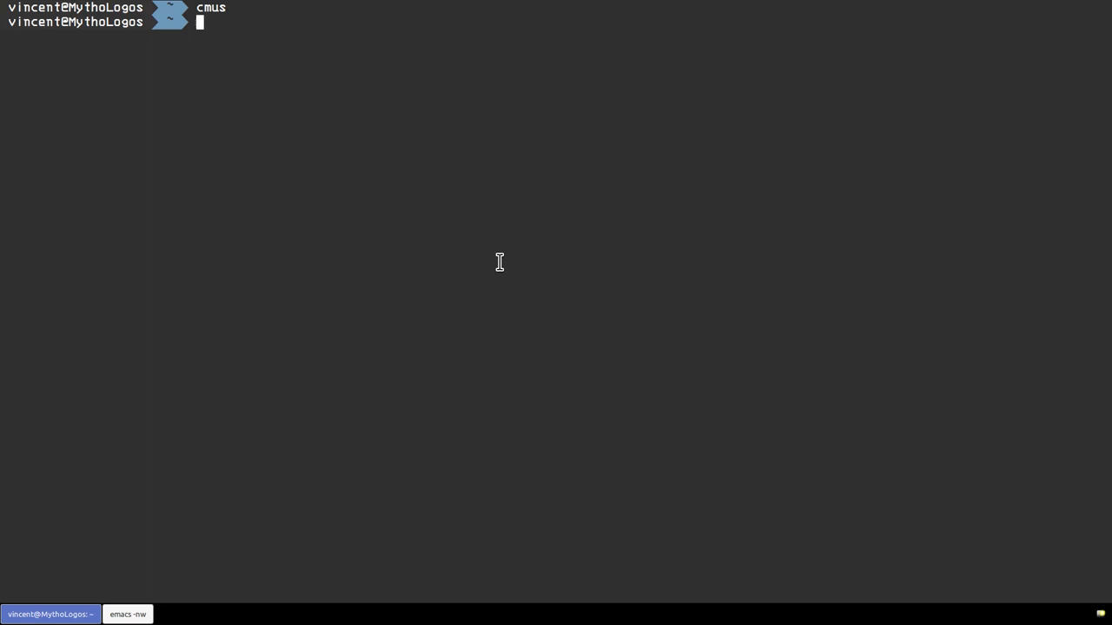
pyautogui.write('curseradio')
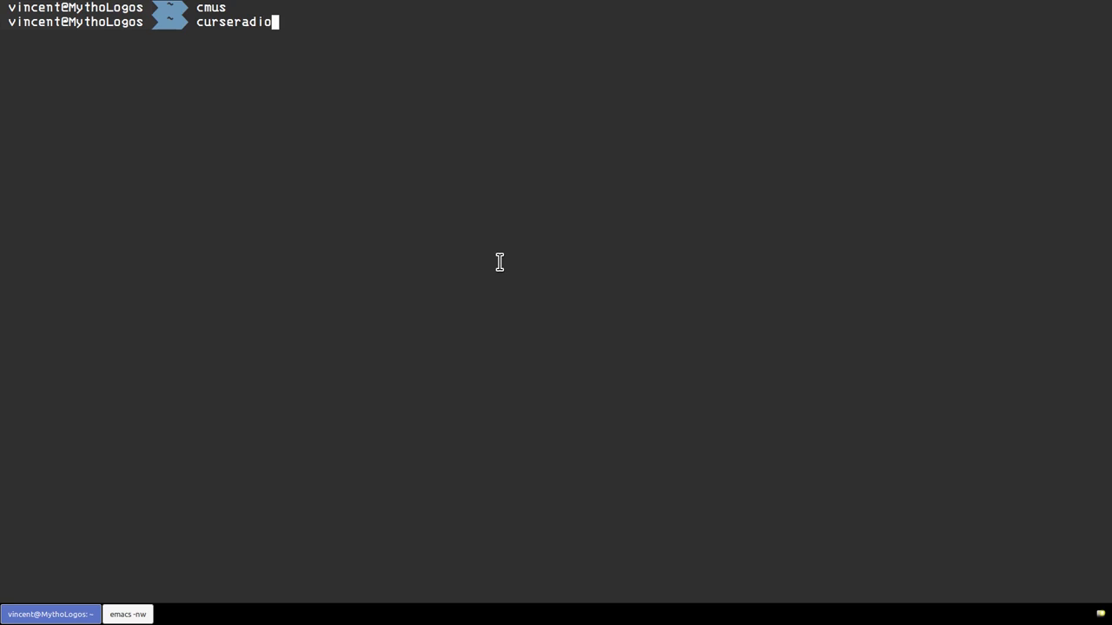
pyautogui.press('Return')
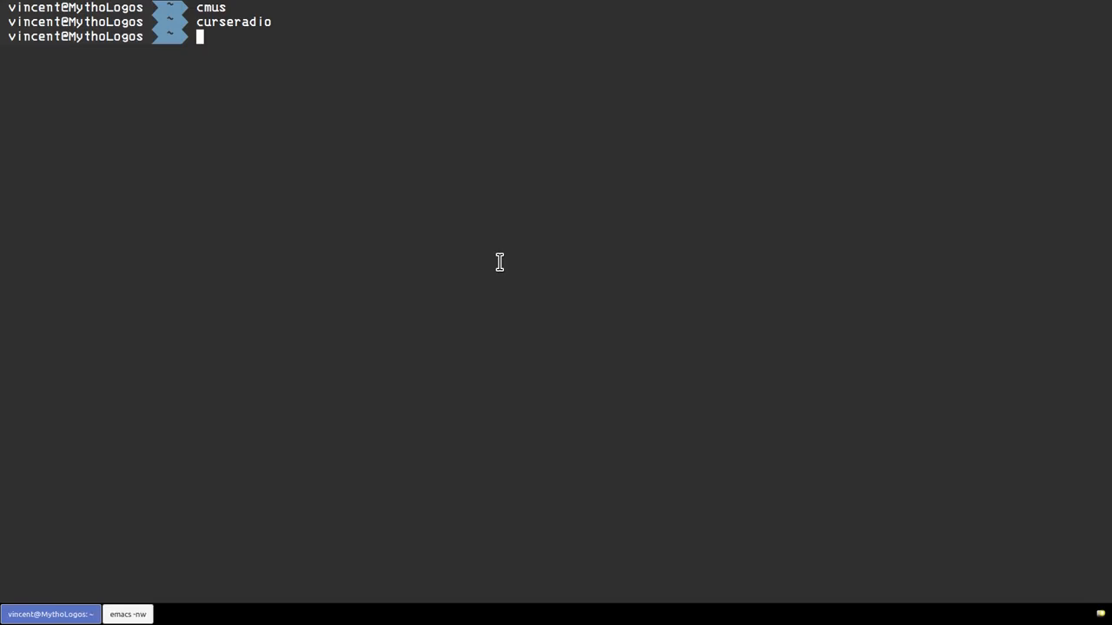
# - Type moc mp3blaster at the prompt and then discard it again
pyautogui.write('mo')
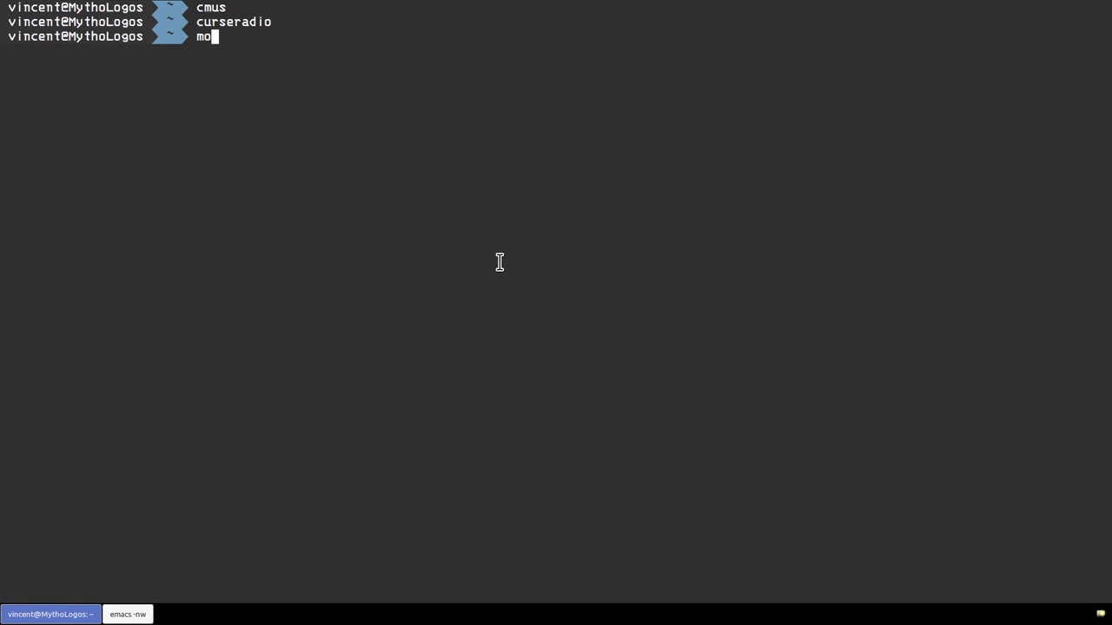
pyautogui.write('c mp')
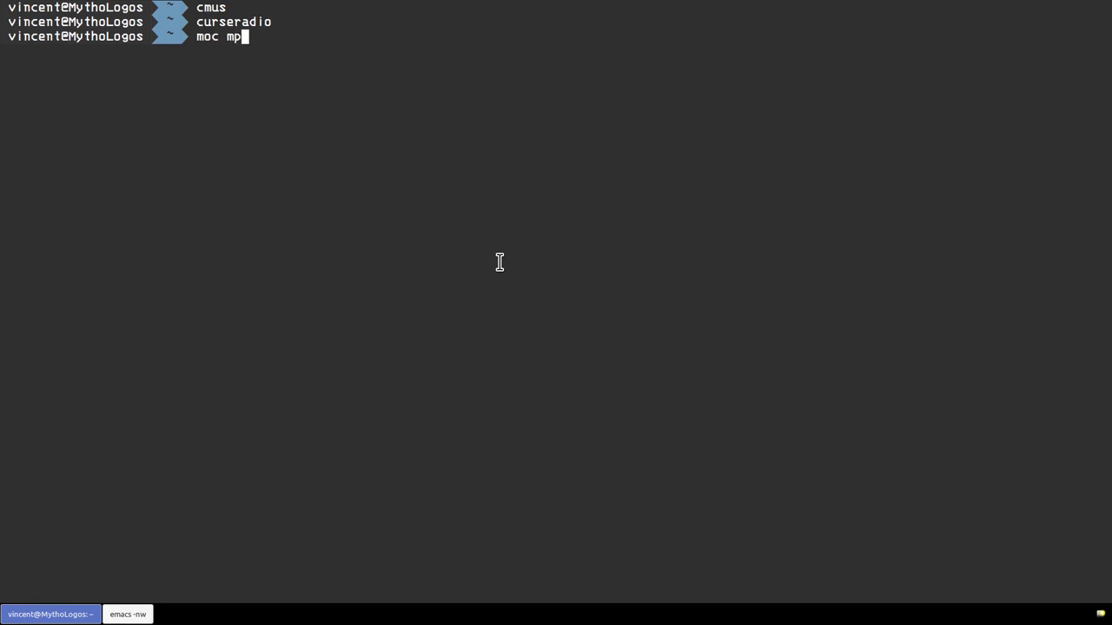
pyautogui.write('3bla')
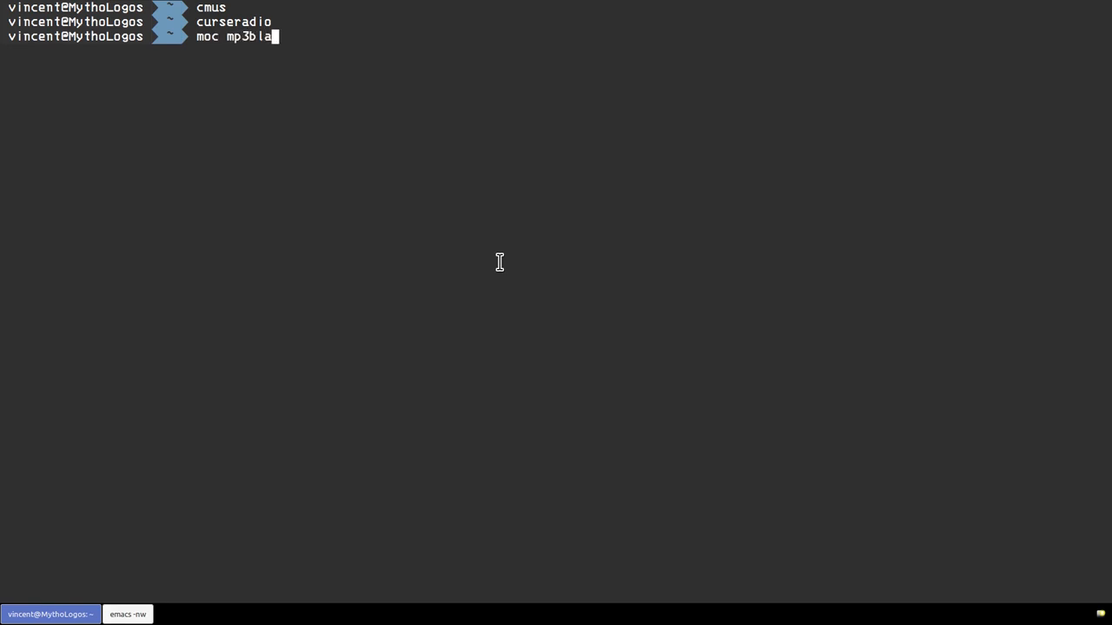
pyautogui.write('ster')
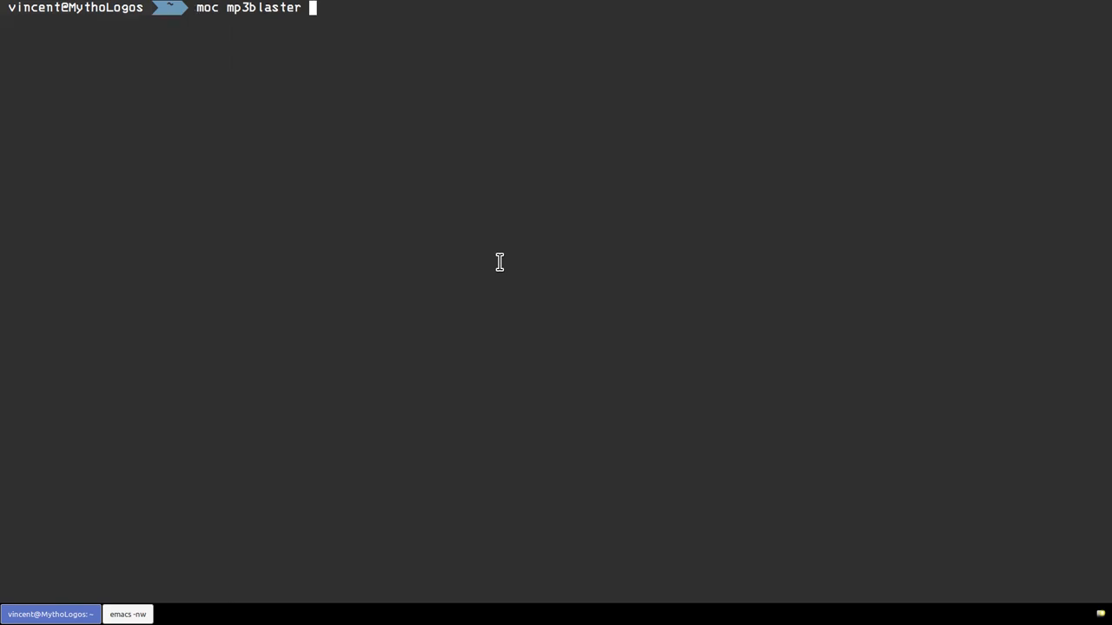
pyautogui.press('BackSpace')
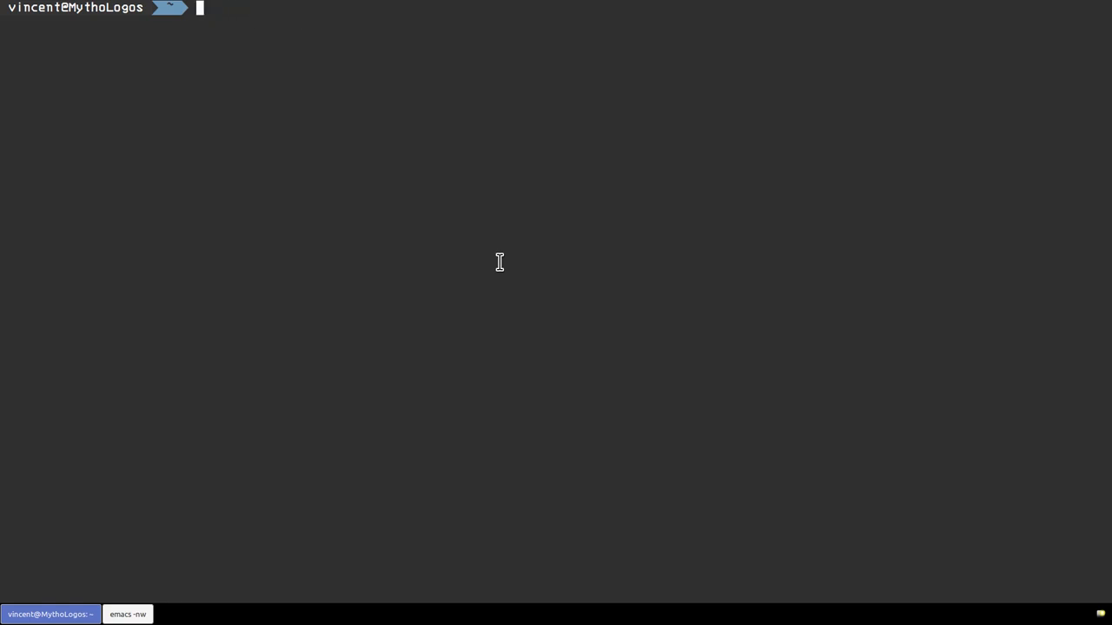
# - Start the links2-based dictionary lookup that opens root.txt read-only
pyautogui.write('li')
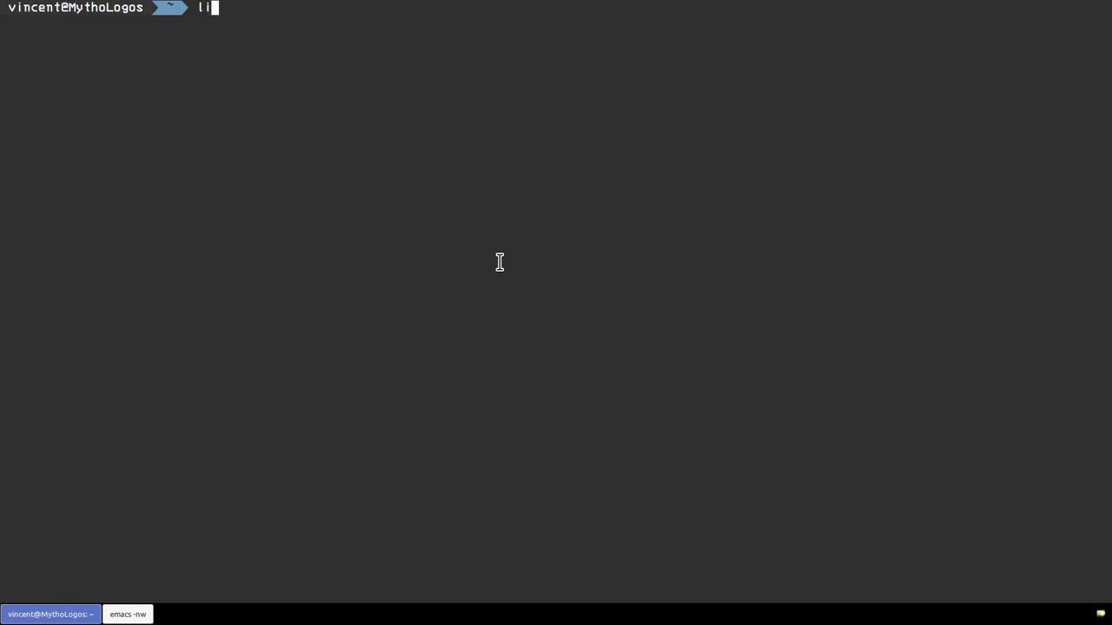
pyautogui.write('nks2')
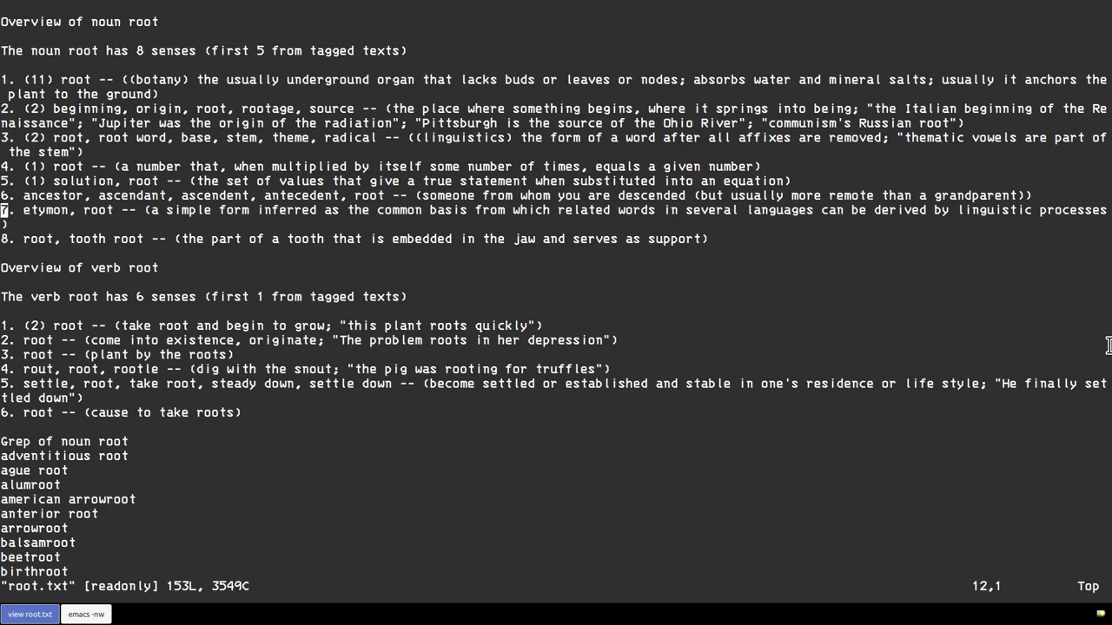
# - Scroll through root.txt, jump back within the file, and quit the viewer
pyautogui.scroll(-3)
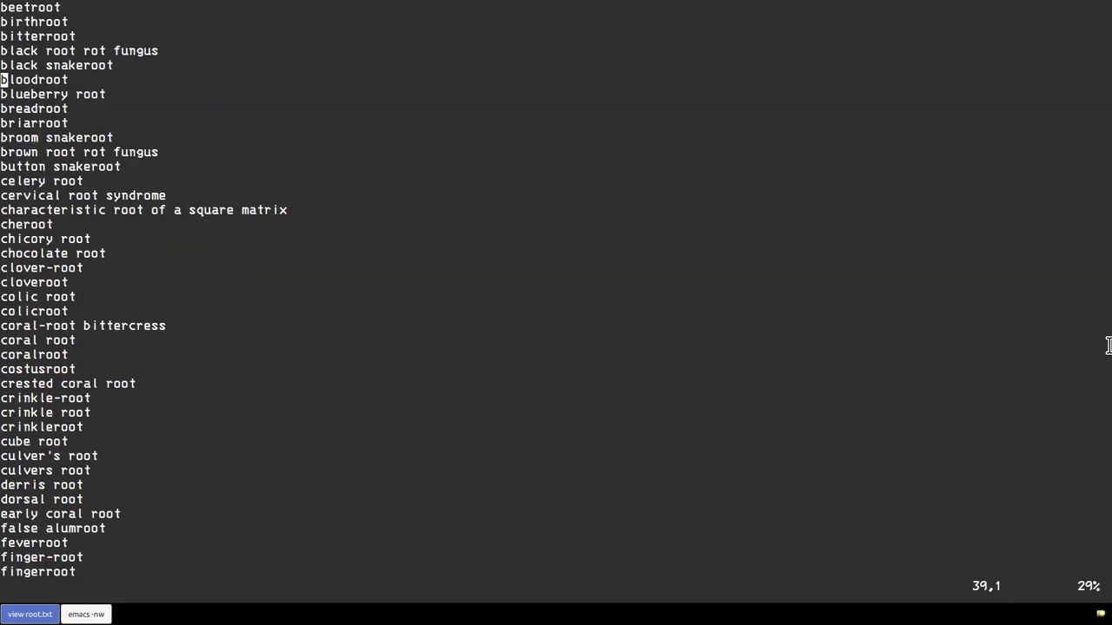
pyautogui.press('G')
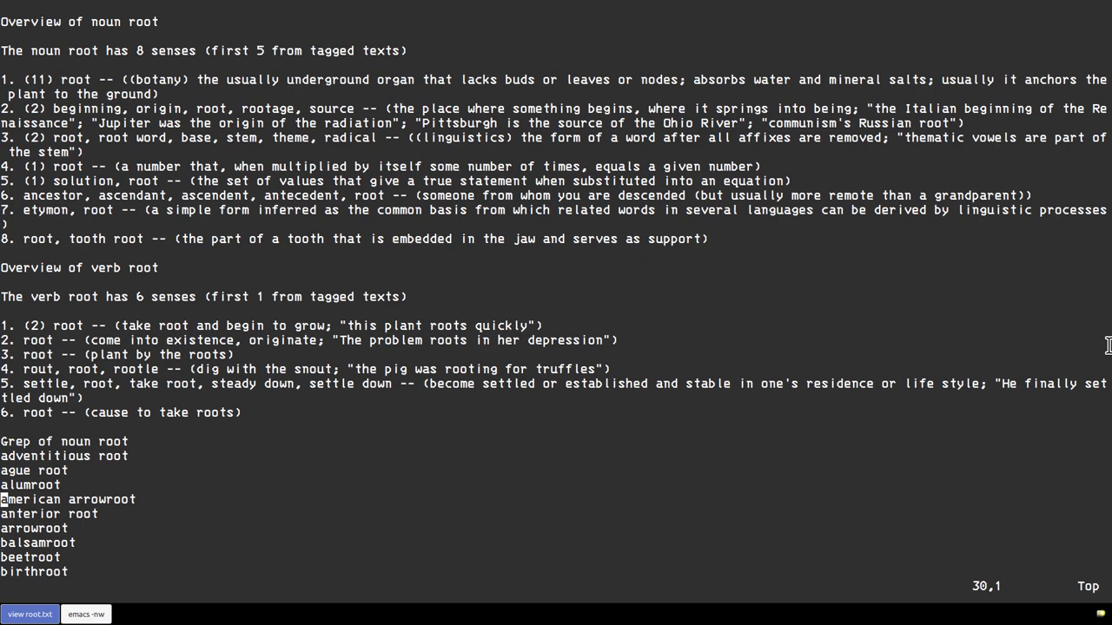
pyautogui.moveTo(1000, 476)
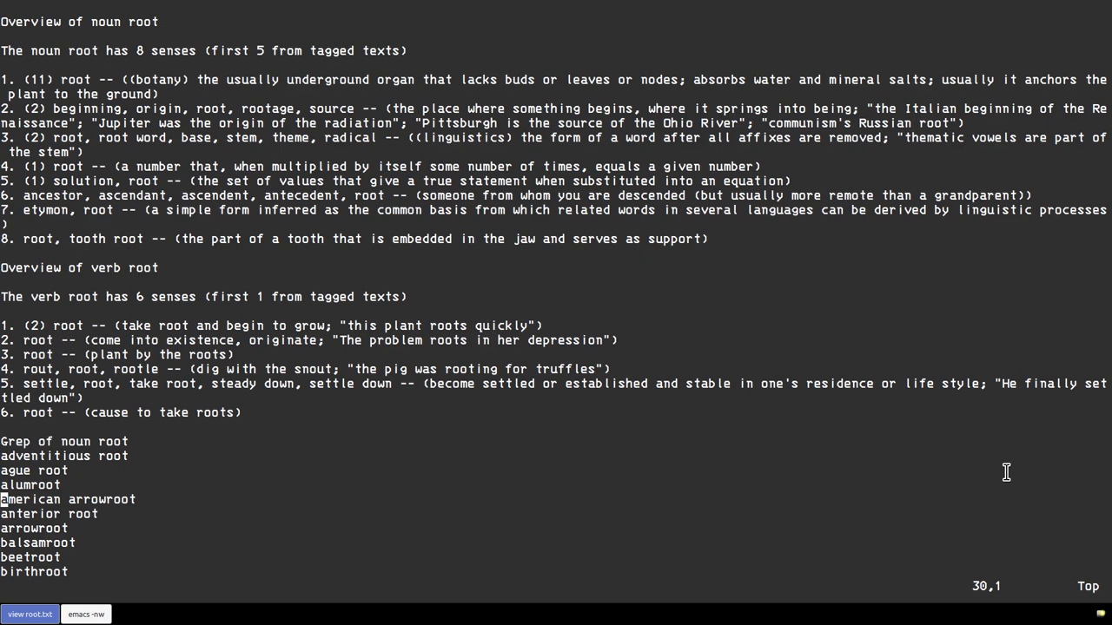
pyautogui.press('q')
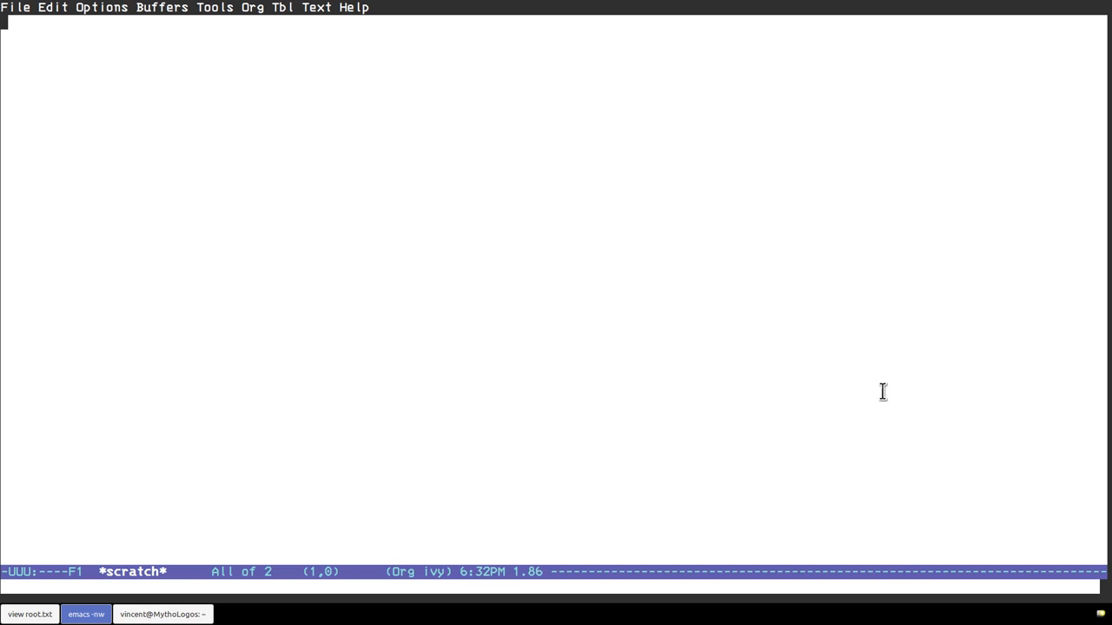
pyautogui.moveTo(1110, 299)
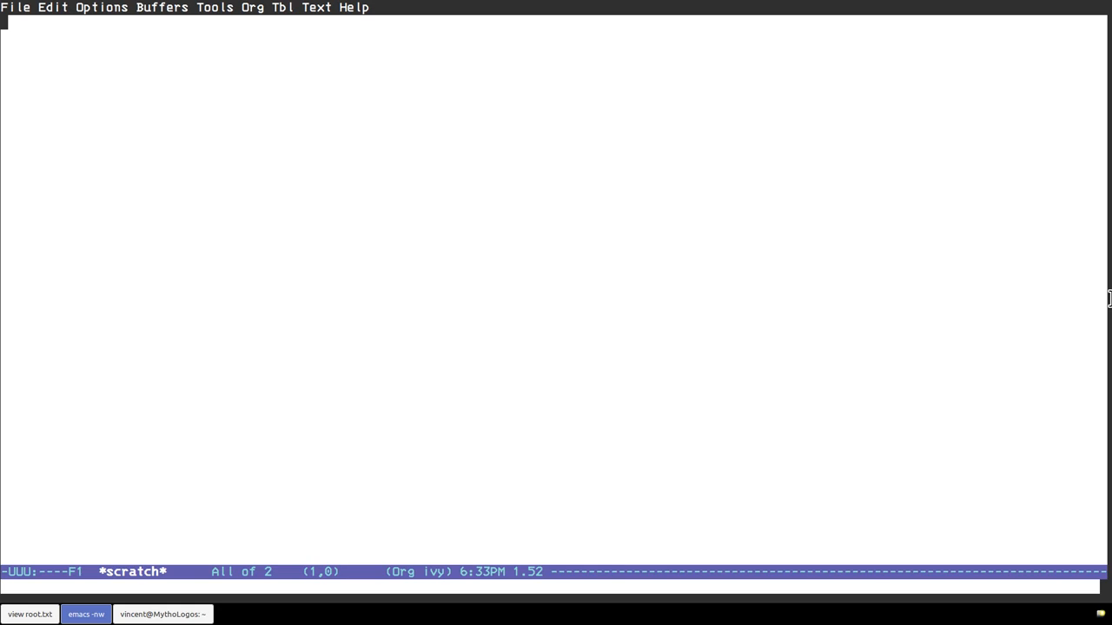
# - Browse the Emacs File, Edit and Org menus over the scratch buffer
pyautogui.click(16, 7)
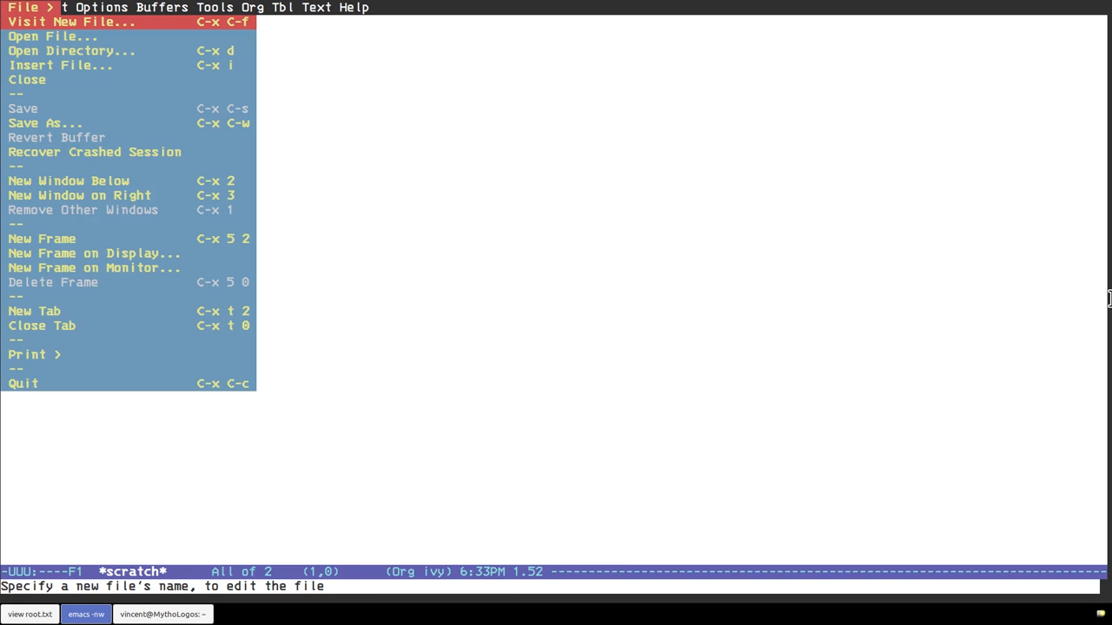
pyautogui.click(52, 7)
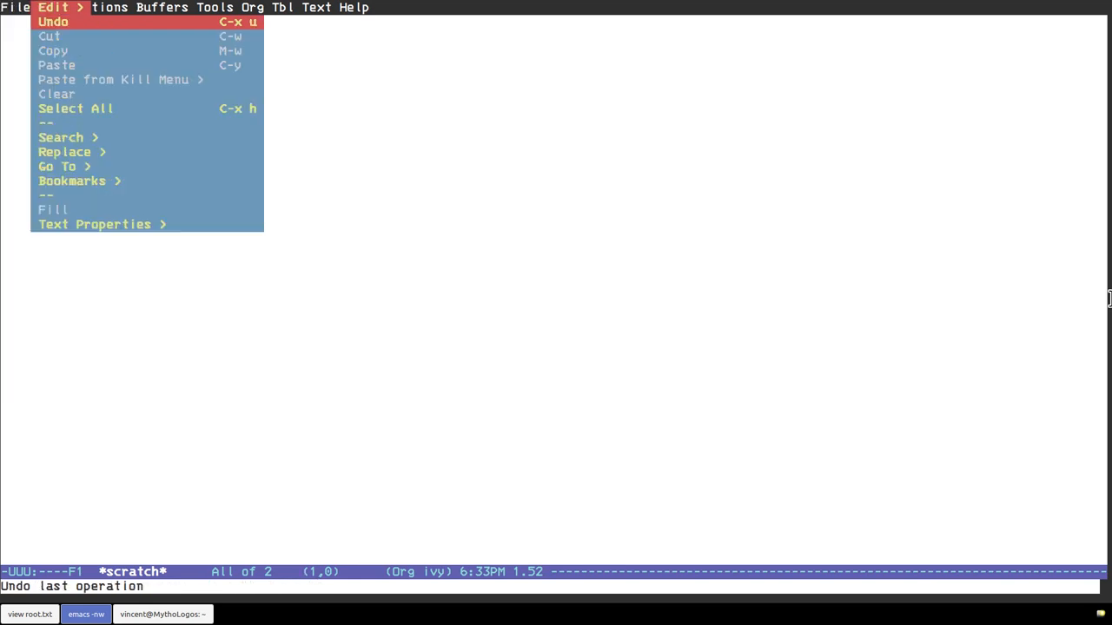
pyautogui.click(252, 7)
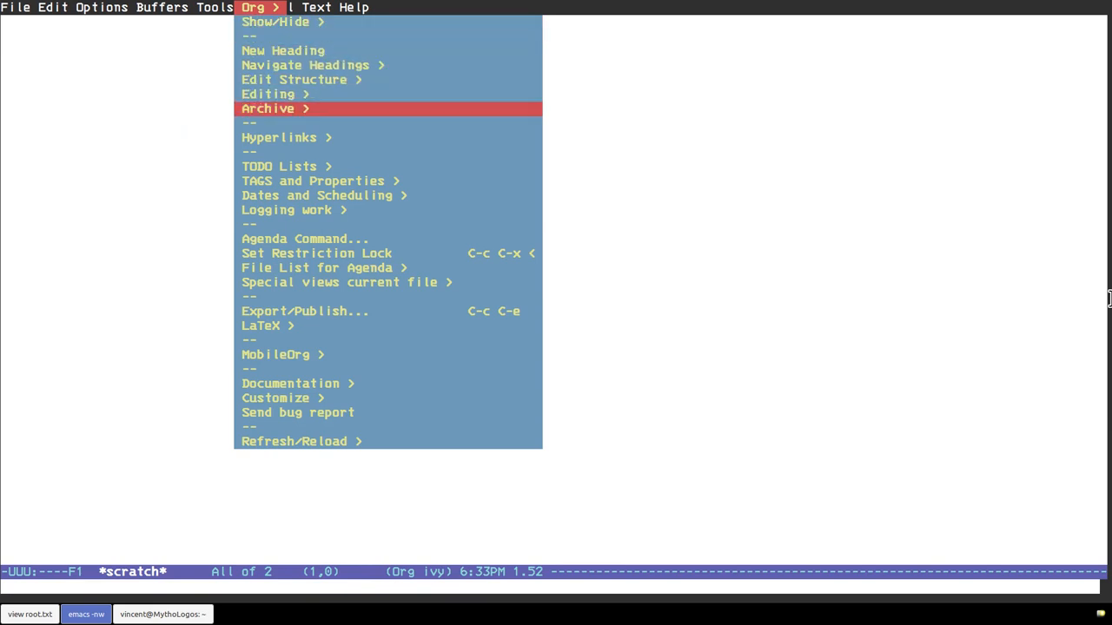
pyautogui.moveTo(304, 238)
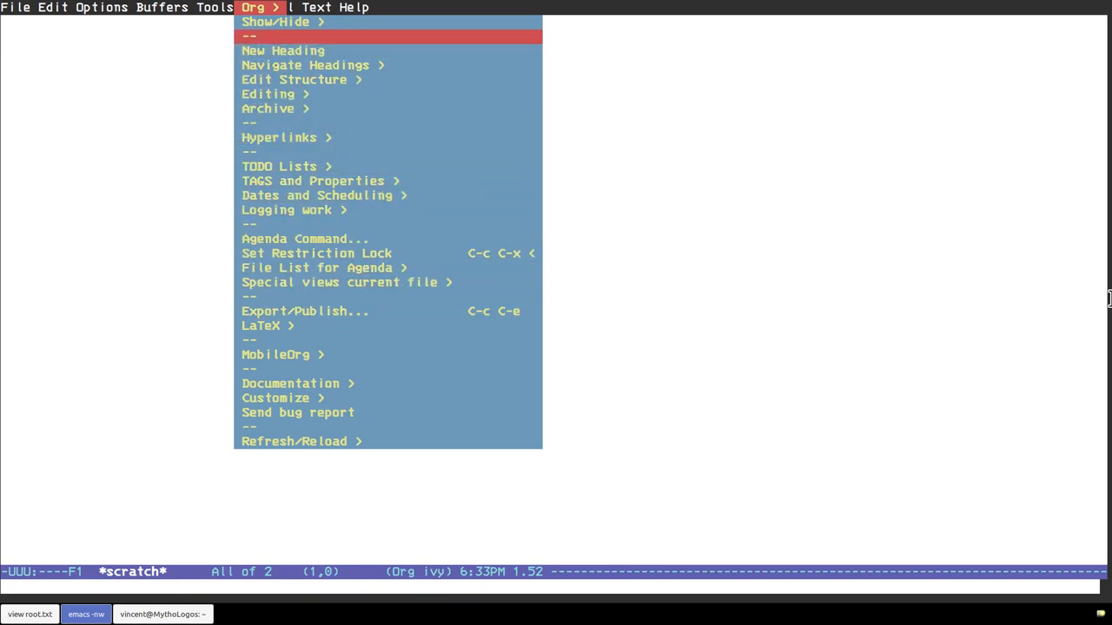
pyautogui.moveTo(275, 21)
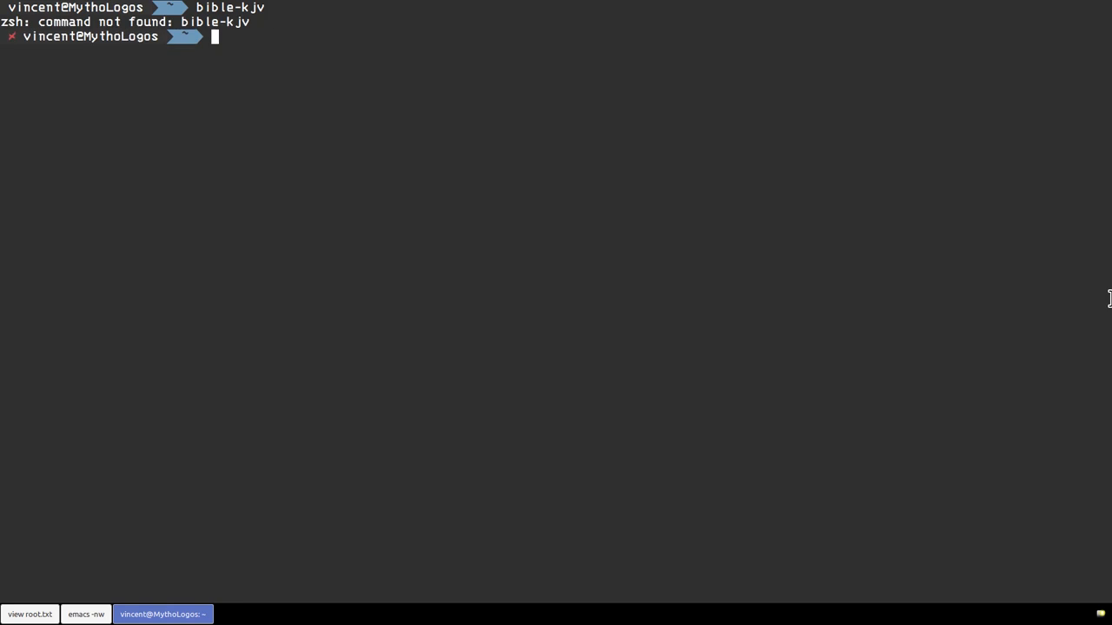
# - Launch the bible reader and step through Genesis 1:1–5
pyautogui.write('bib')
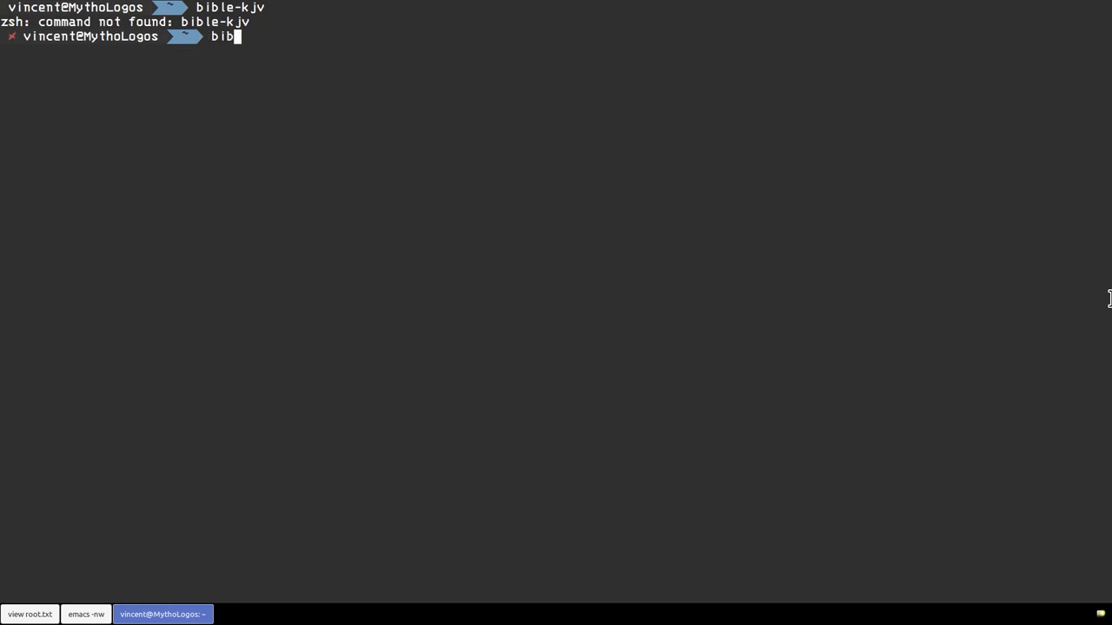
pyautogui.press('Return')
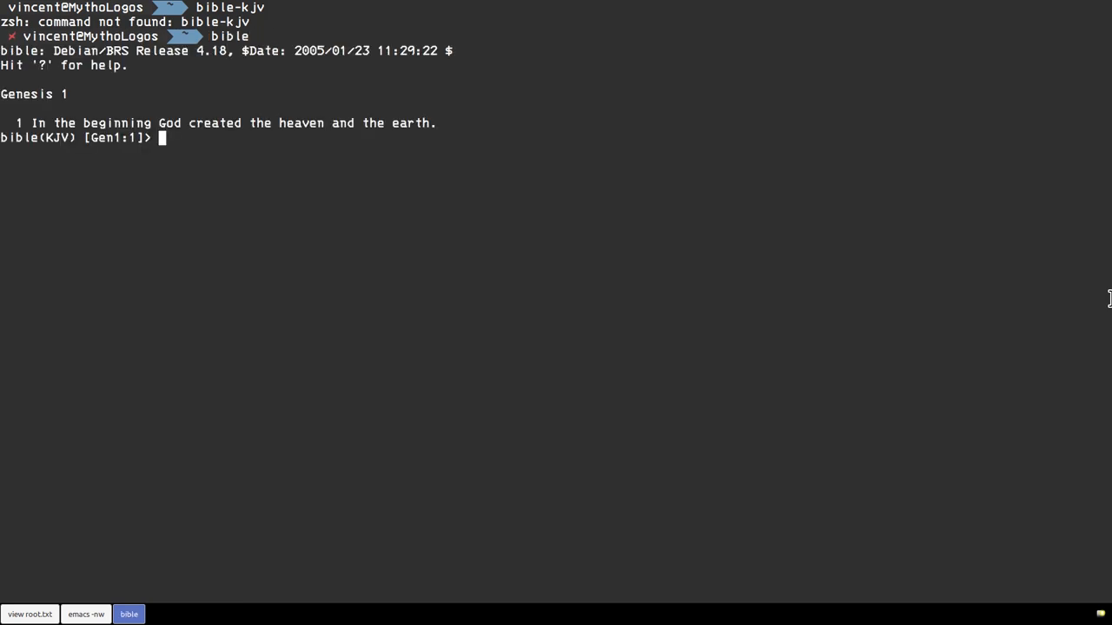
pyautogui.press('Return')
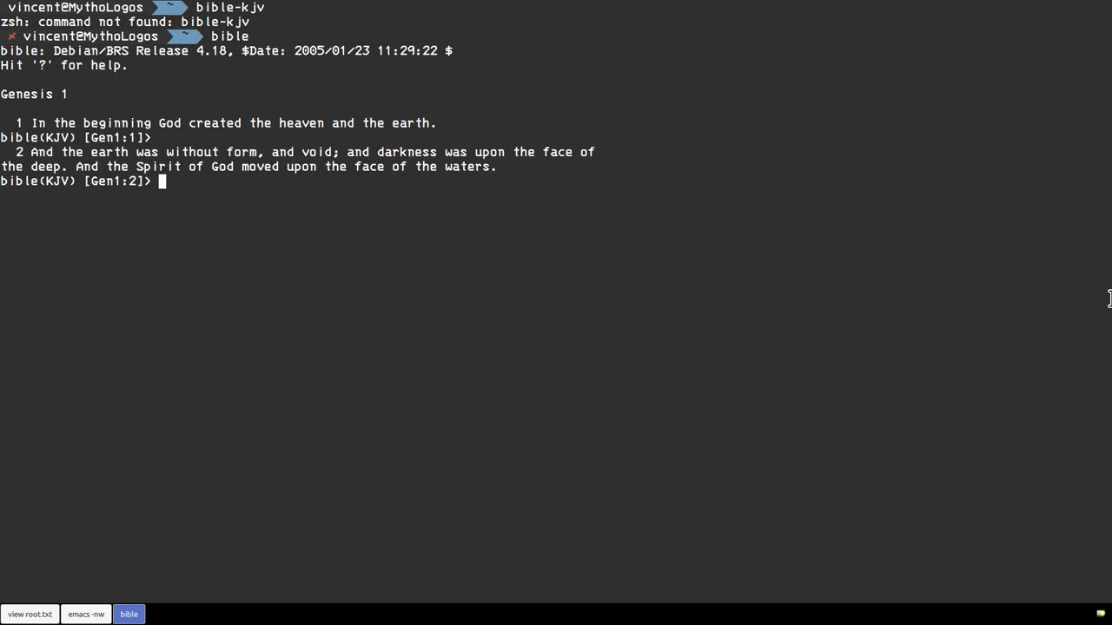
pyautogui.press('Return')
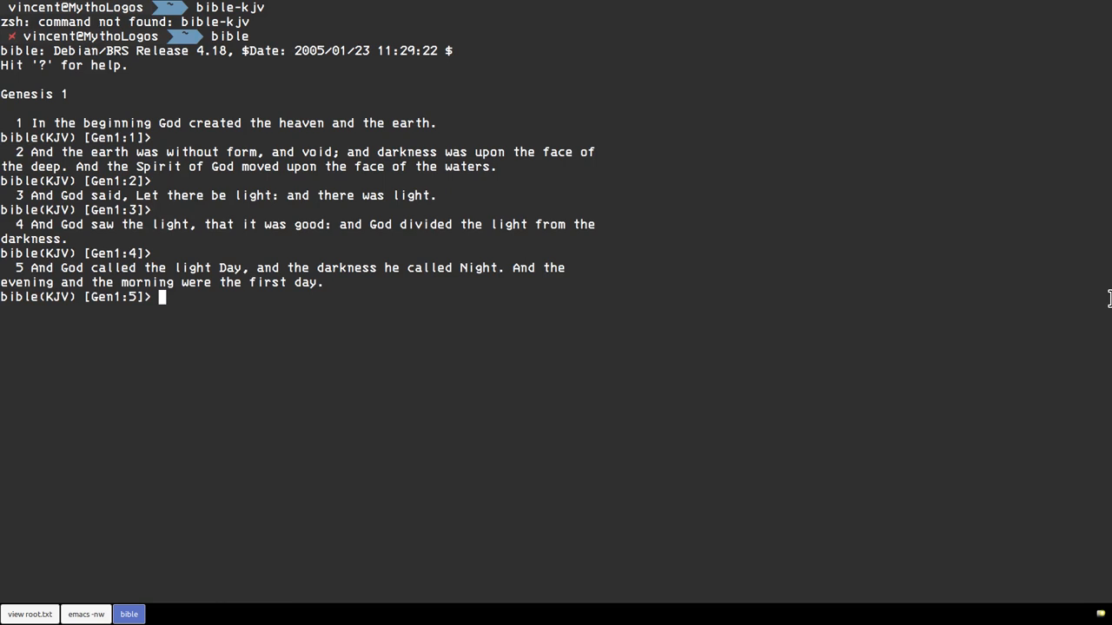
# - Jump to Som1:1, read Song of Solomon 1:1–8, and clear the screen
pyautogui.write('s')
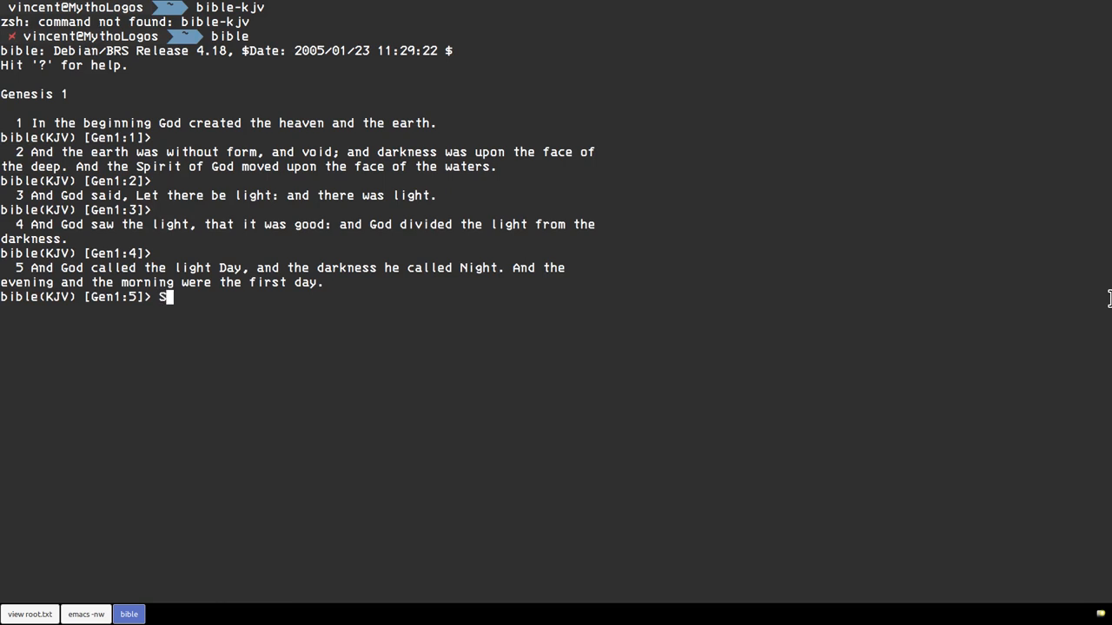
pyautogui.write('o')
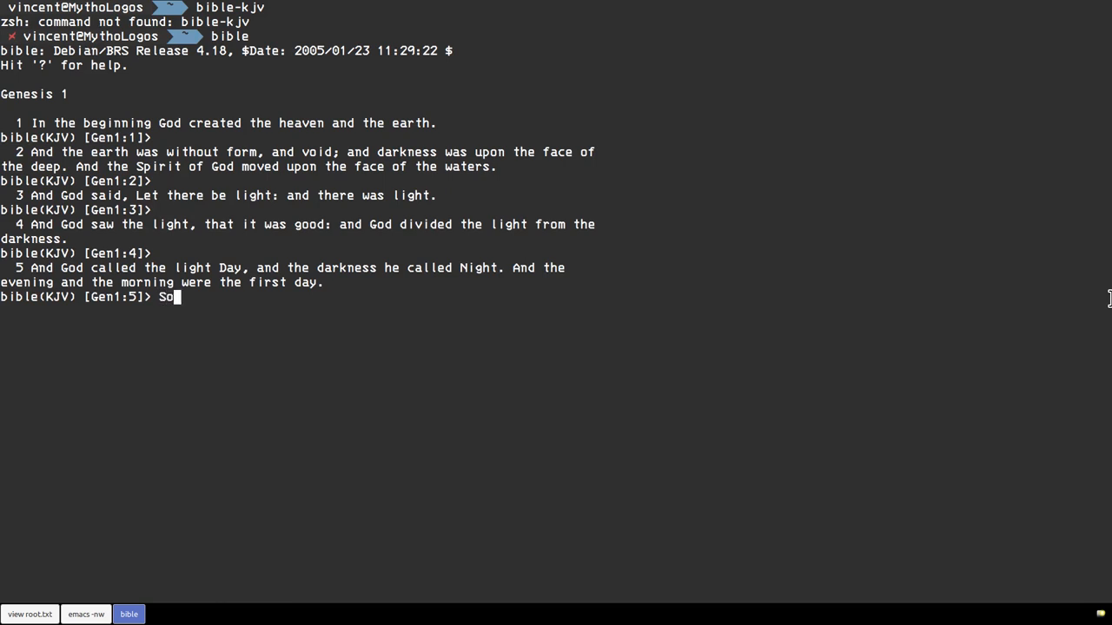
pyautogui.write('m1')
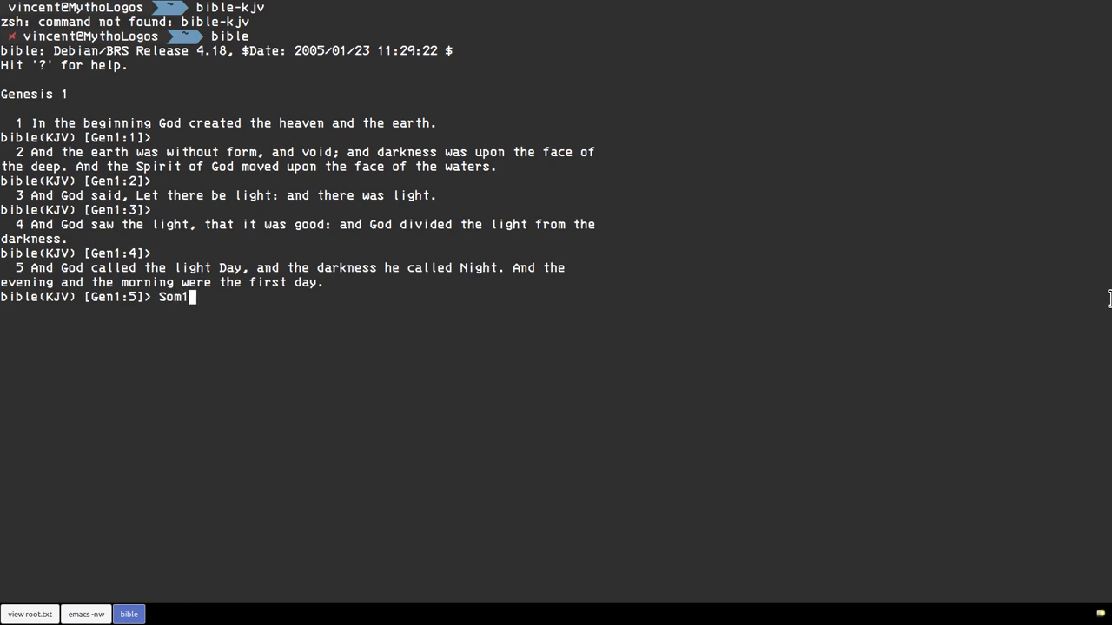
pyautogui.write(':1')
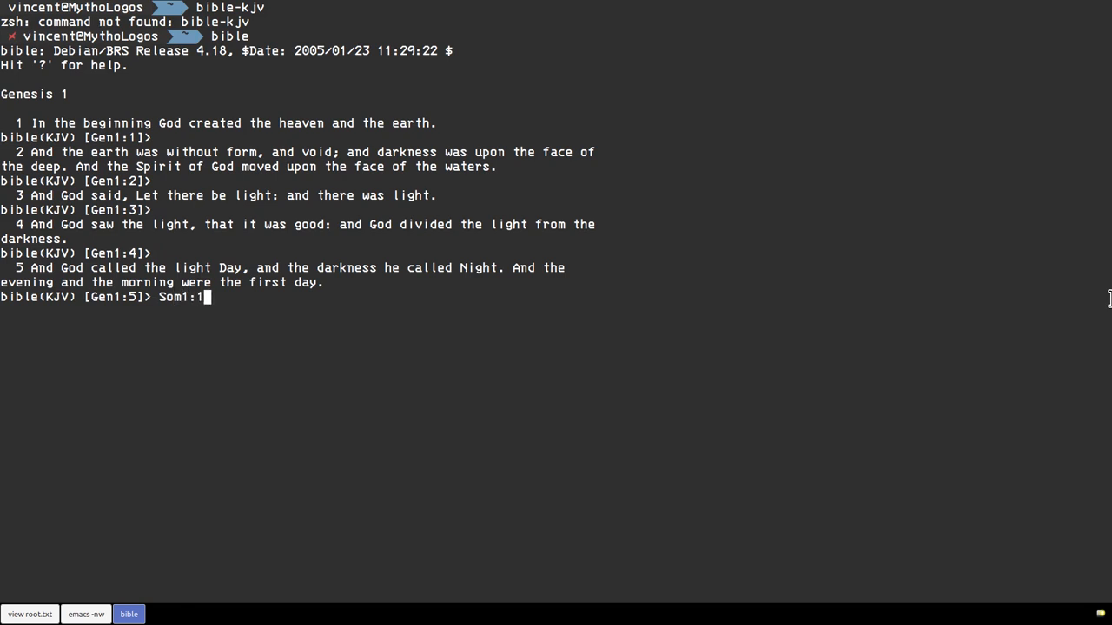
pyautogui.press('Return')
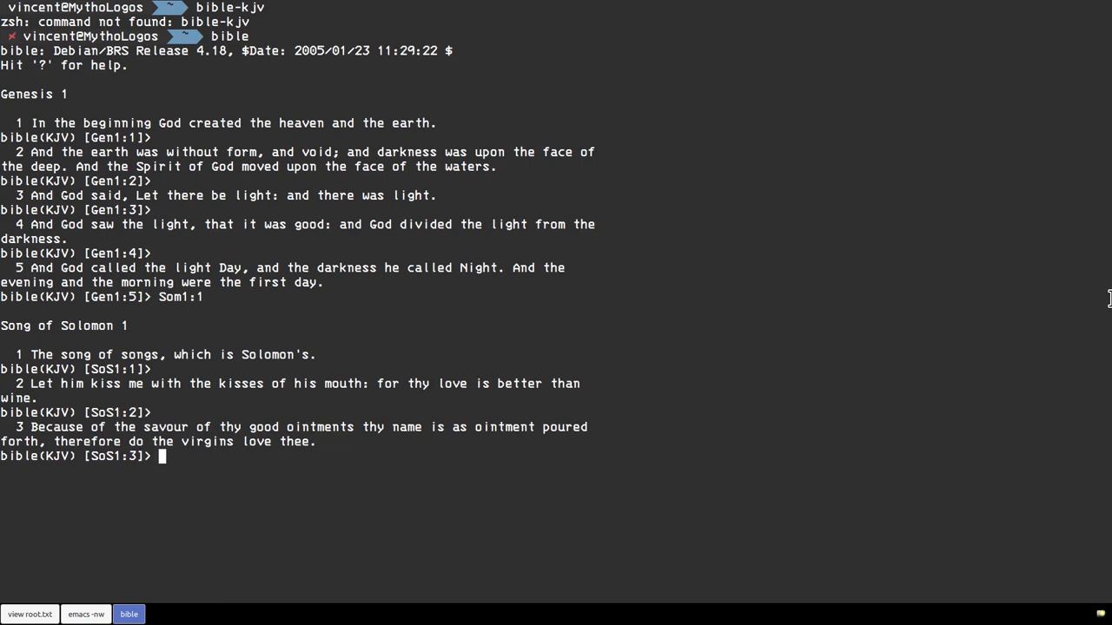
pyautogui.press('Return')
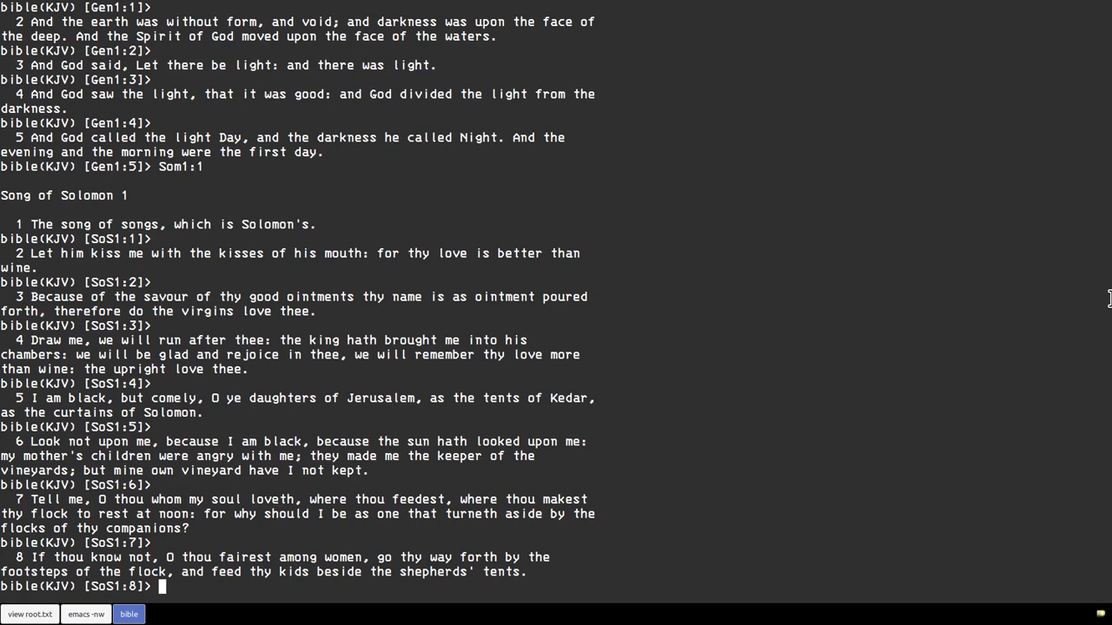
pyautogui.press('ctrl+l')
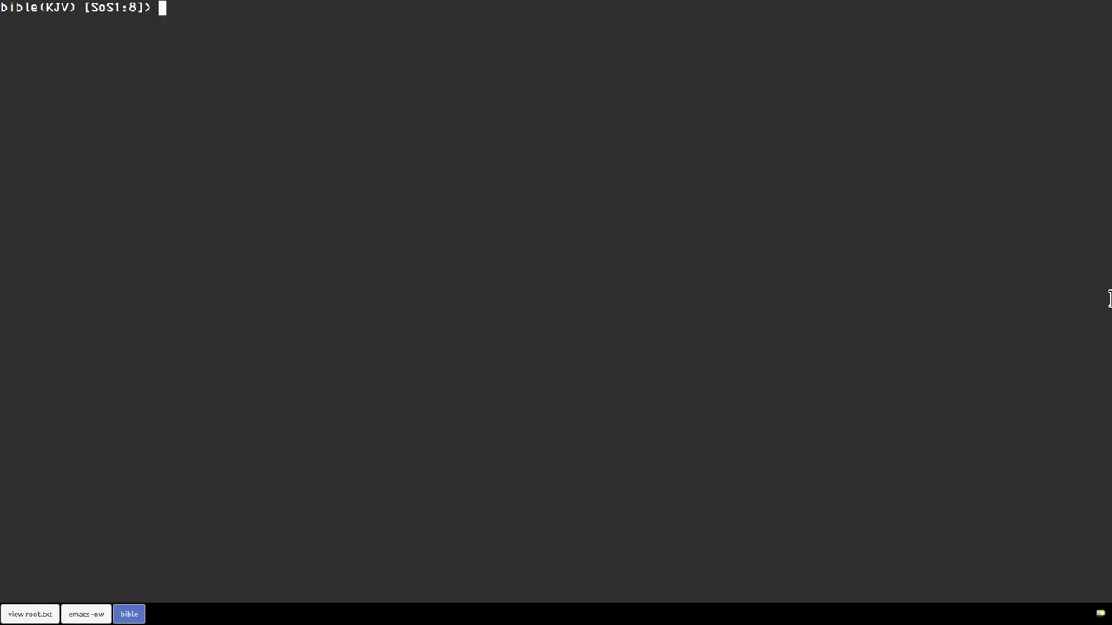
# - Quit the bible reader with Ctrl+C and launch the ninvaders game
pyautogui.press('ctrl+c')
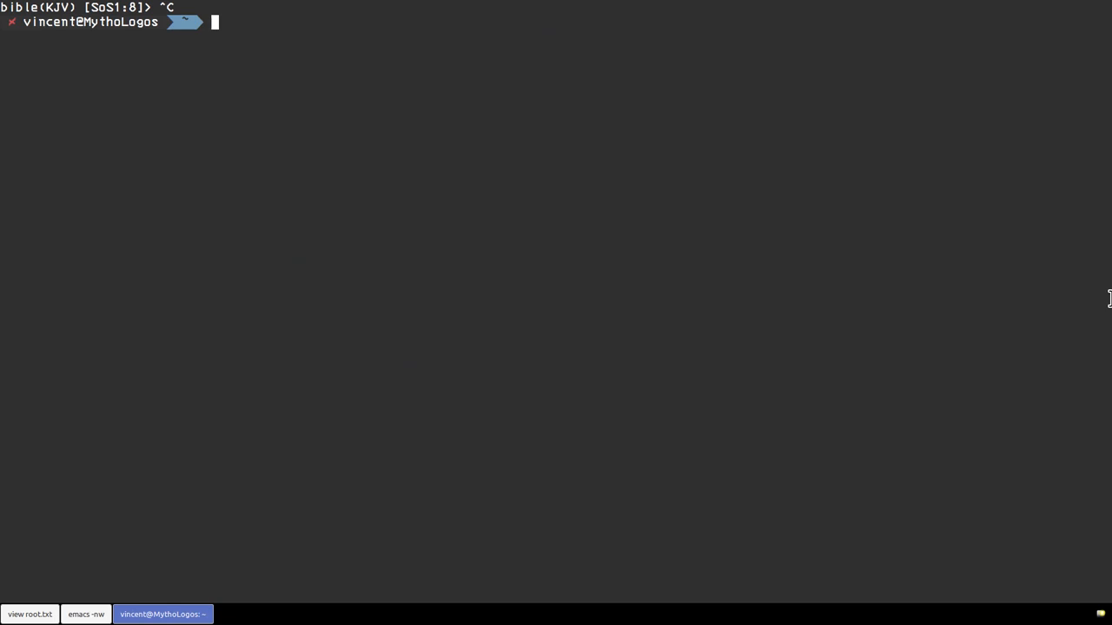
pyautogui.write('ninva')
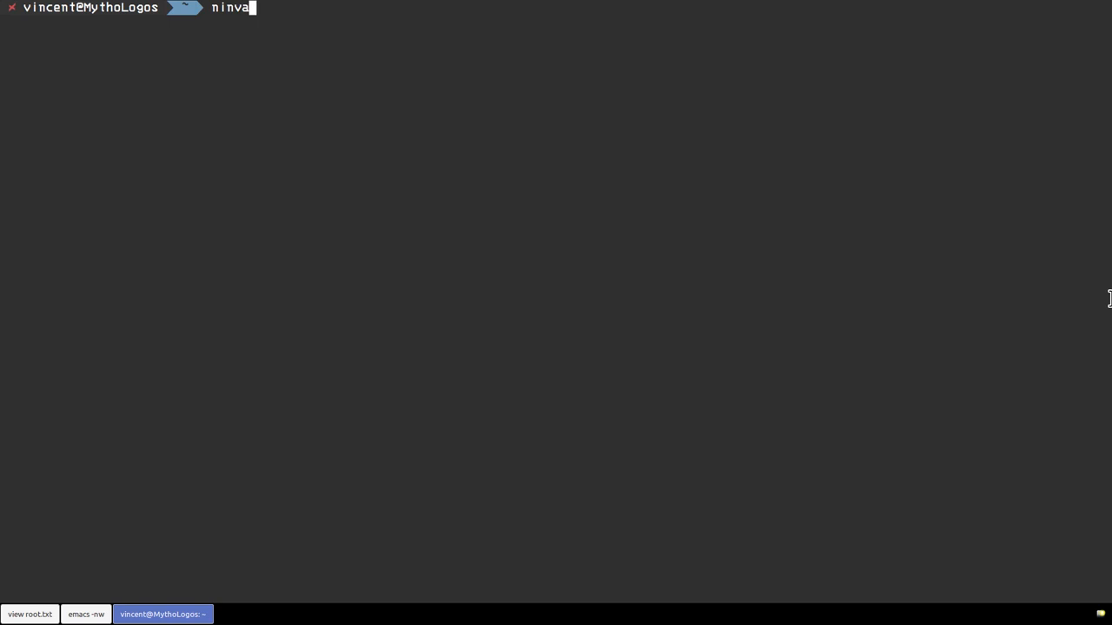
pyautogui.write('ders')
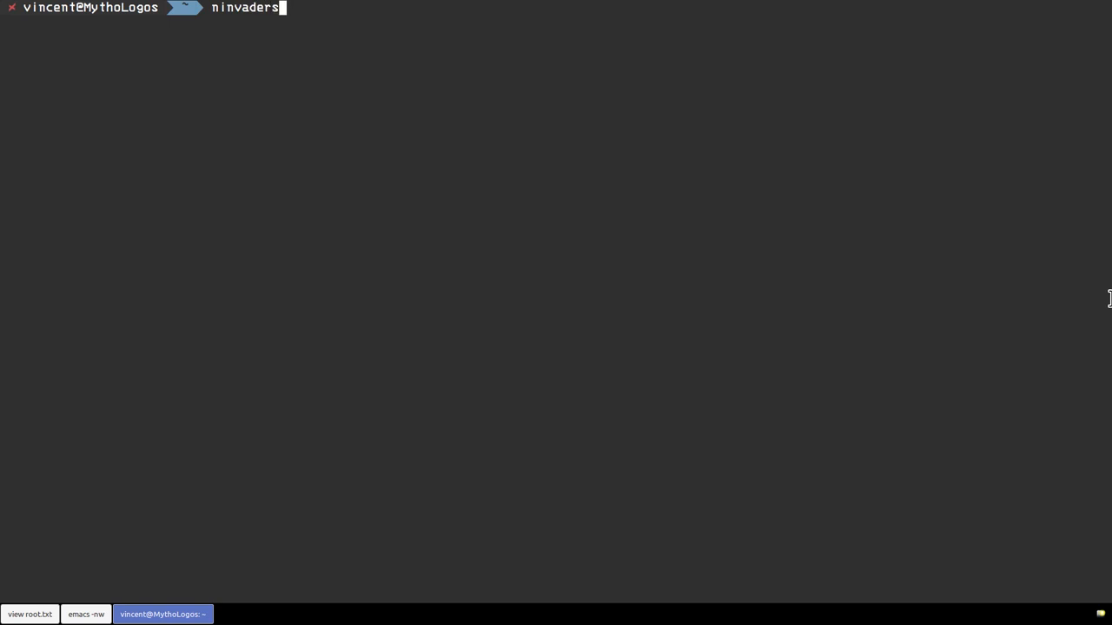
pyautogui.press('Return')
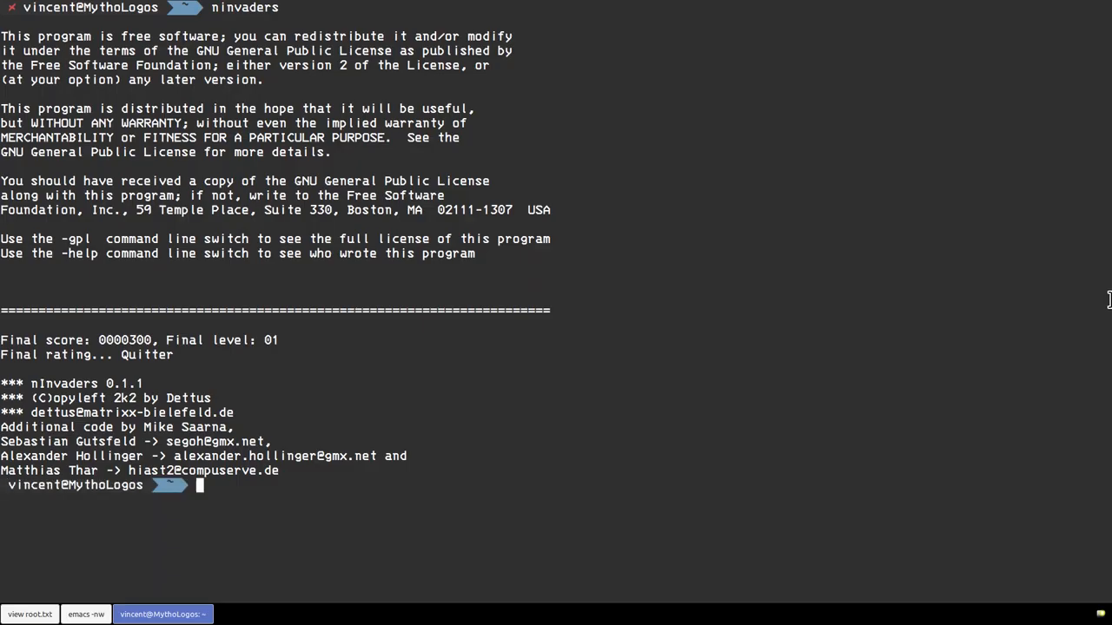
# - Start moon-buggy, then try bastet, which is not found
pyautogui.write('moon-bugyy')
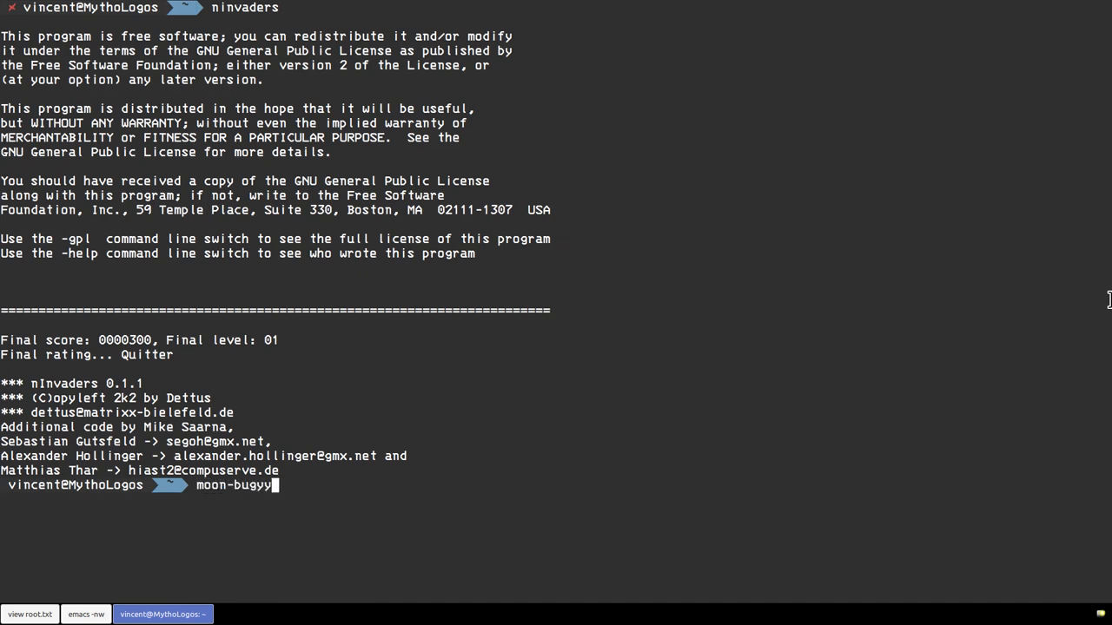
pyautogui.press('Return')
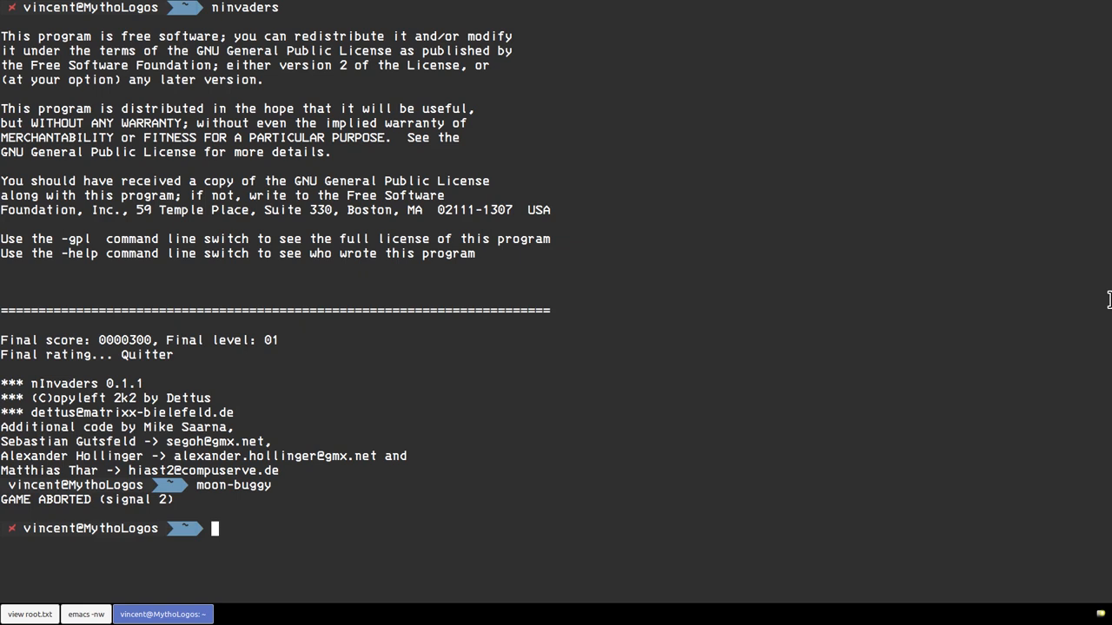
pyautogui.write('baste')
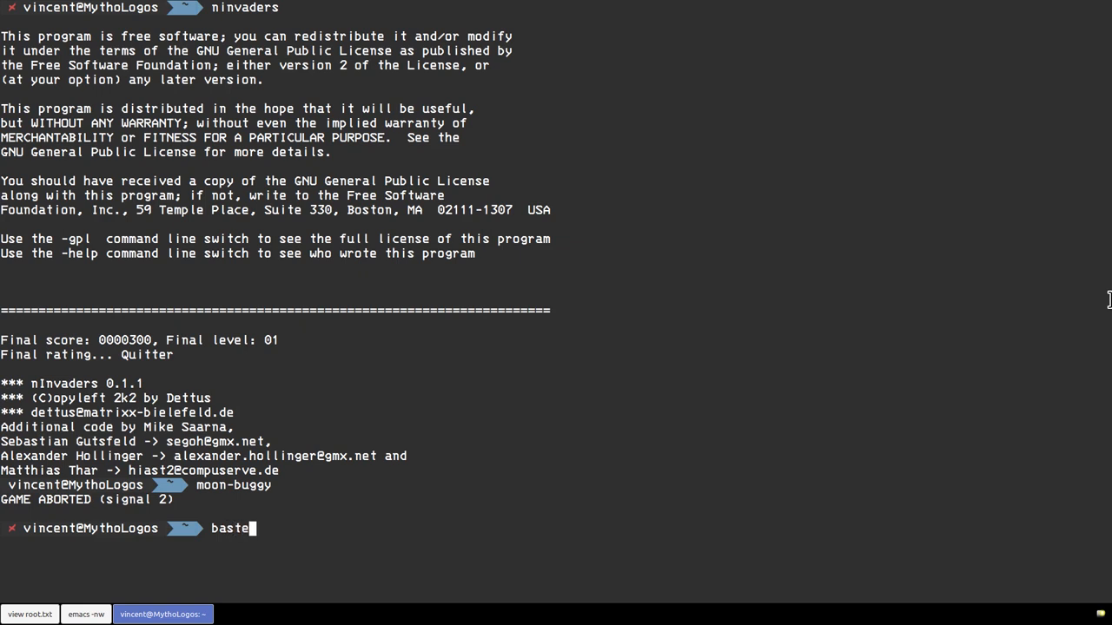
pyautogui.press('Return')
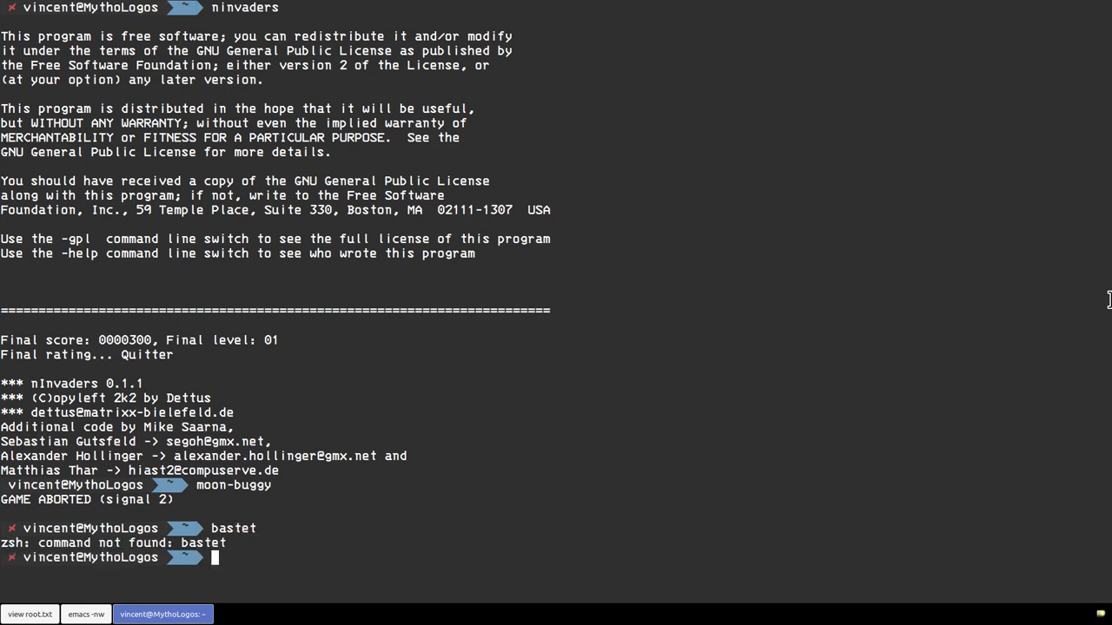
# - Enter the pcman4console game command at the prompt
pyautogui.write('pcman')
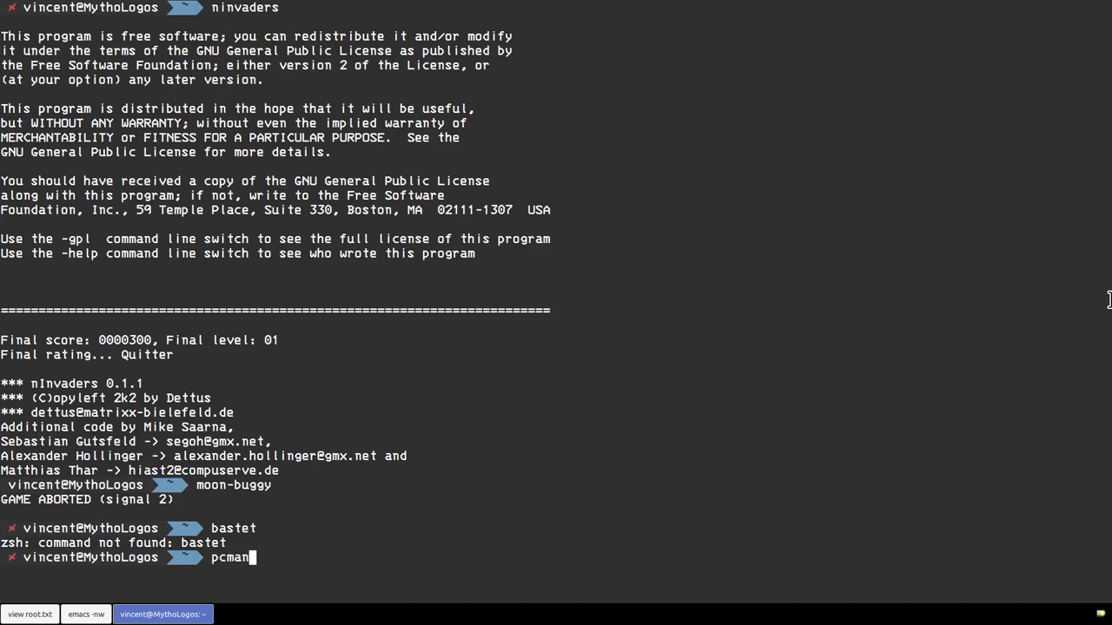
pyautogui.write('4console')
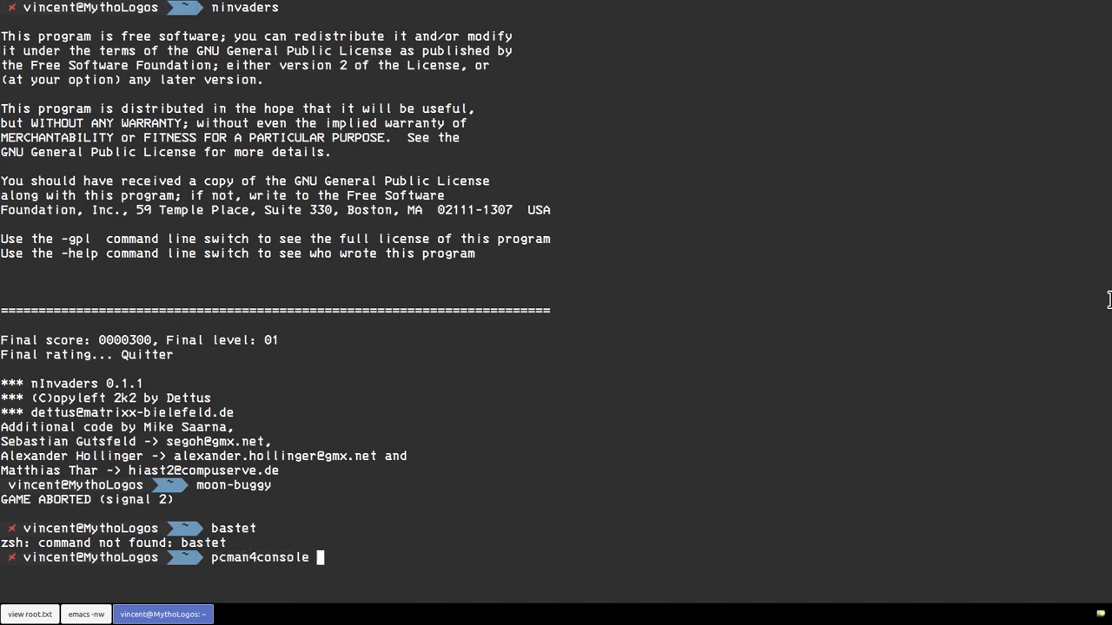
pyautogui.press('BackSpace')
pyautogui.write('zangband')
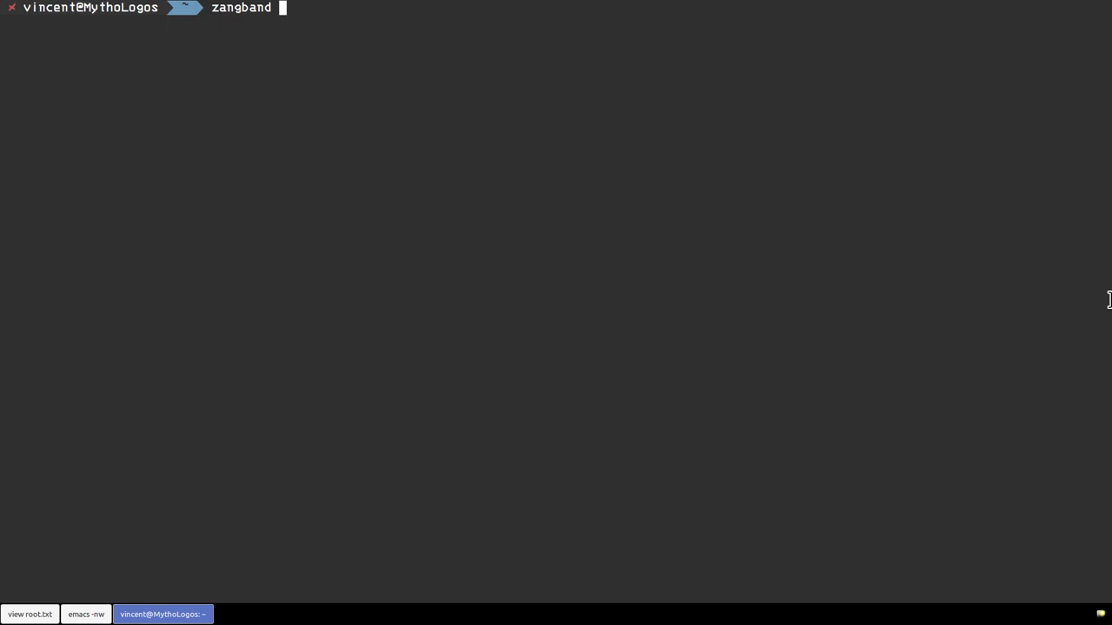
# - Run the nettoe tic-tac-toe game, quit it, and start entering bsdgames at the prompt
pyautogui.write('nettoe')
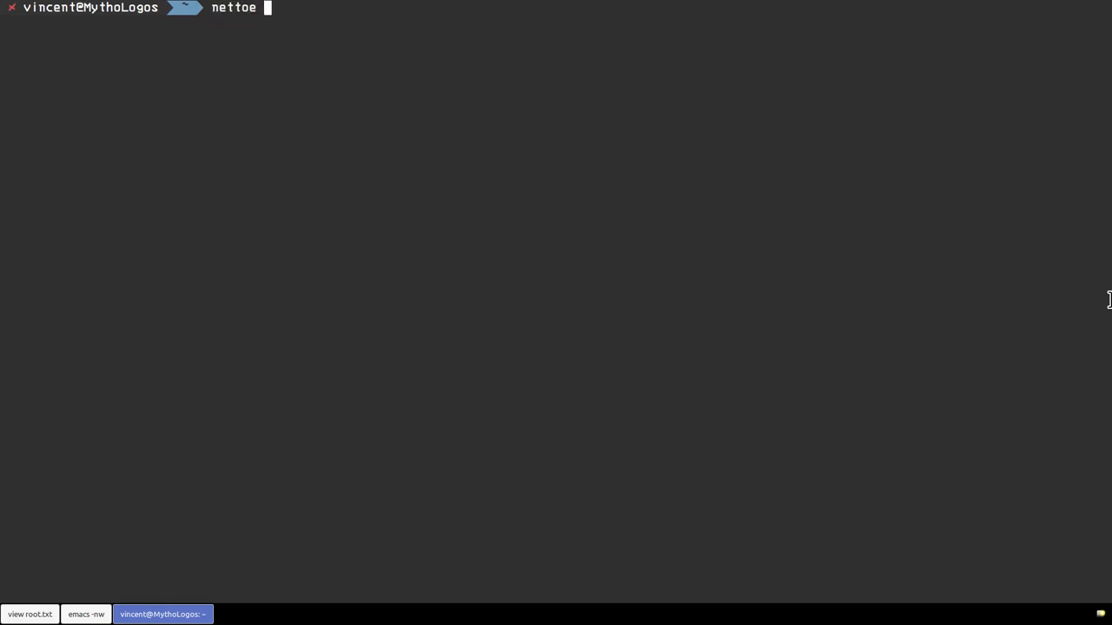
pyautogui.press('ctrl+u')
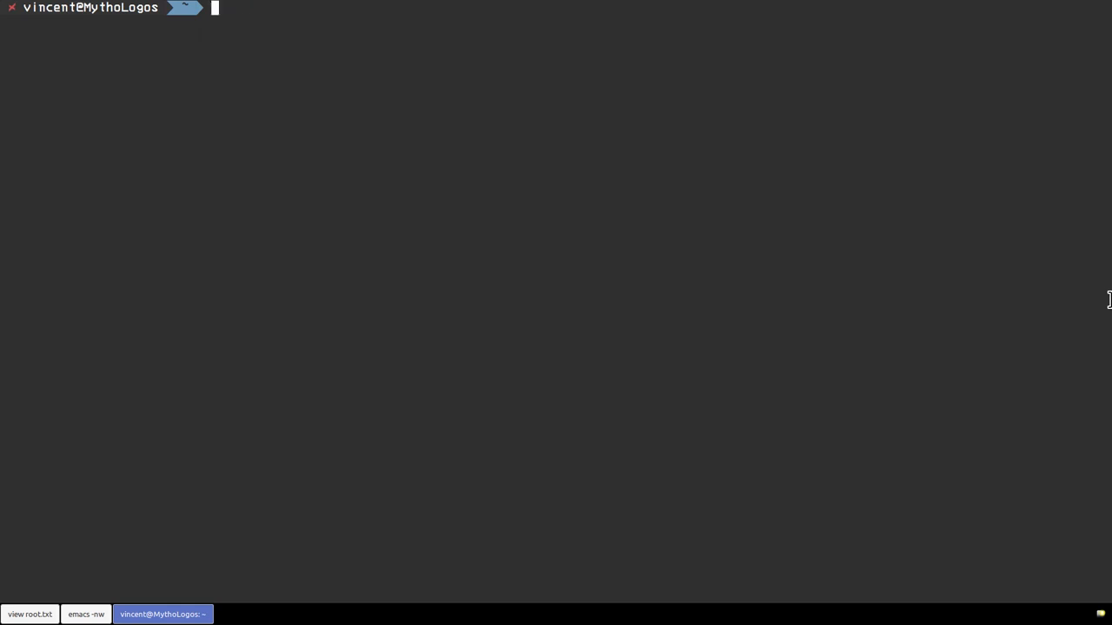
pyautogui.write('bsdgame')
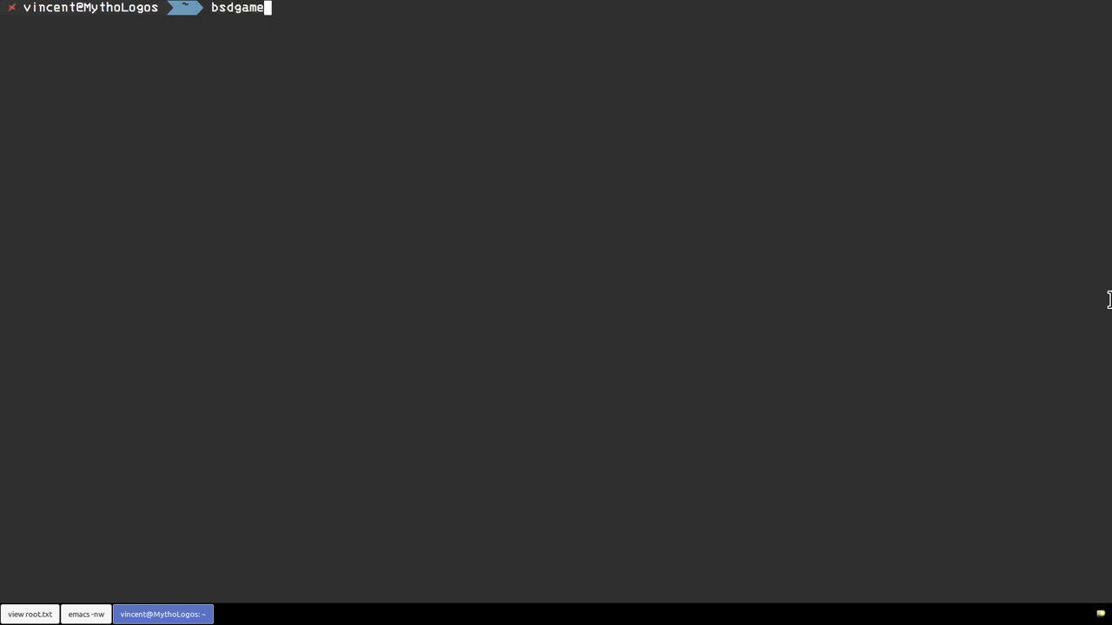
# - Finish bsdgames and enter the hangman command at the zsh prompt
pyautogui.write('s')
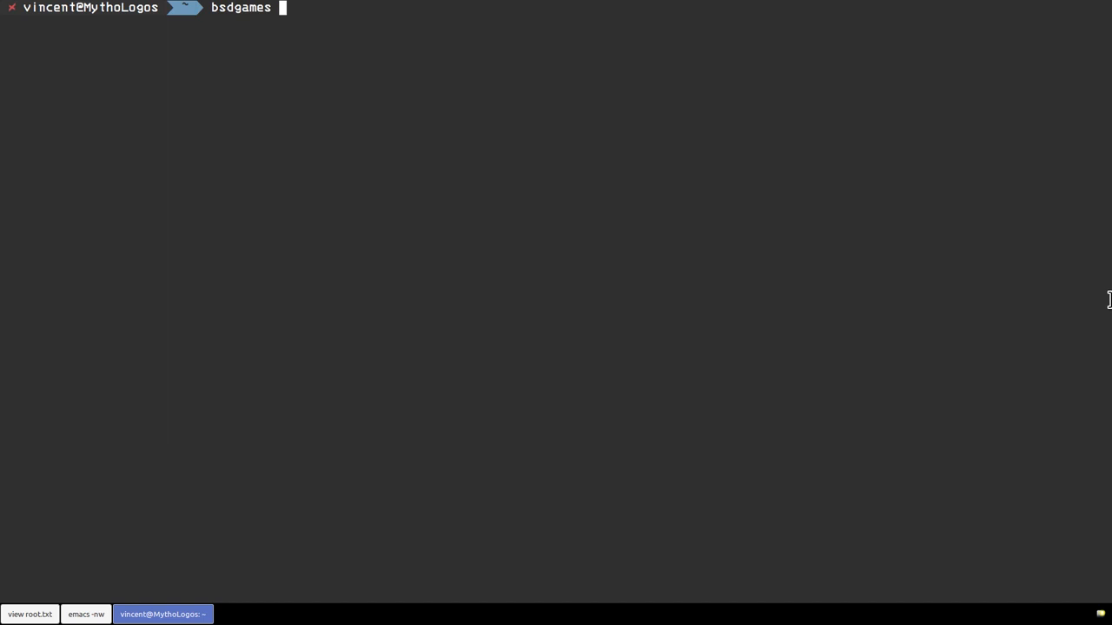
pyautogui.write('hangman')
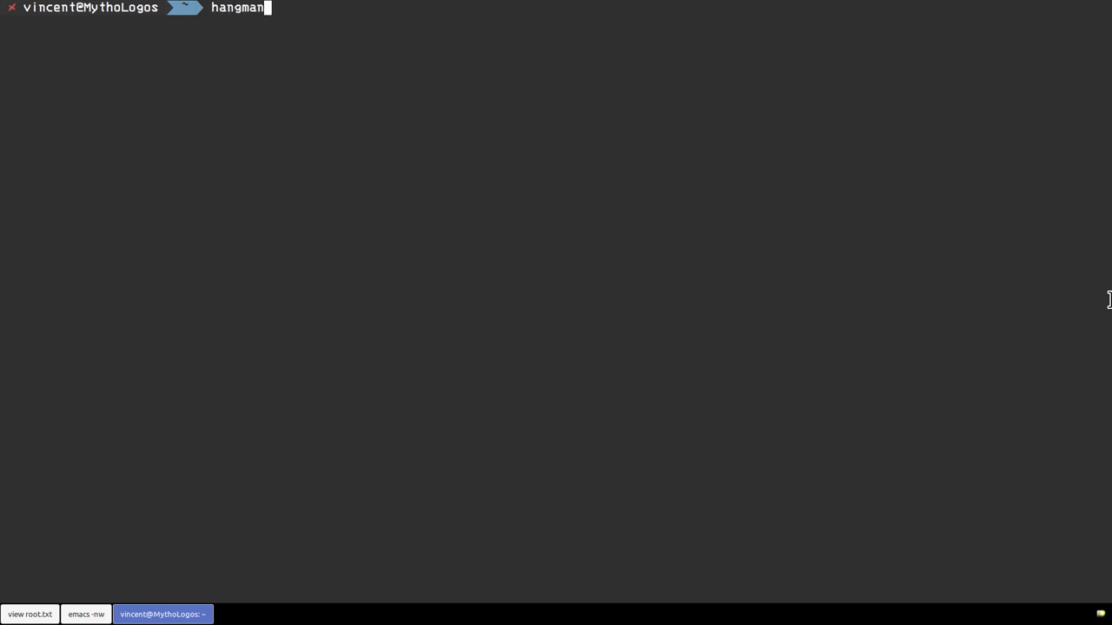
# - Start hangman and guess p, r, t, j, k, revealing pre-o-i-ate
pyautogui.press('Return')
pyautogui.write('aeiou')
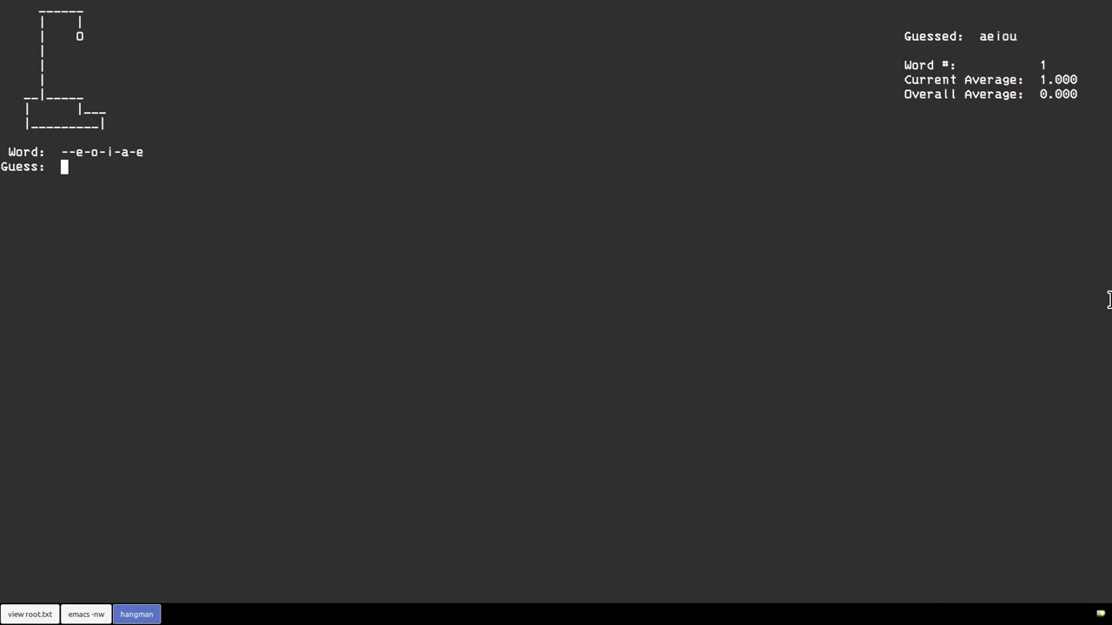
pyautogui.write('p')
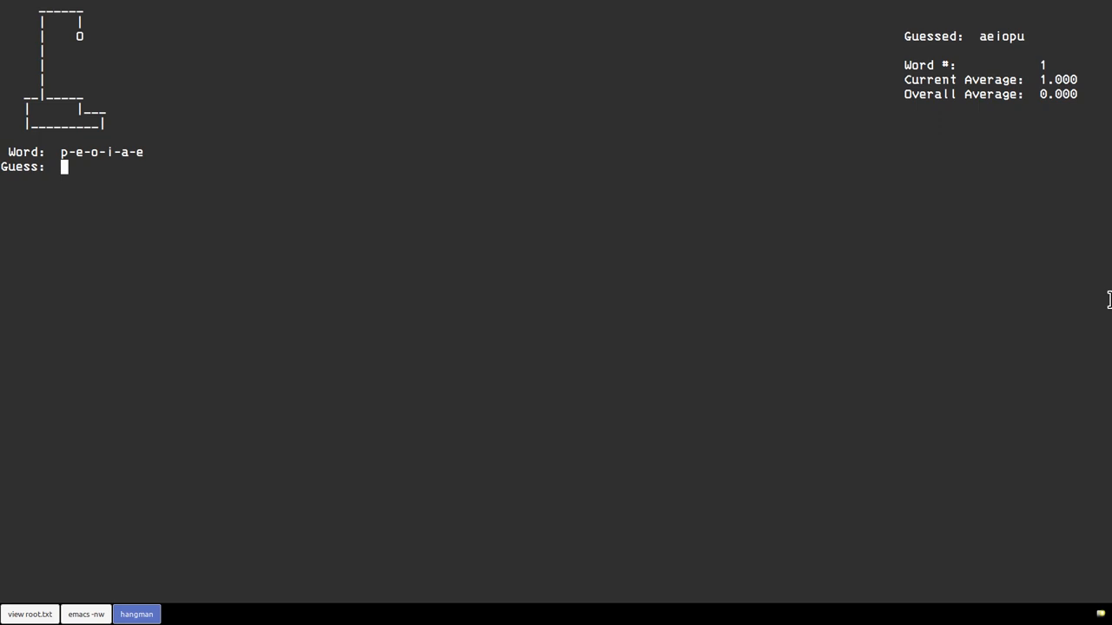
pyautogui.write('r')
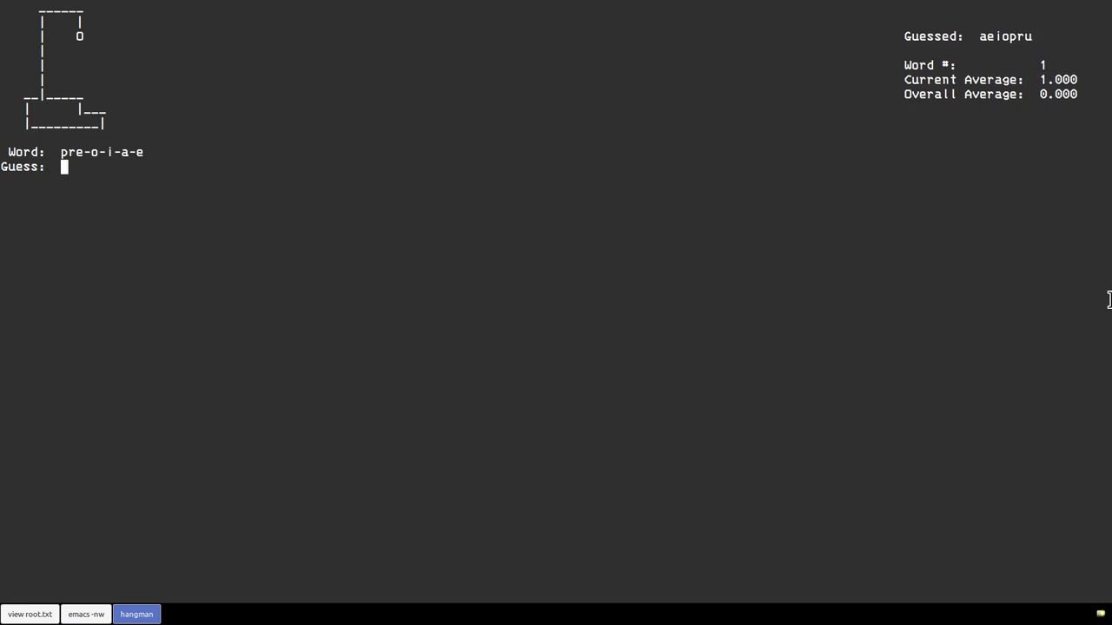
pyautogui.write('t')
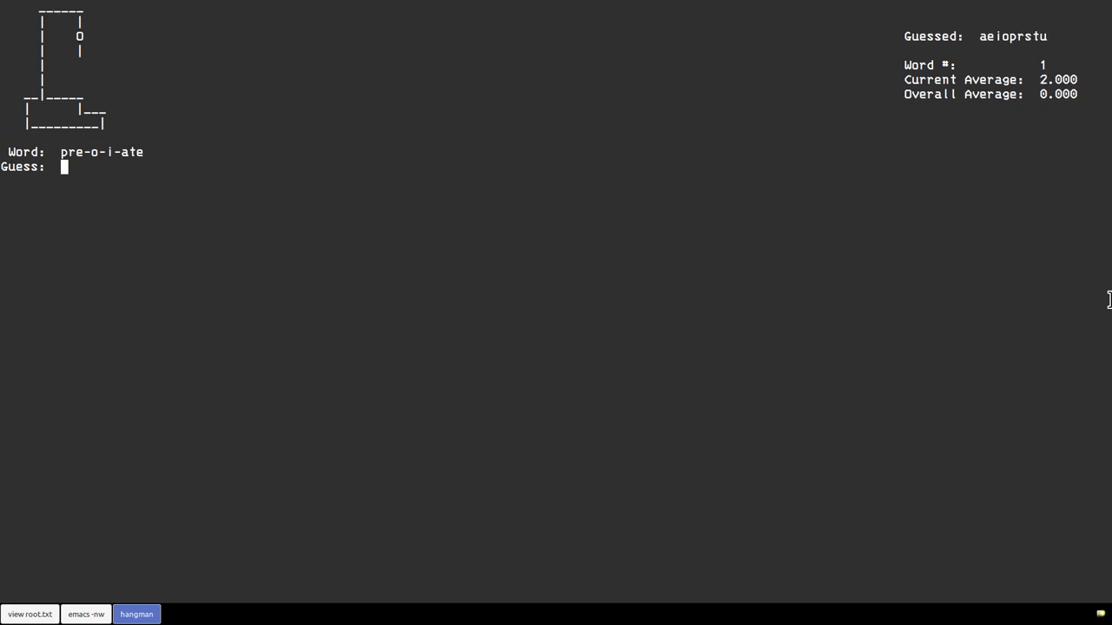
pyautogui.write('j')
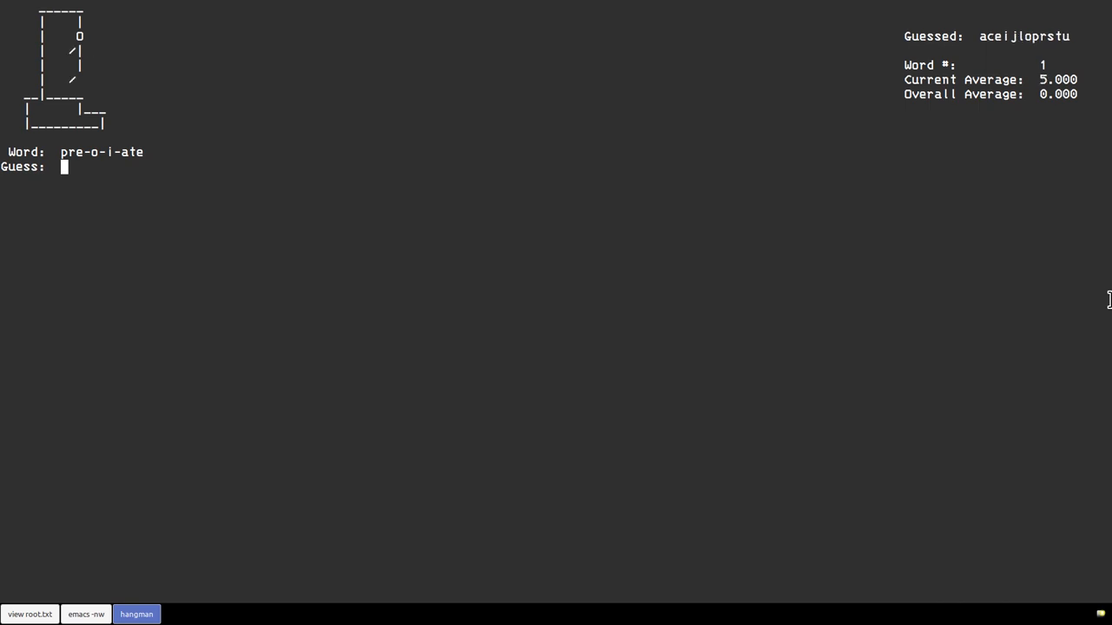
pyautogui.write('k')
pyautogui.write('bsdgames-no')
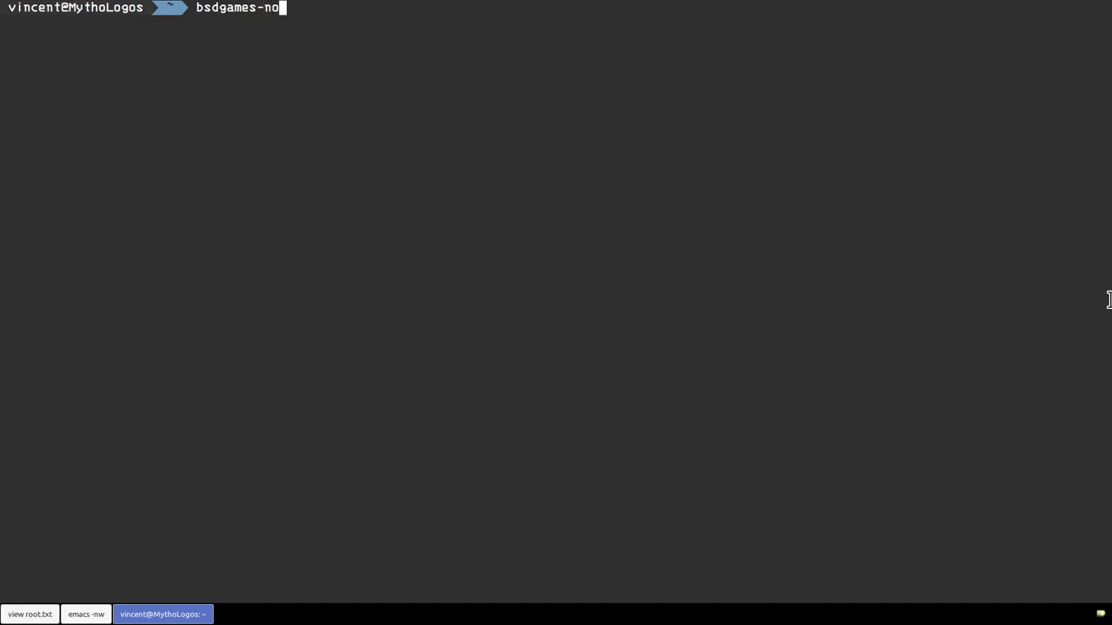
# - Run bsdgames-nonfree, leave the terminal, and bring up the SimpleScreenRecorder window
pyautogui.write('nfree')
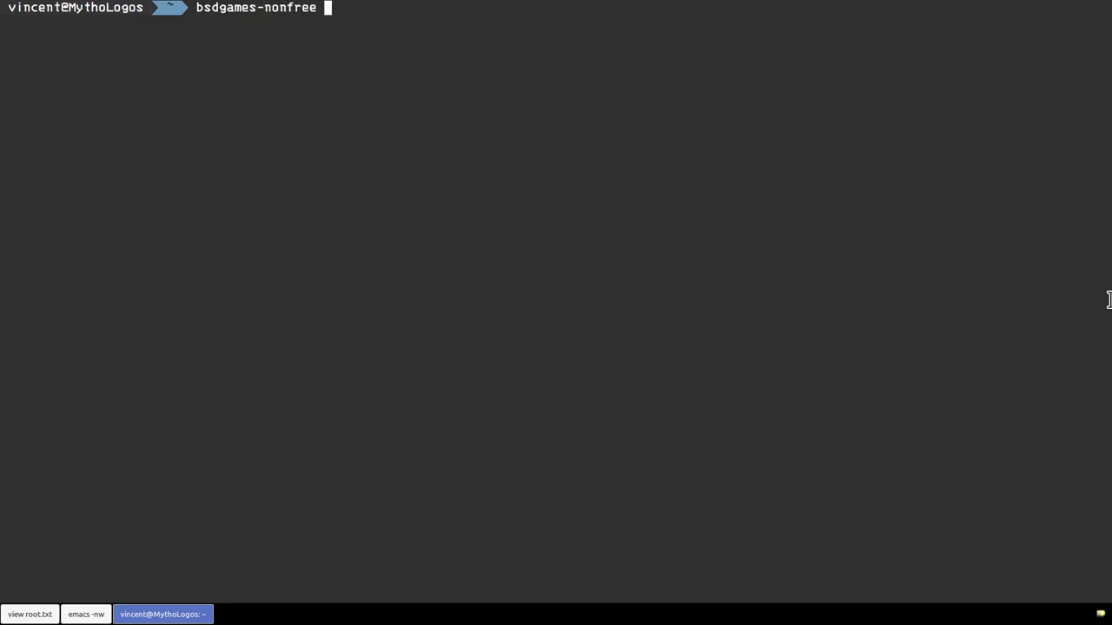
pyautogui.press('BackSpace')
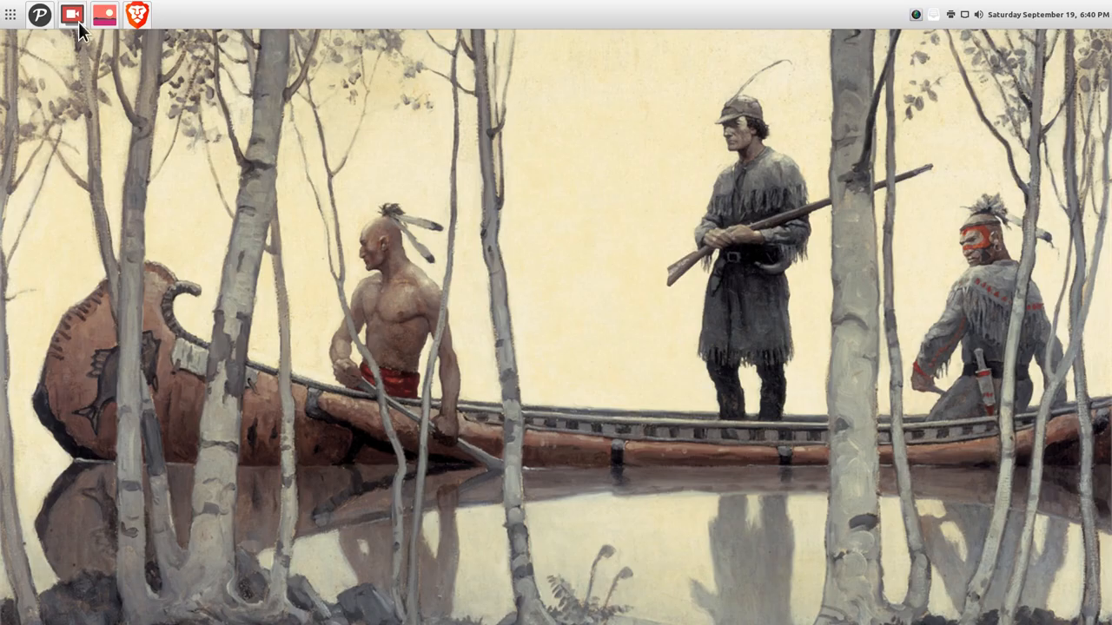
pyautogui.click(72, 14)
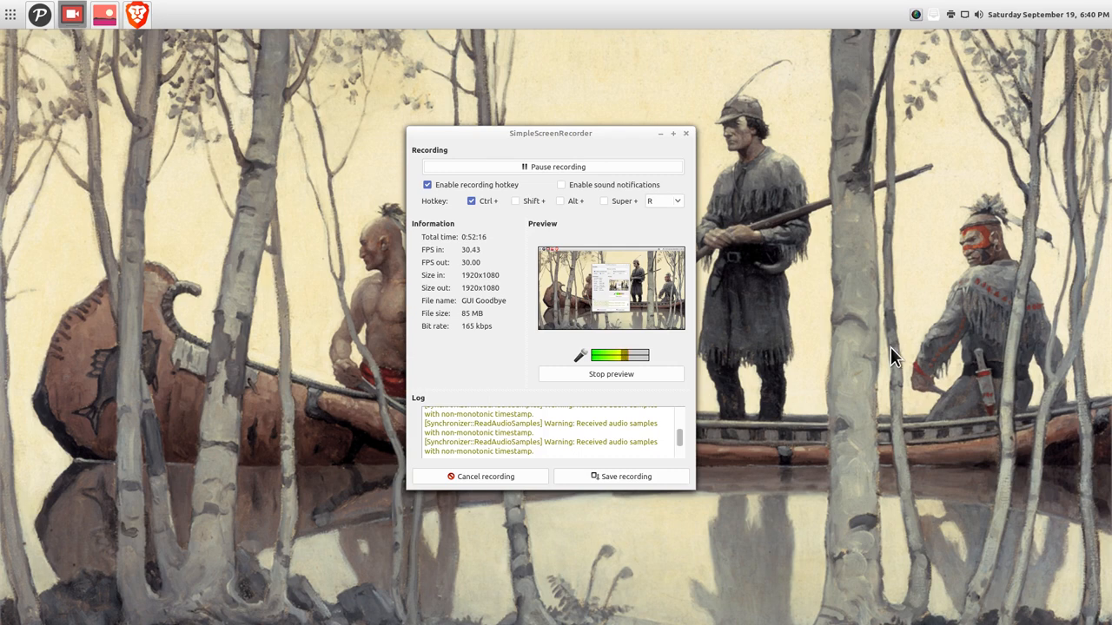